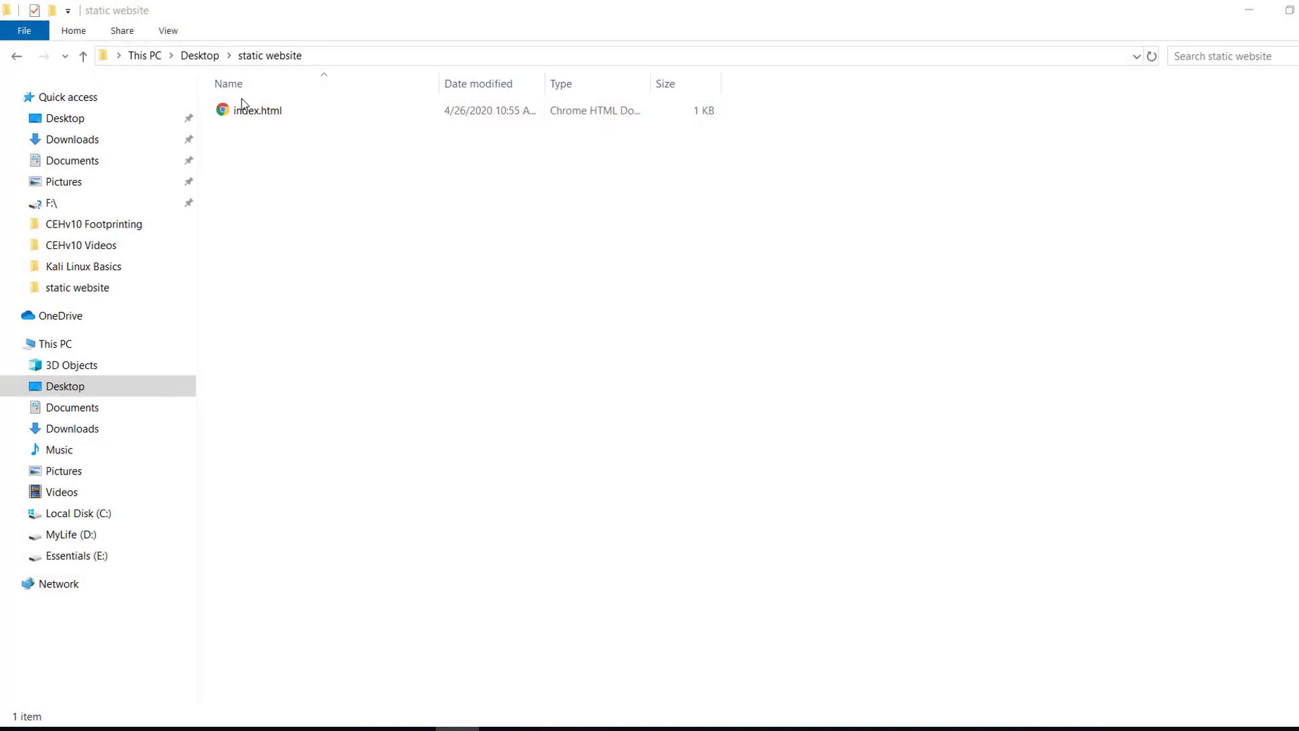
Step: Open index.html from the static website folder to preview 'Welcome to Eternal Joy !!!' in Chrome
click(258, 111)
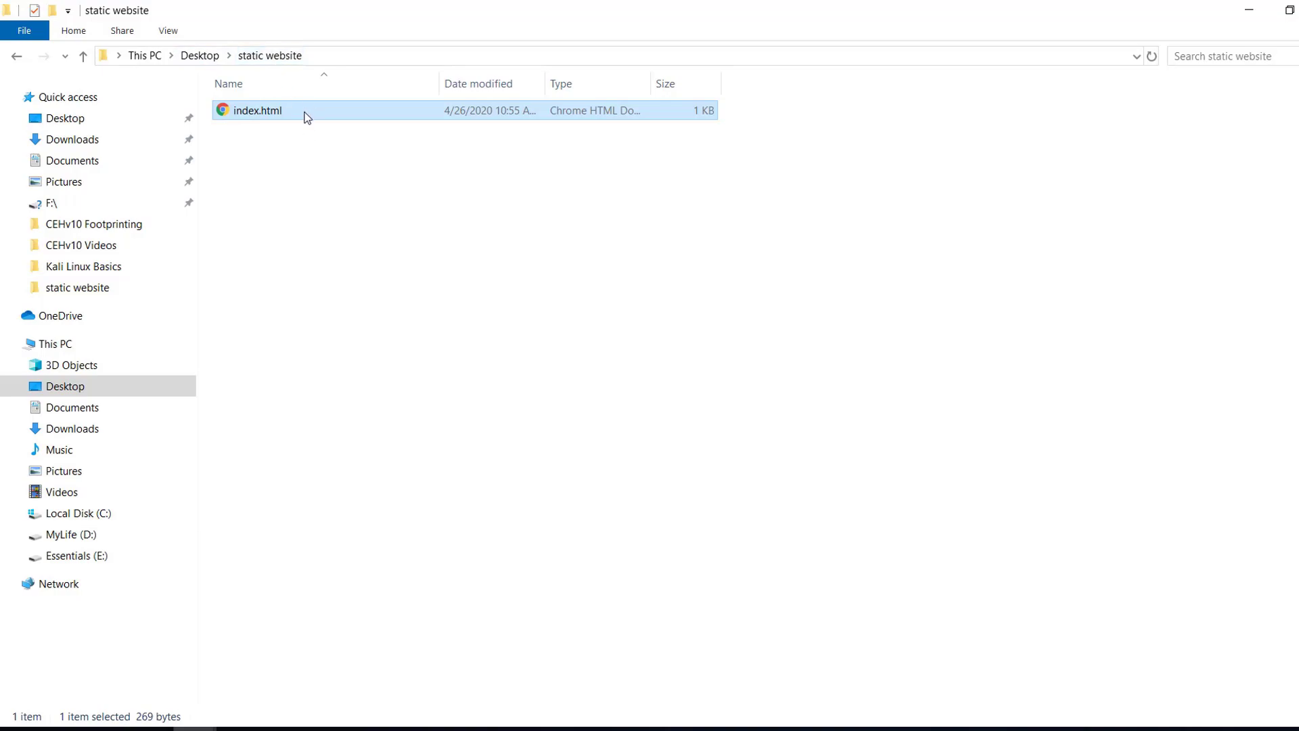
double_click(257, 111)
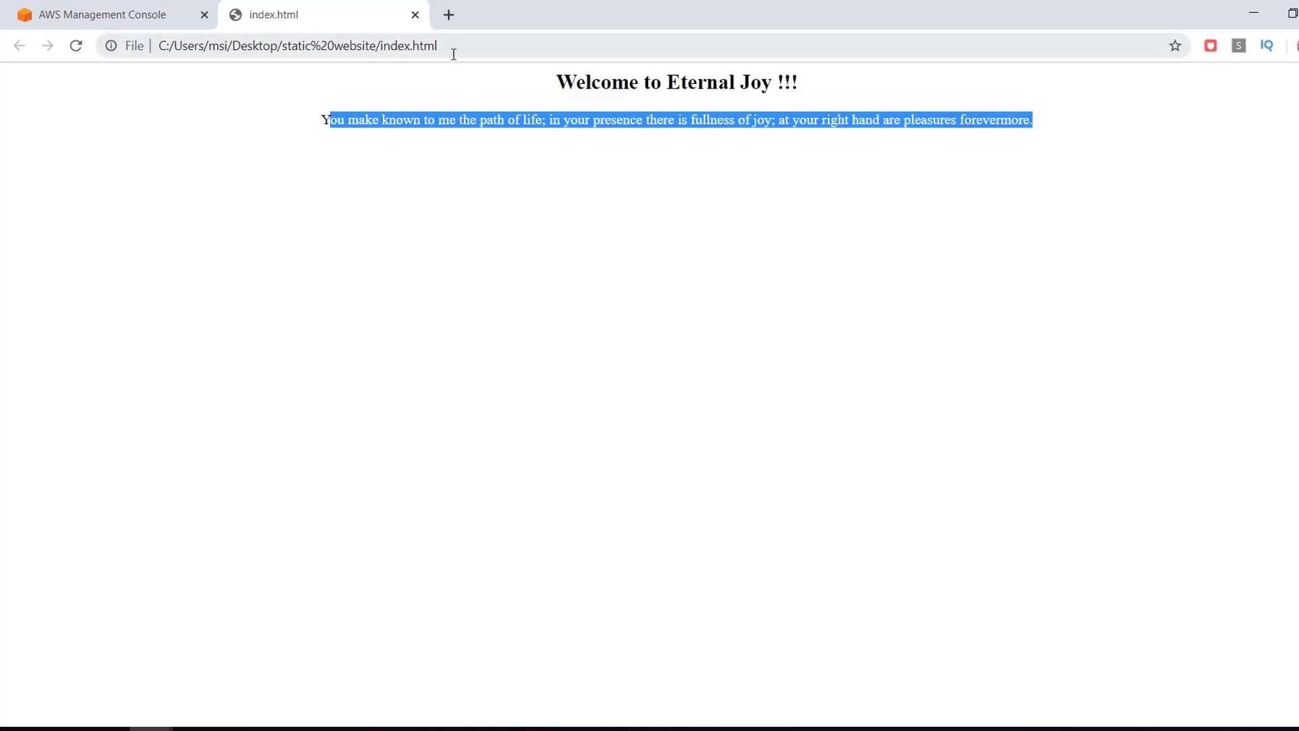
Step: Close the local index.html preview and go to S3 from the AWS Services list
click(100, 15)
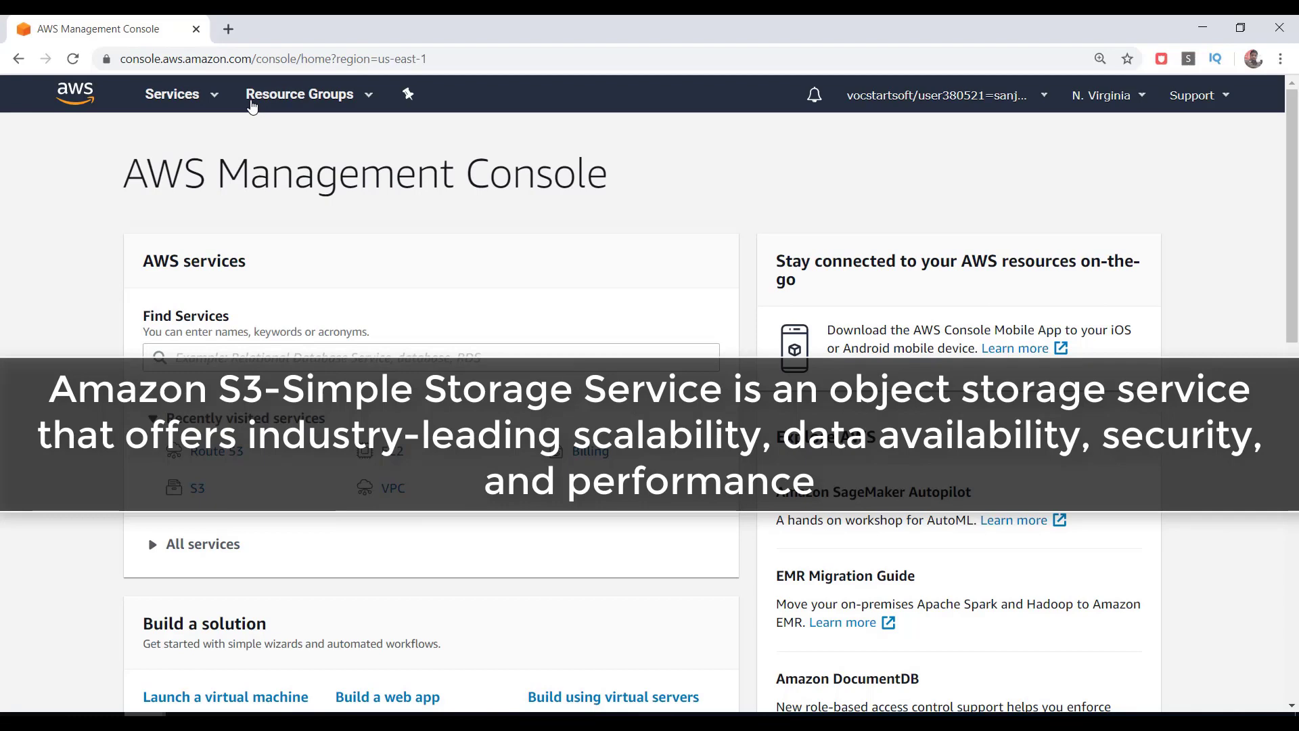
mouse_move(29, 250)
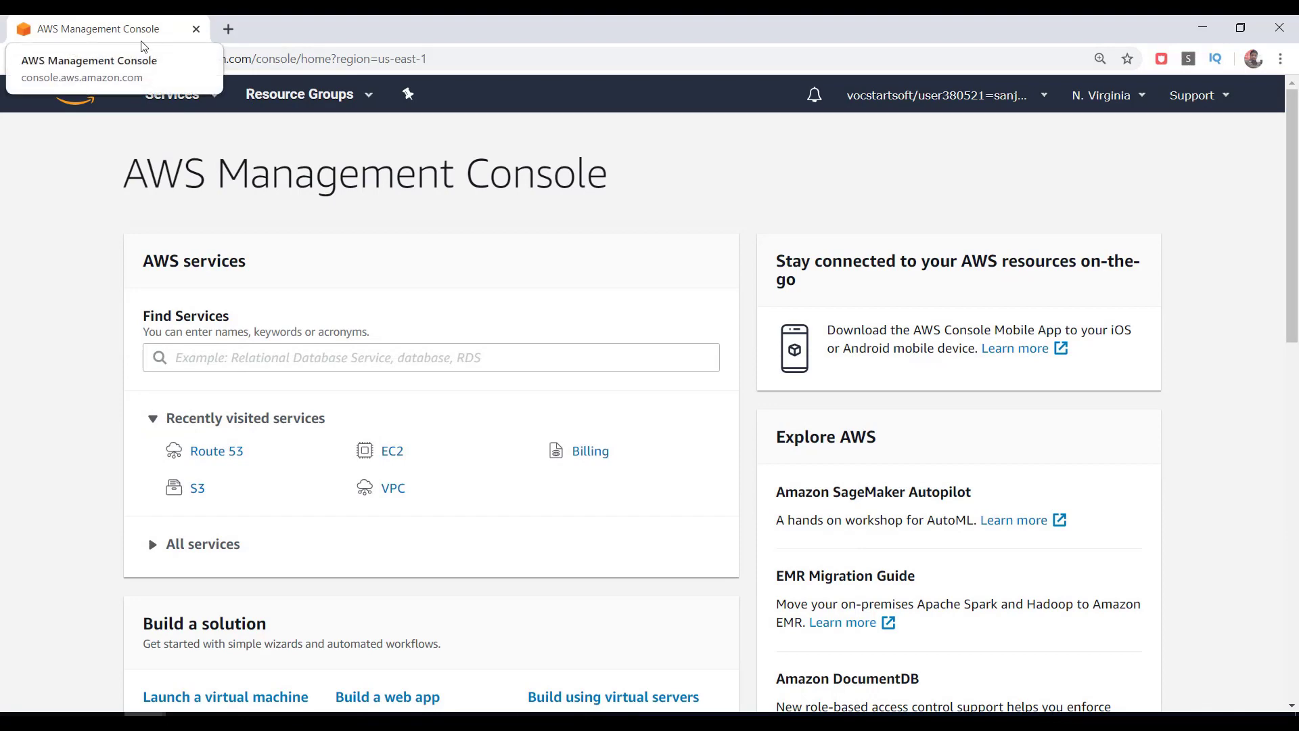
click(171, 94)
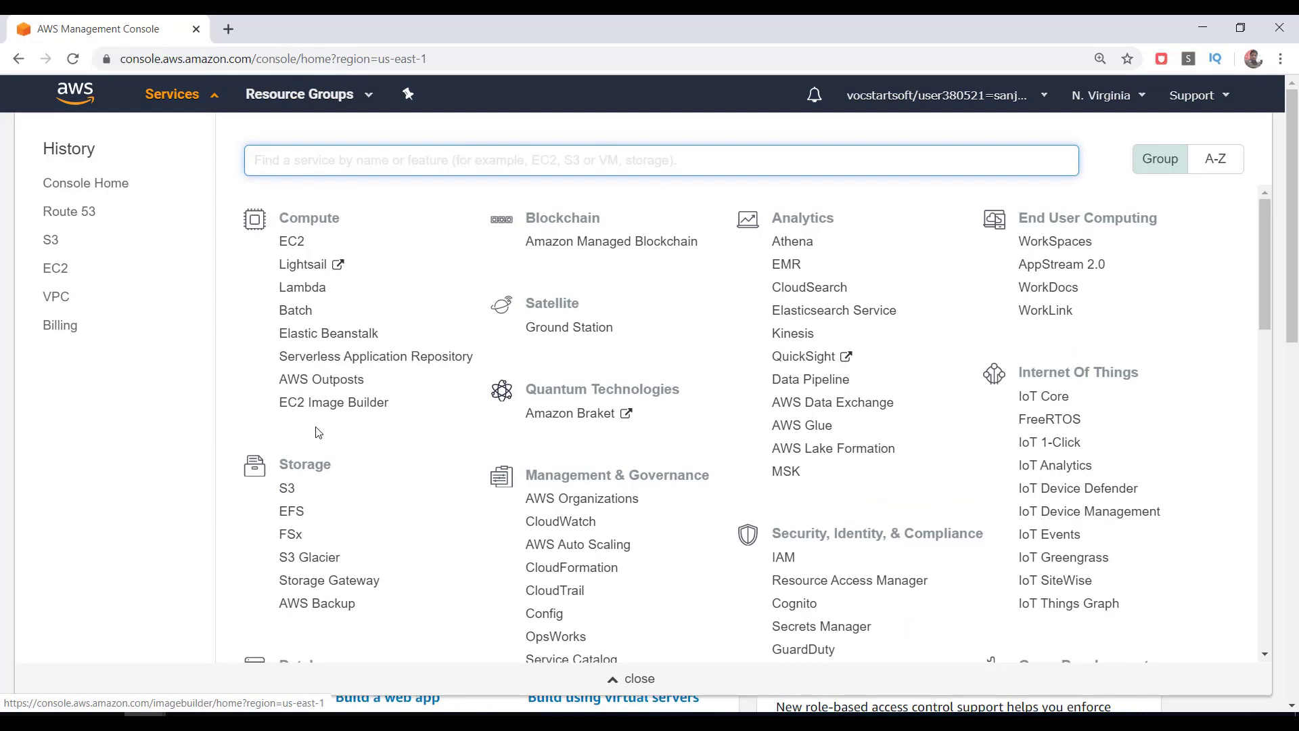
mouse_move(287, 487)
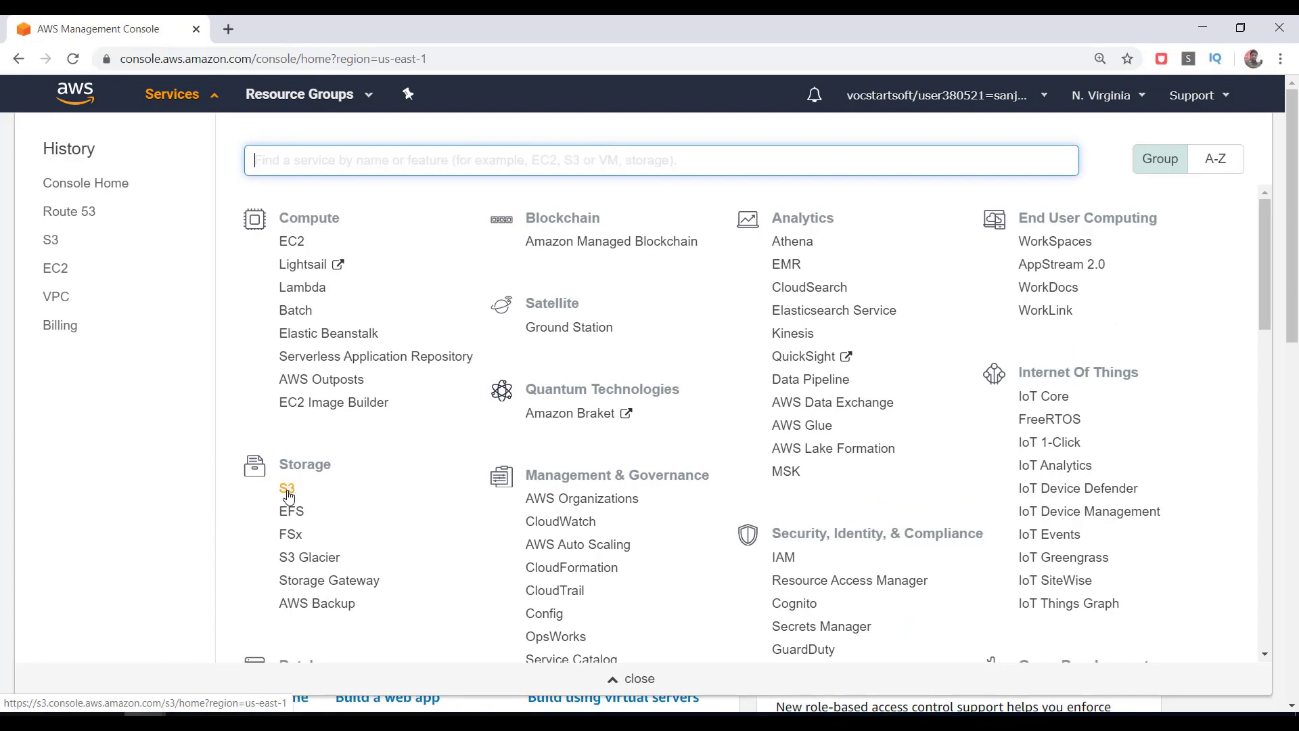
click(287, 488)
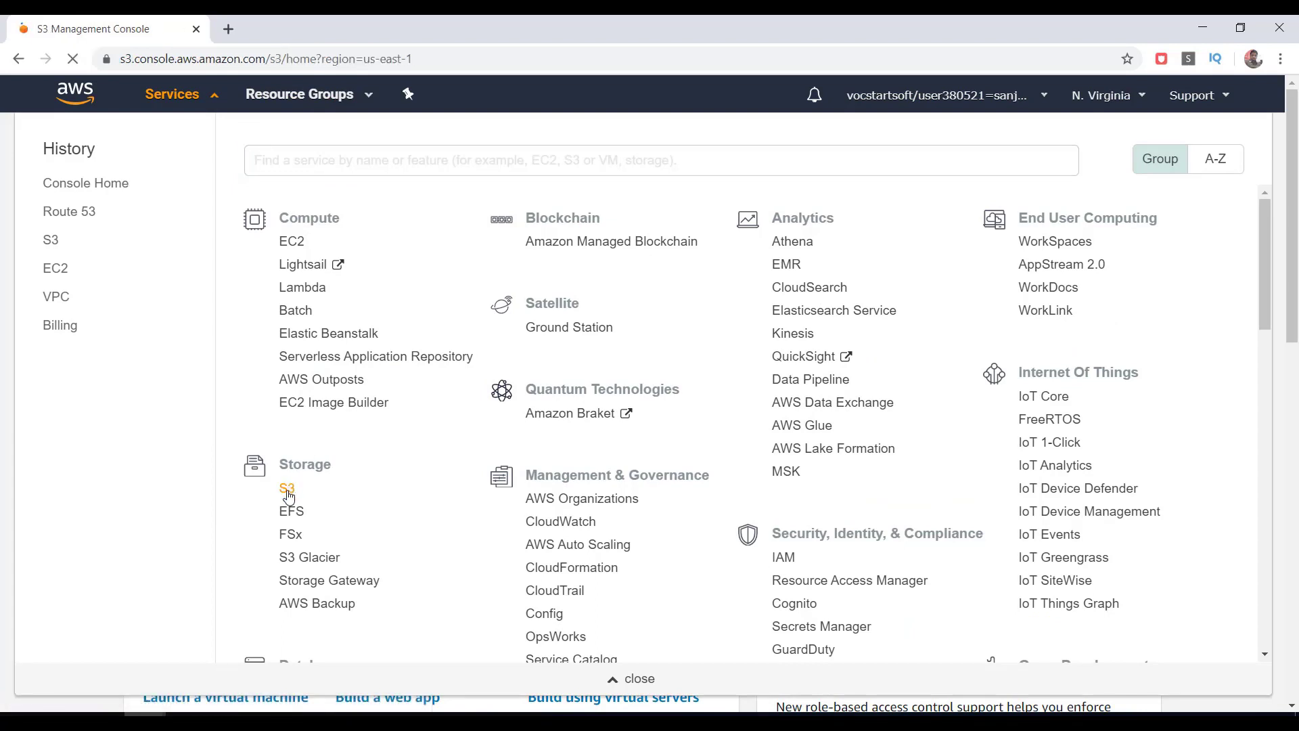
Step: Check that eternaljoyintl.com is unreachable in a new tab, copy the address, return to S3
click(287, 489)
text(eternaljoyintl.com)
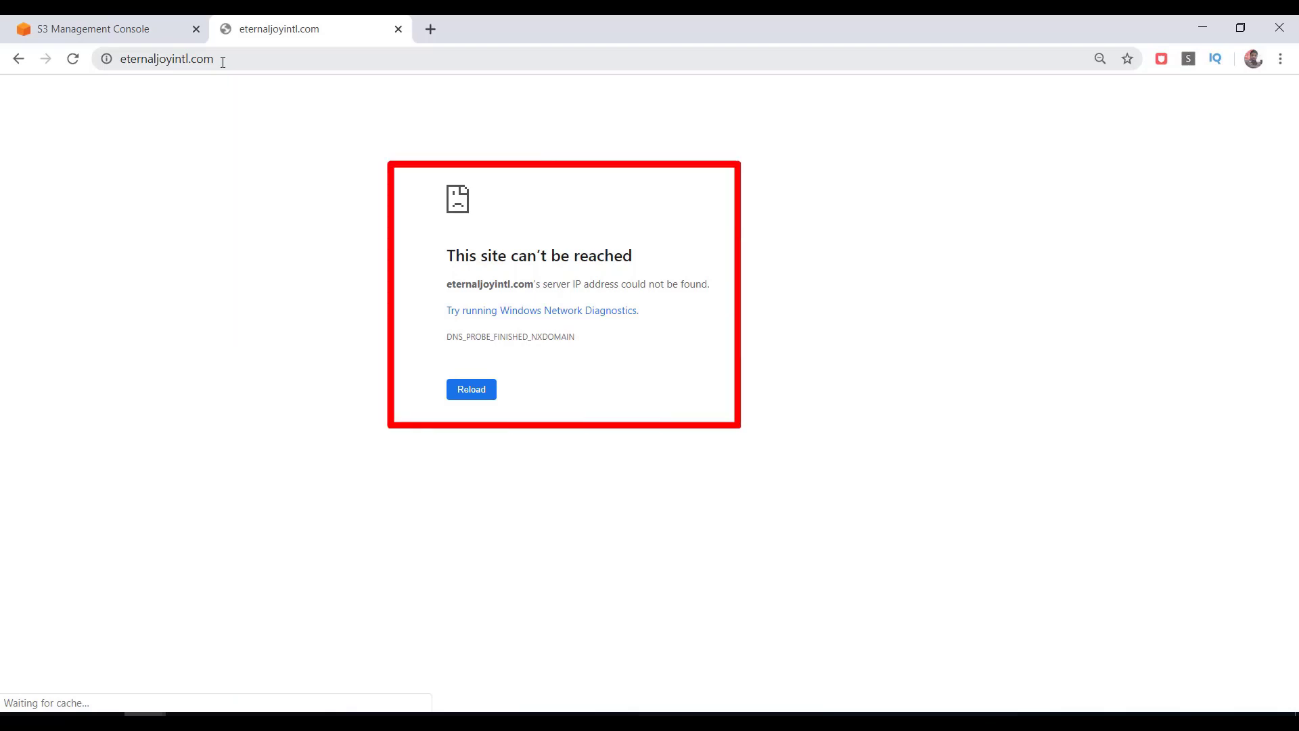
mouse_move(289, 114)
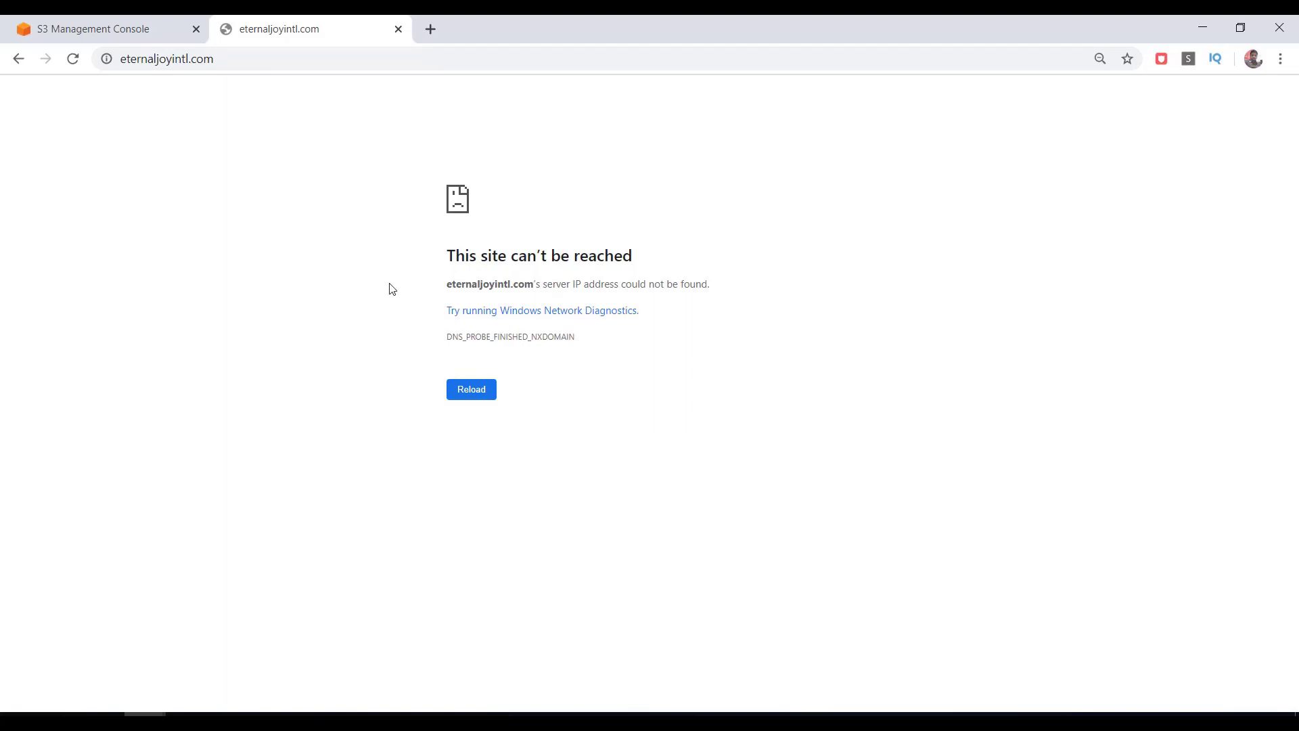
mouse_move(190, 119)
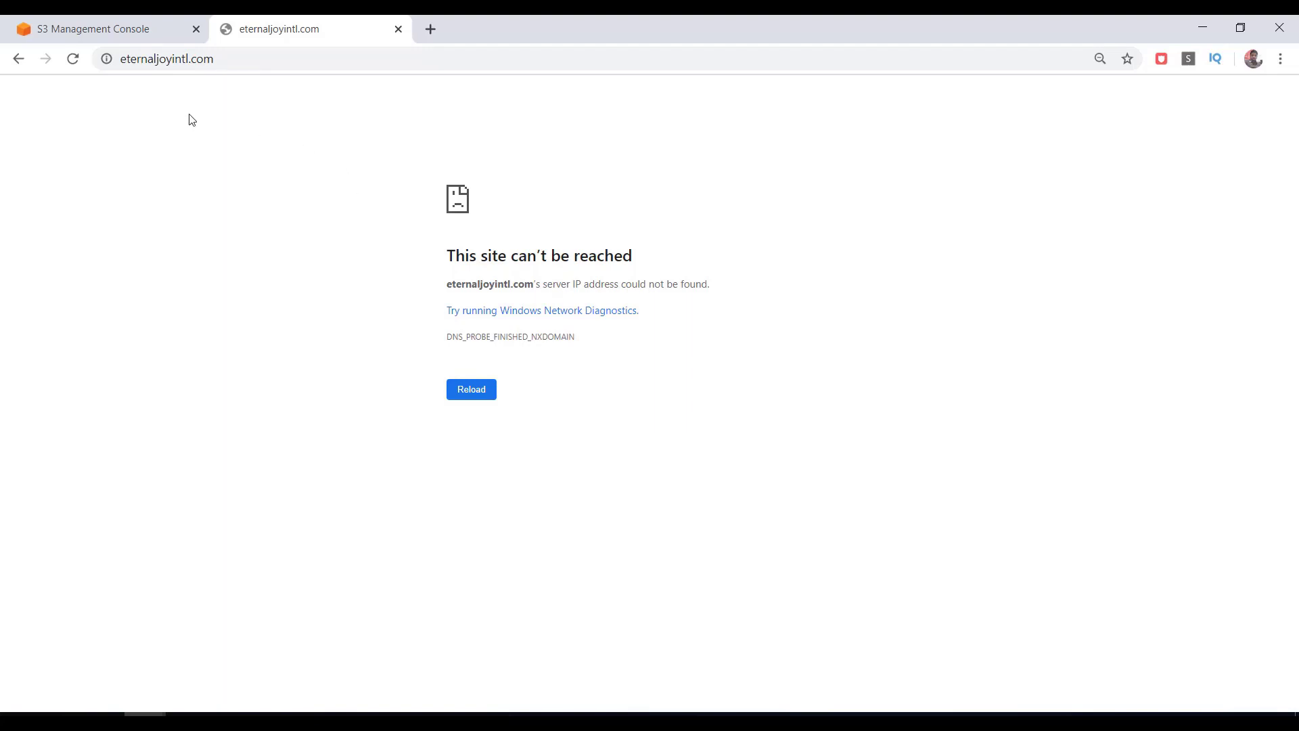
mouse_move(210, 81)
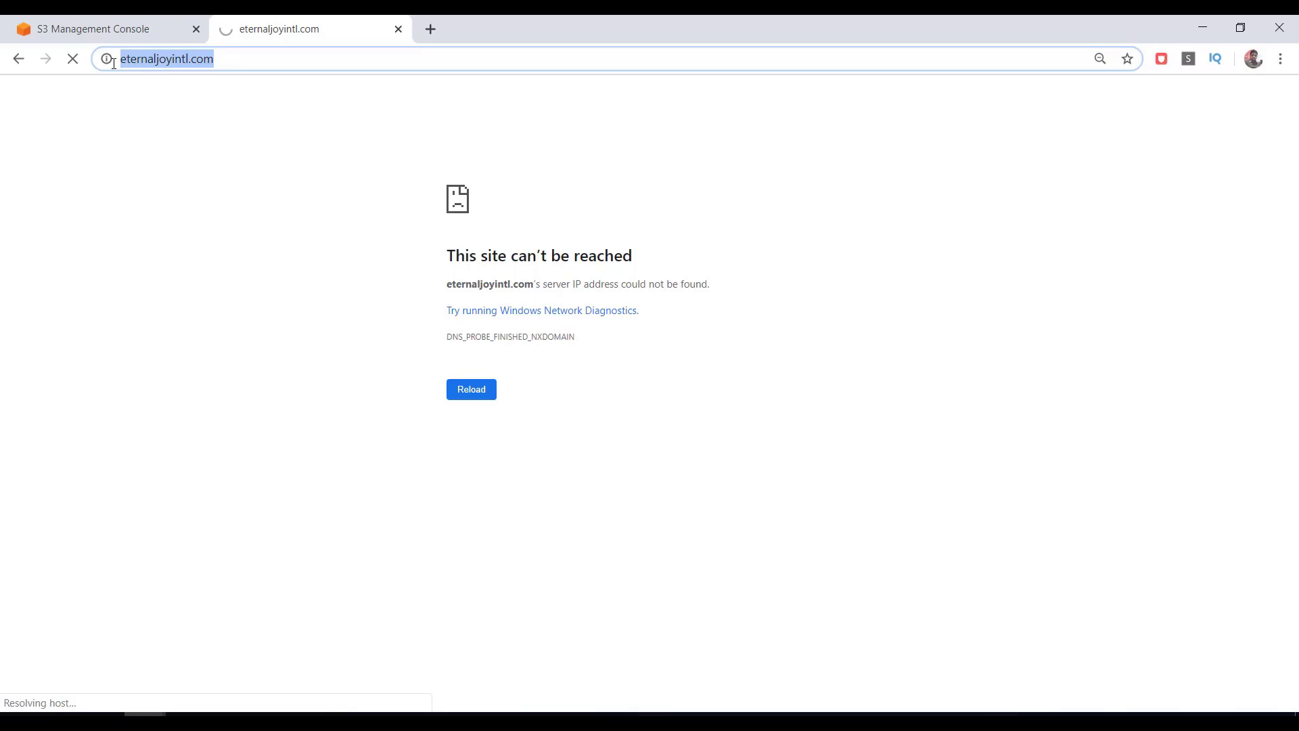
right_click(166, 59)
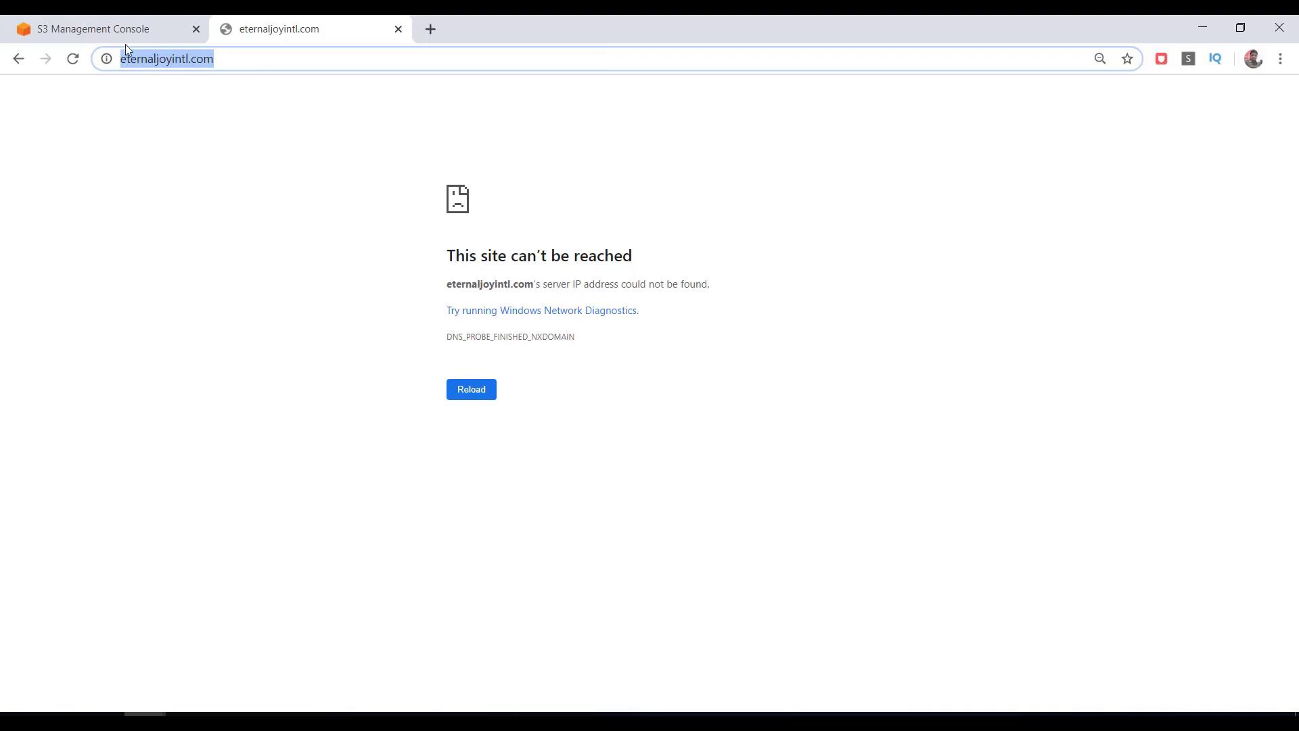
click(93, 28)
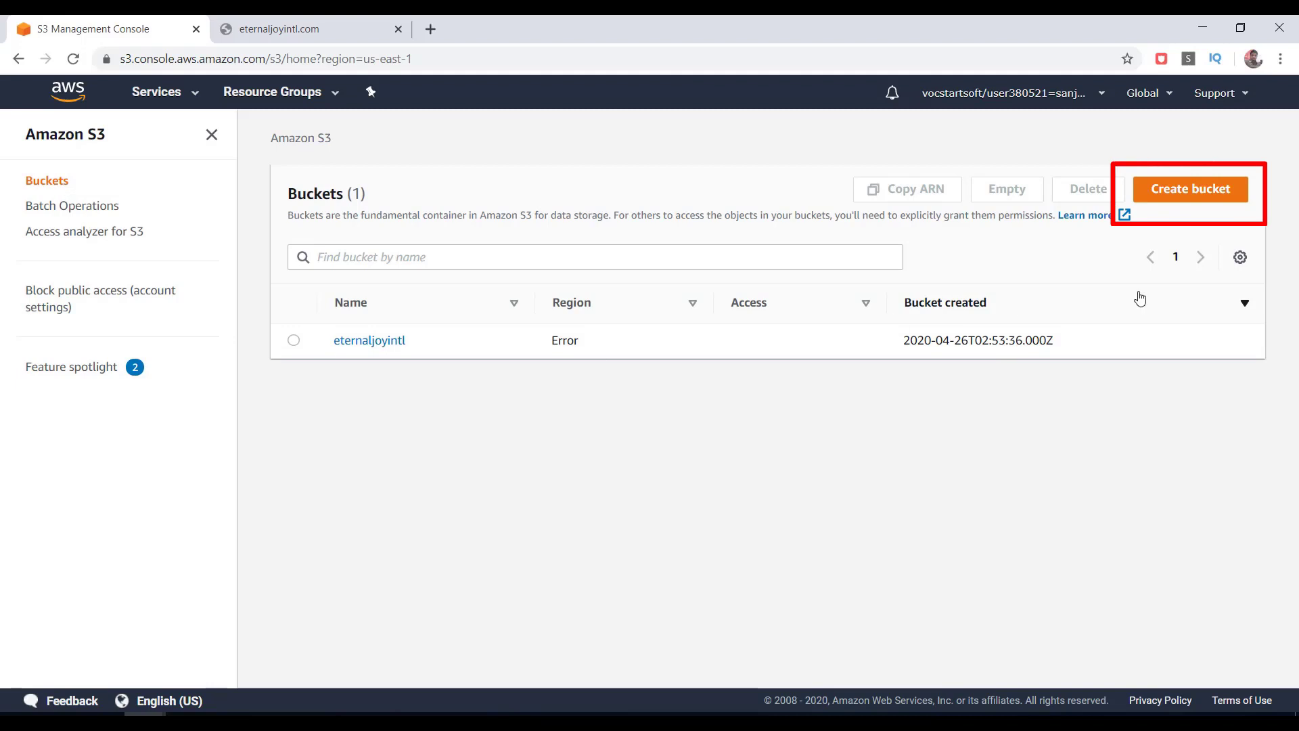
Step: Create bucket eternaljoyintl.com in US East (N. Virginia) with Block all public access turned off
click(1189, 188)
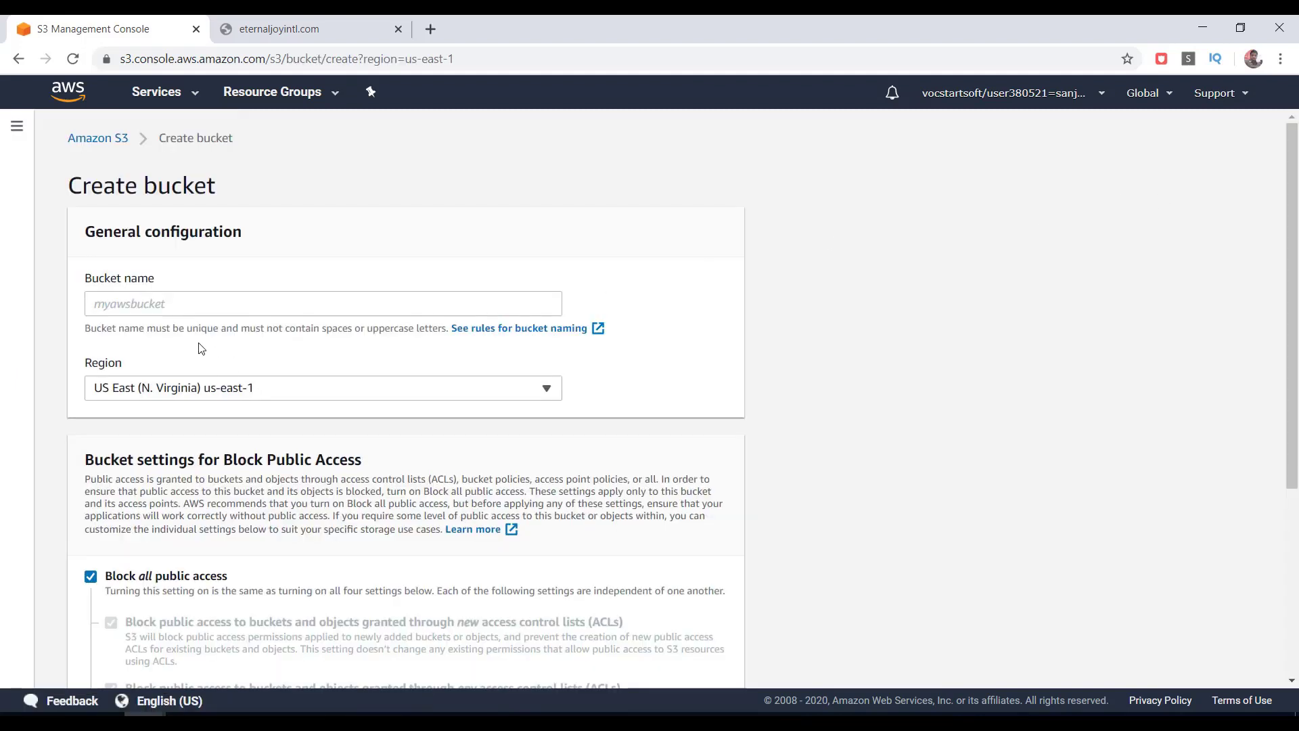
text(http://eternaljoyintl.com/)
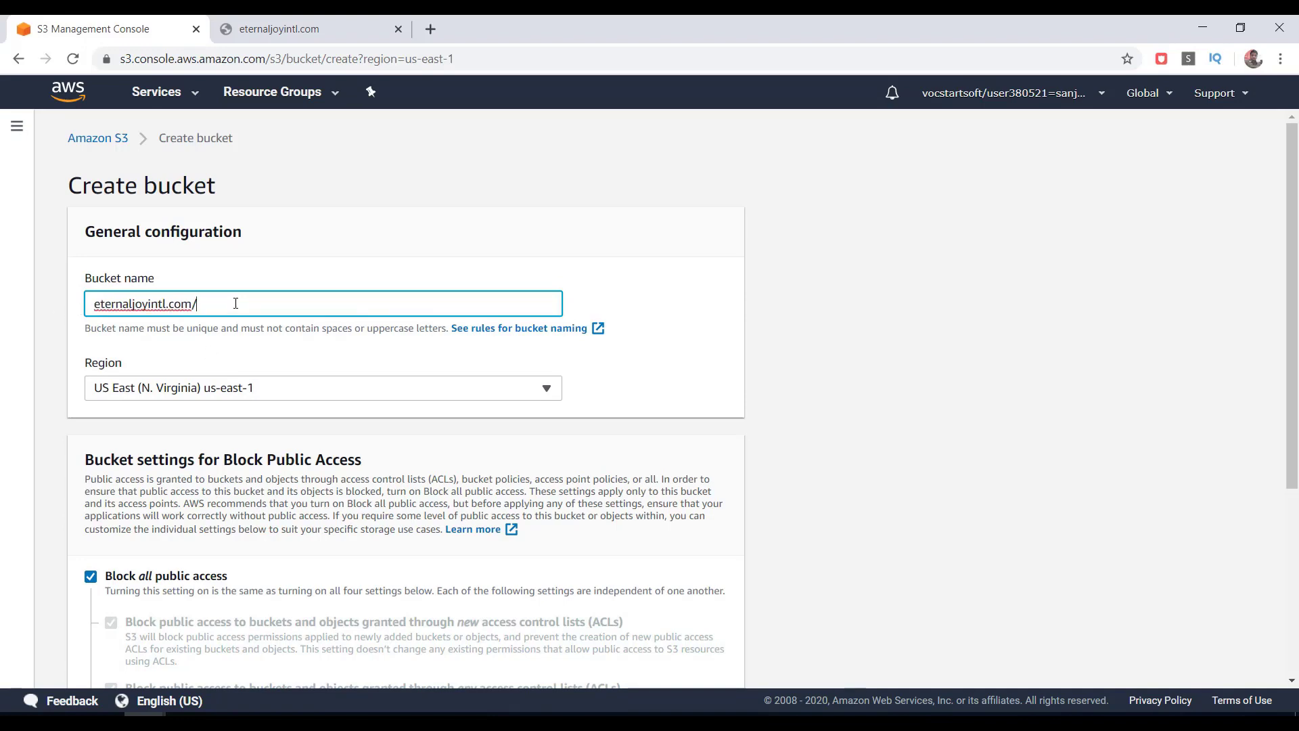
scroll(down, 3)
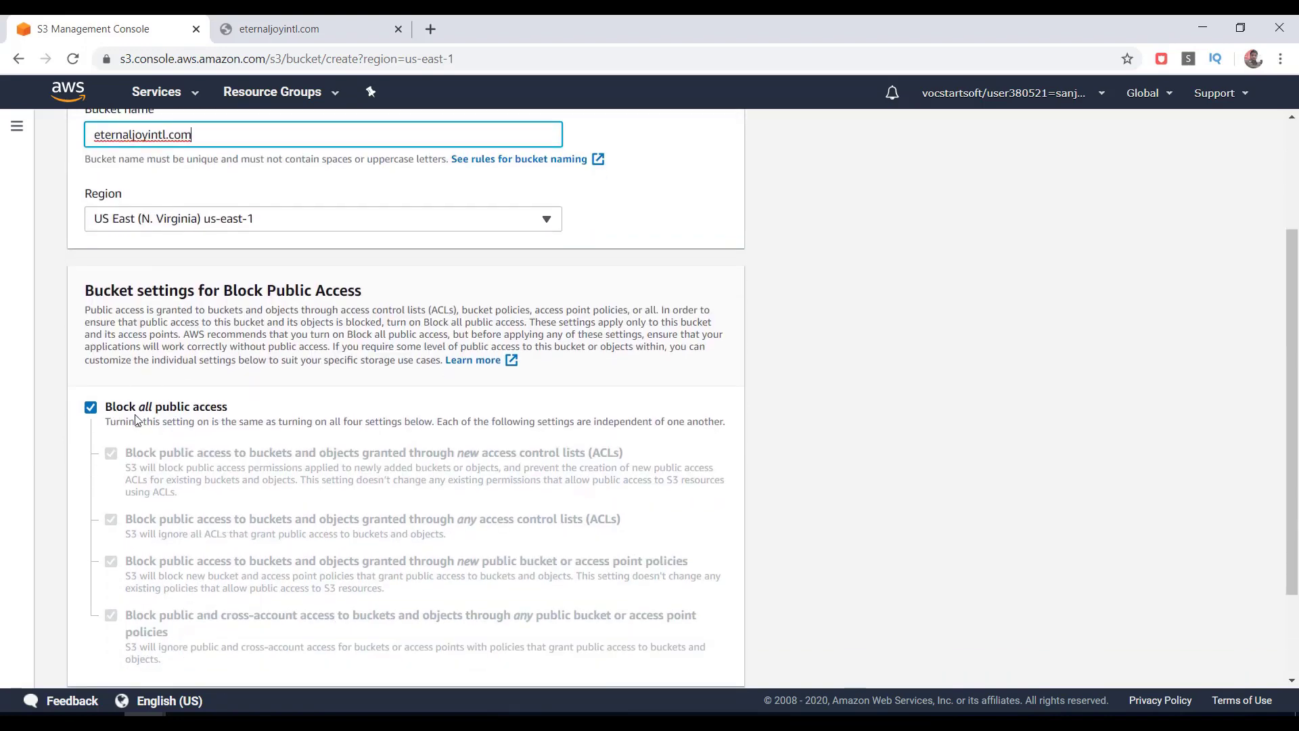
double_click(166, 406)
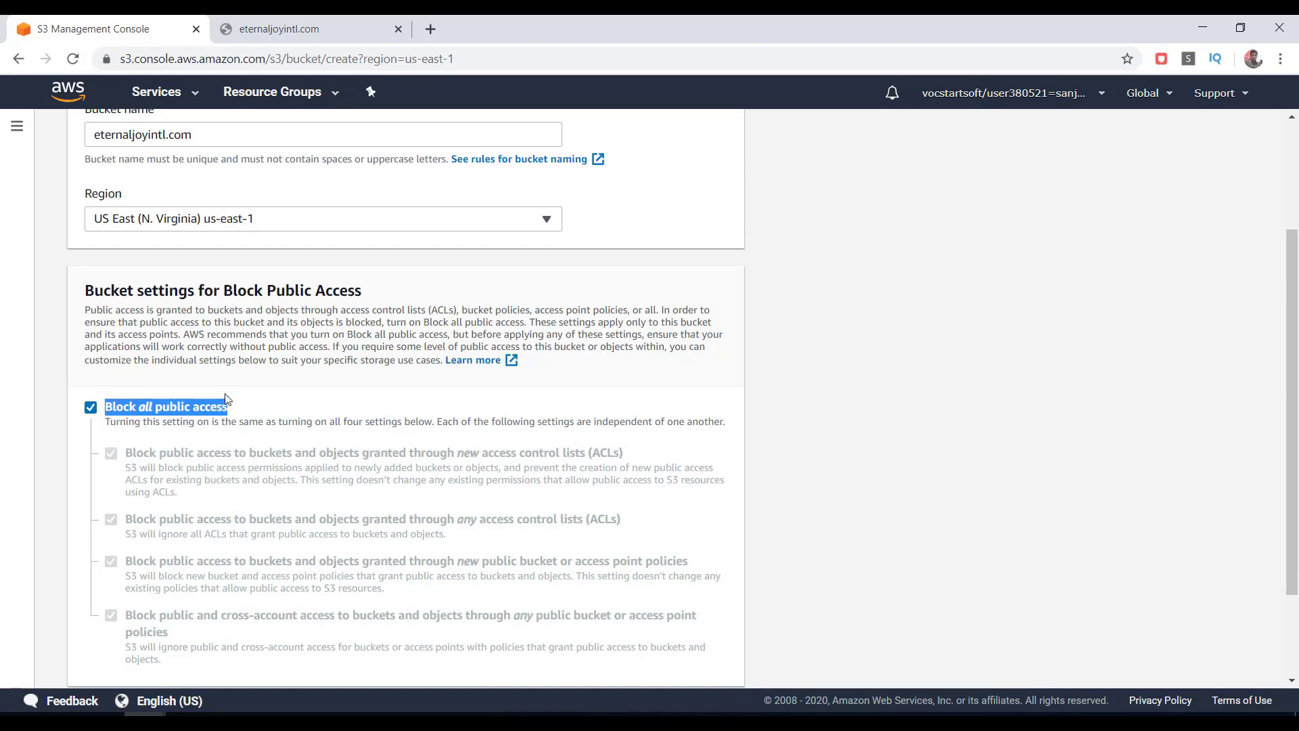
click(90, 406)
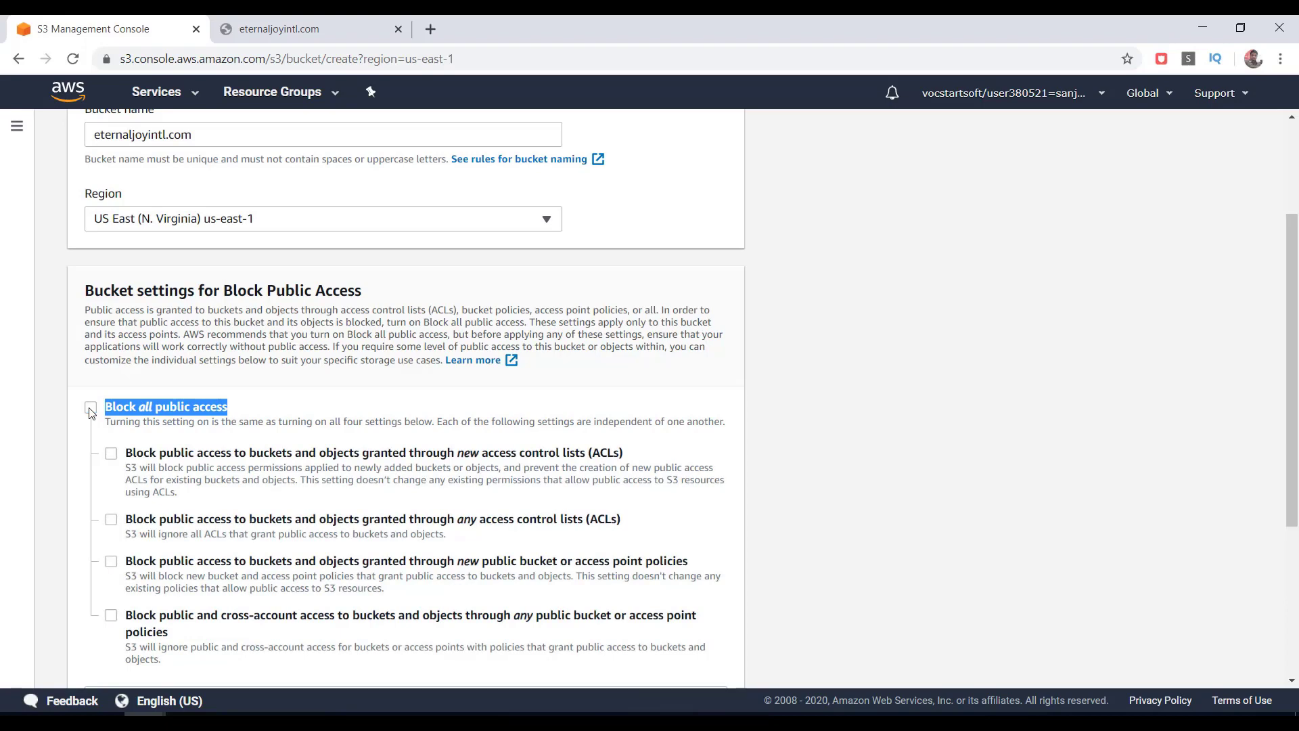
click(90, 406)
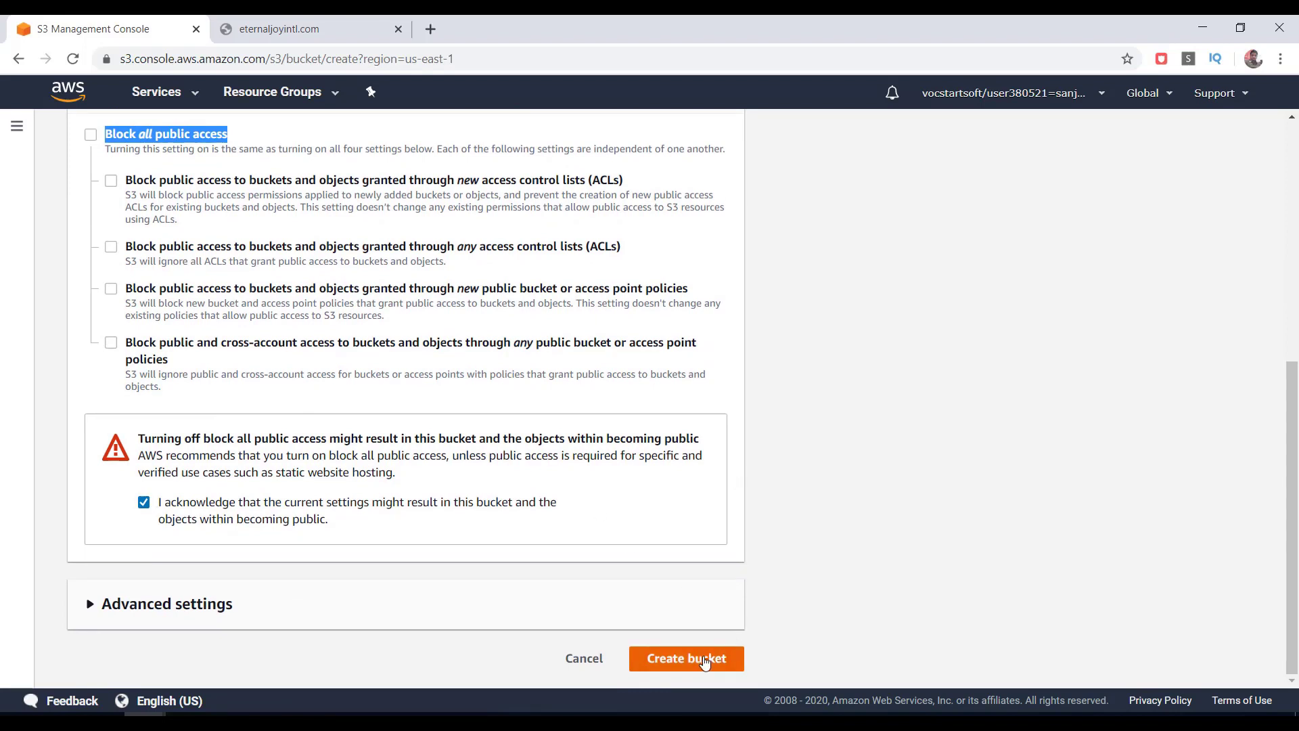
click(686, 658)
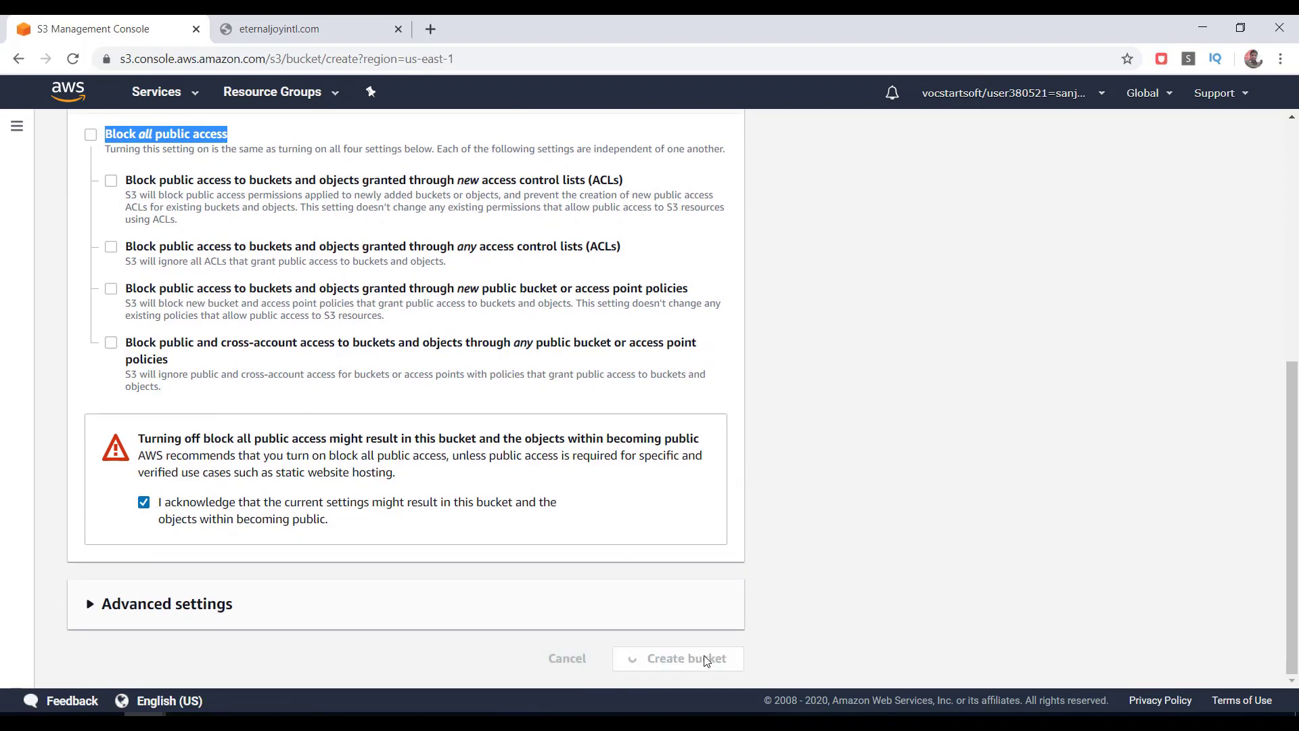
click(676, 657)
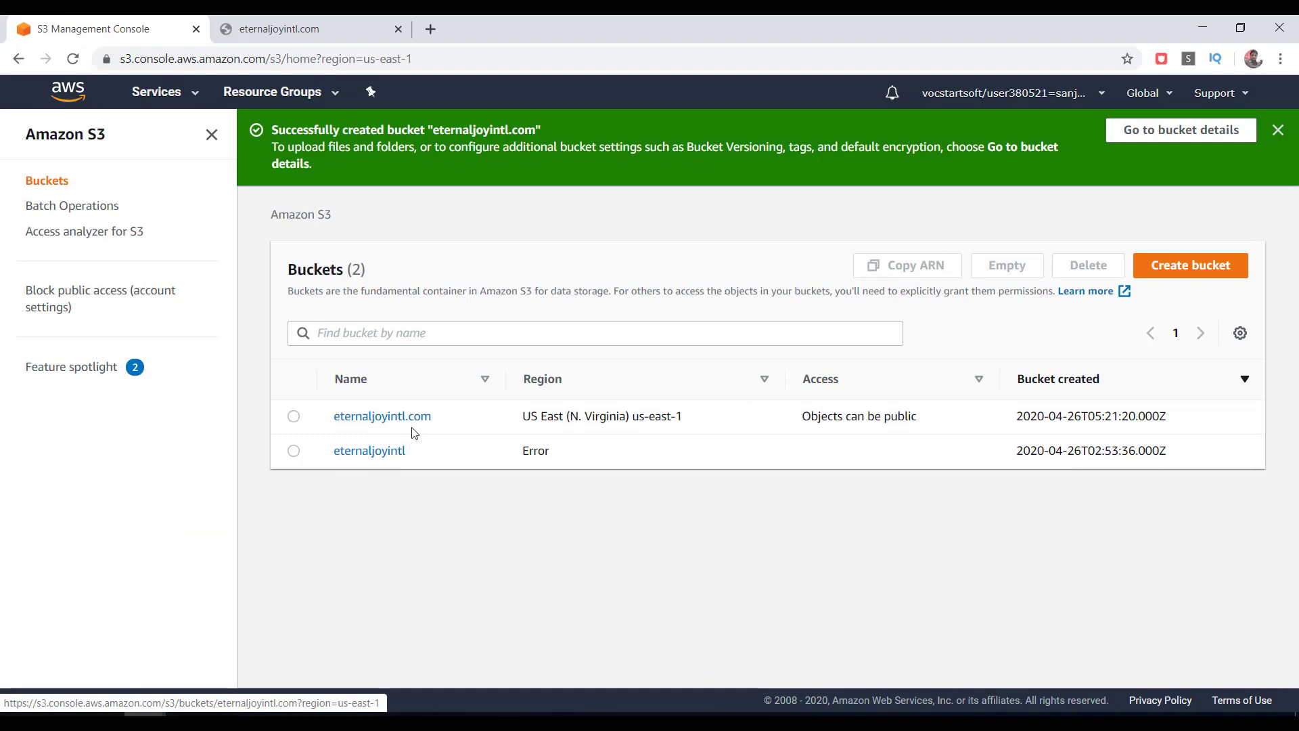
Step: Upload index.html (269 B, Standard storage) into the eternaljoyintl.com bucket
click(382, 416)
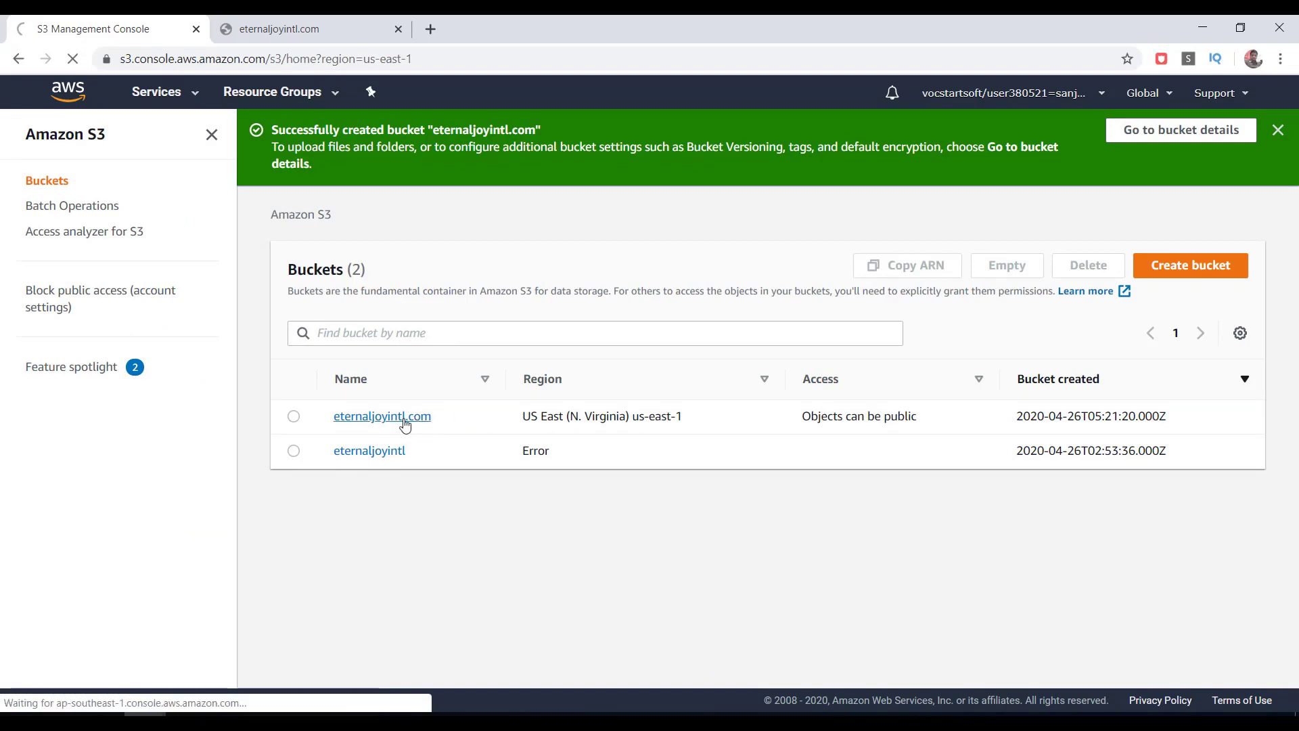
click(381, 416)
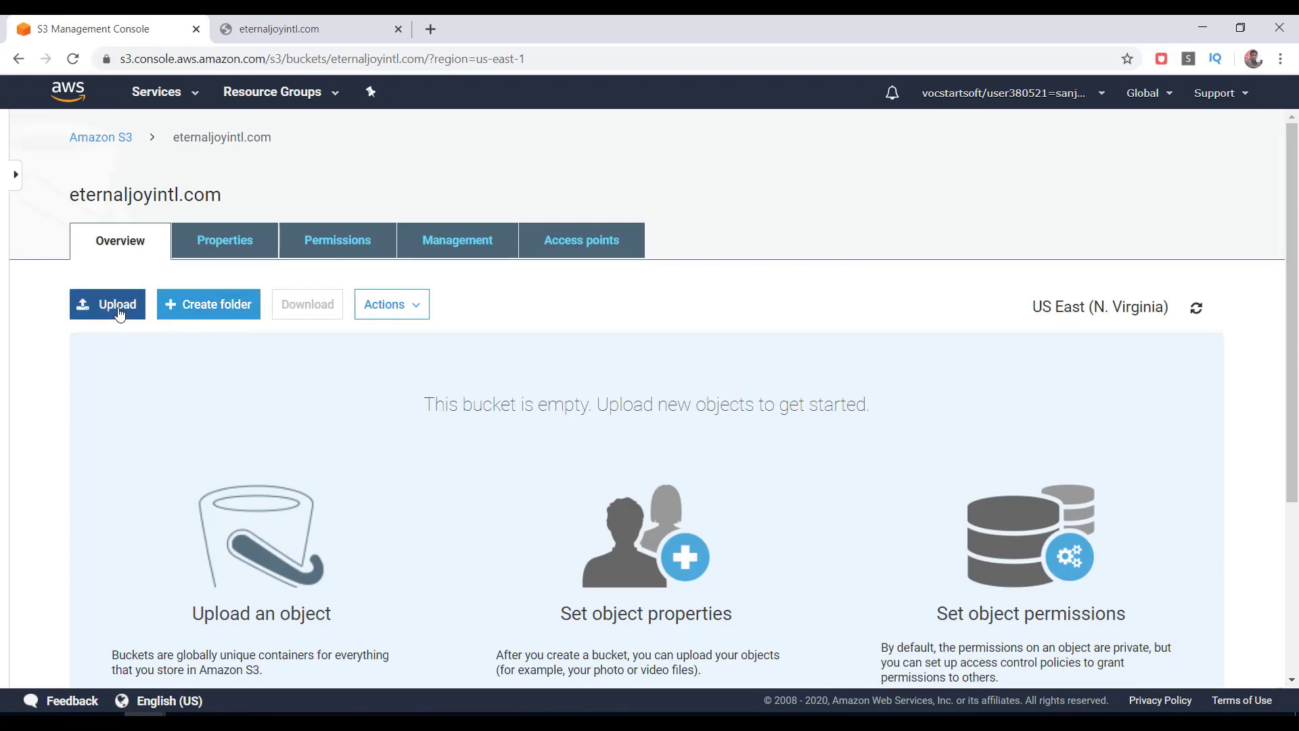
click(107, 304)
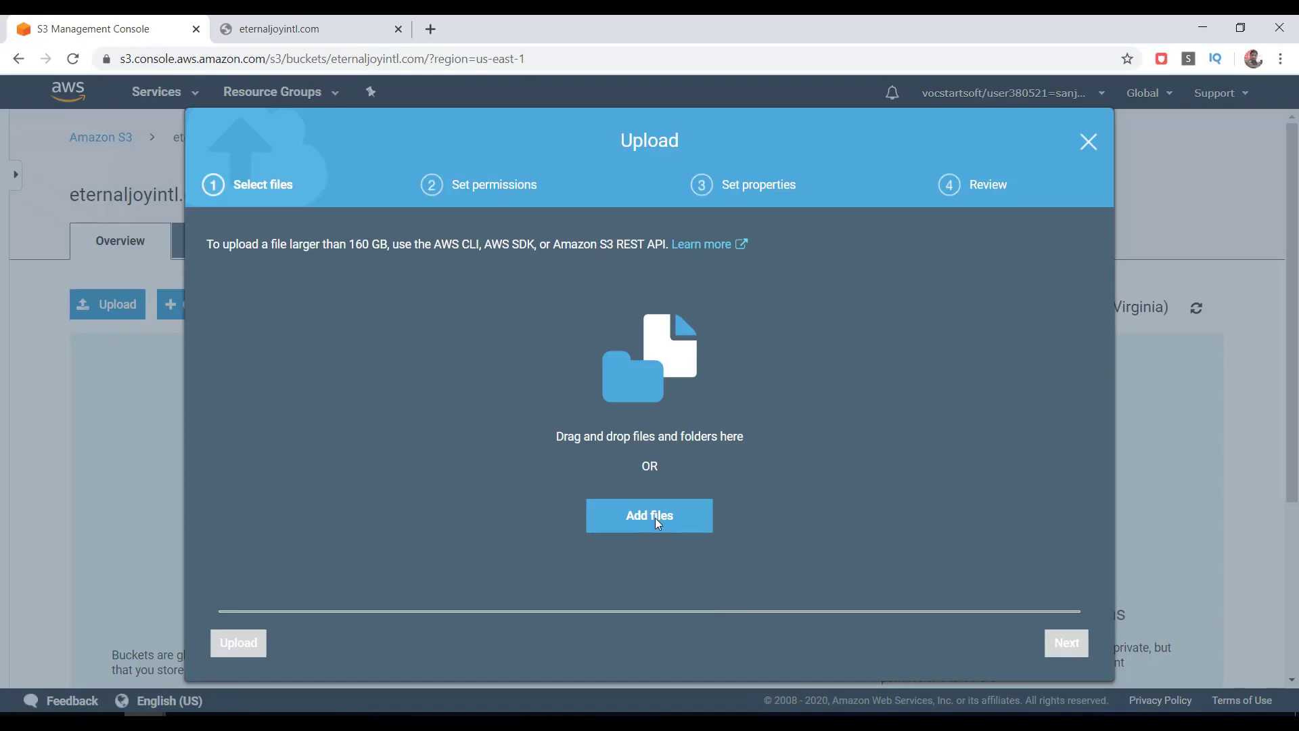
click(648, 514)
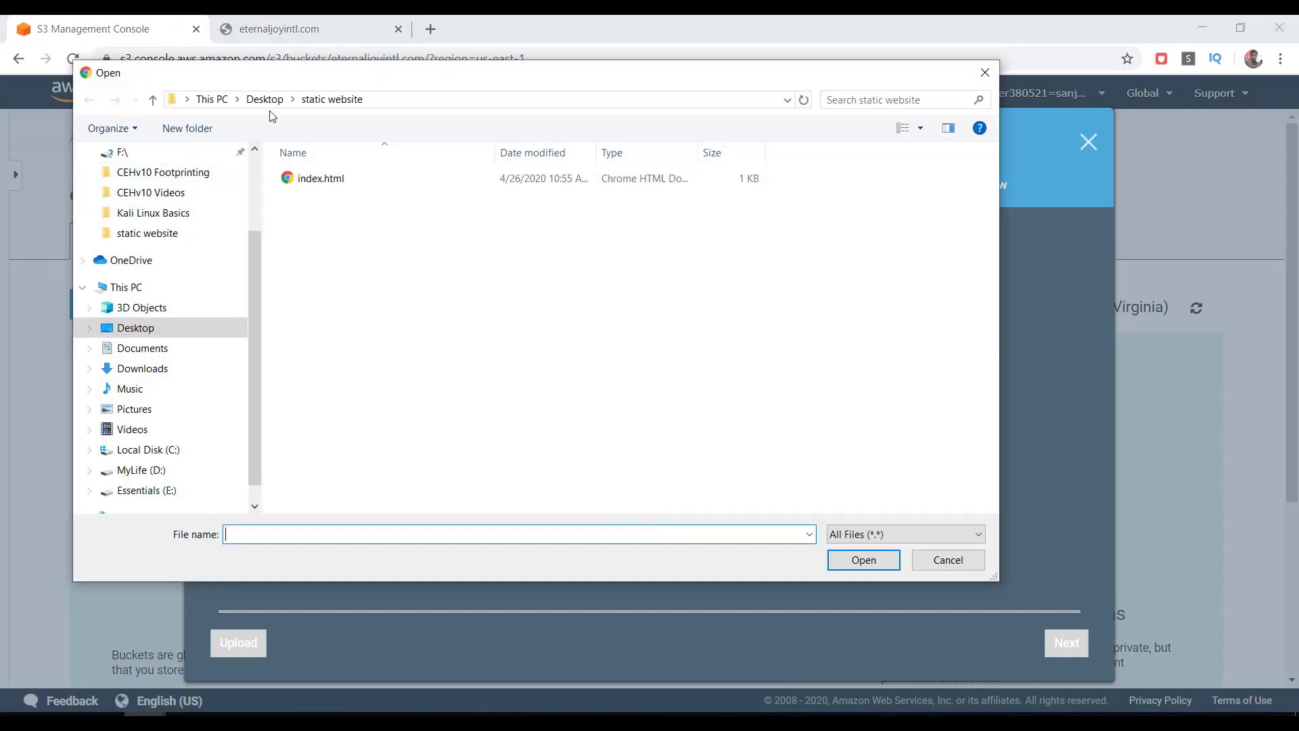
click(320, 178)
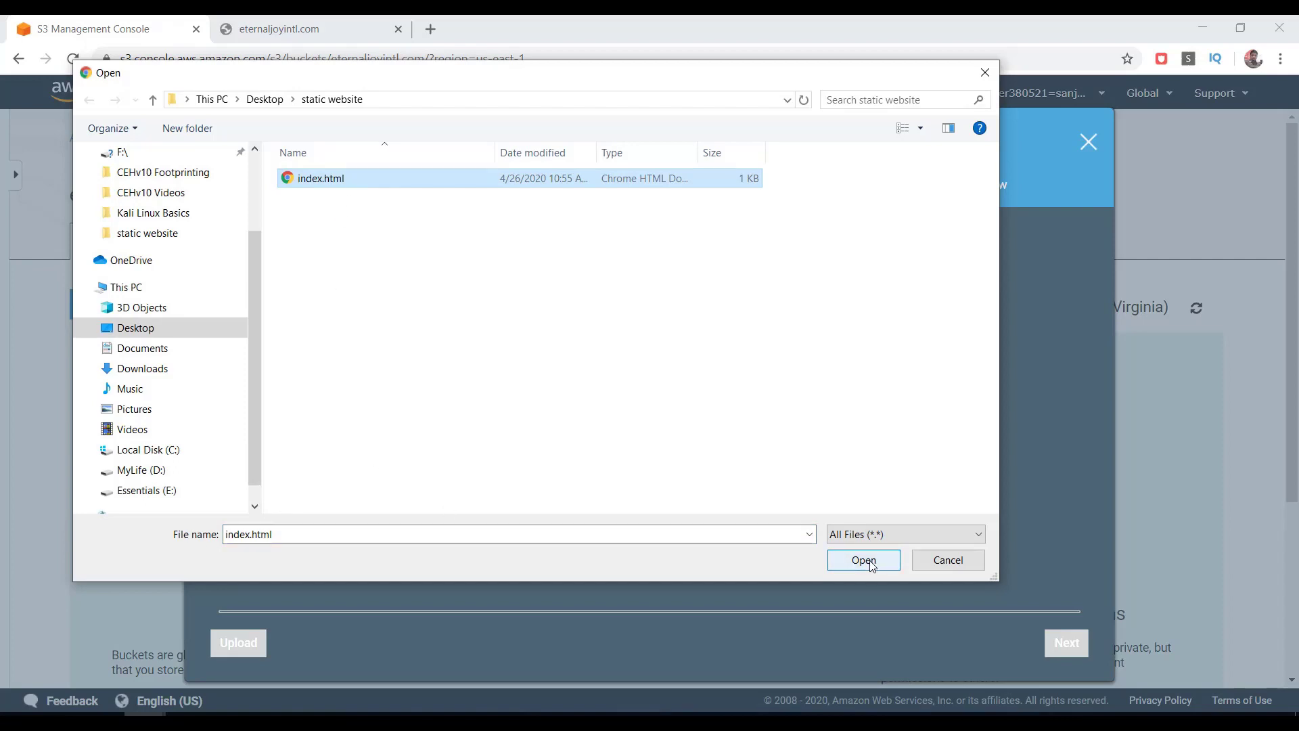
click(863, 560)
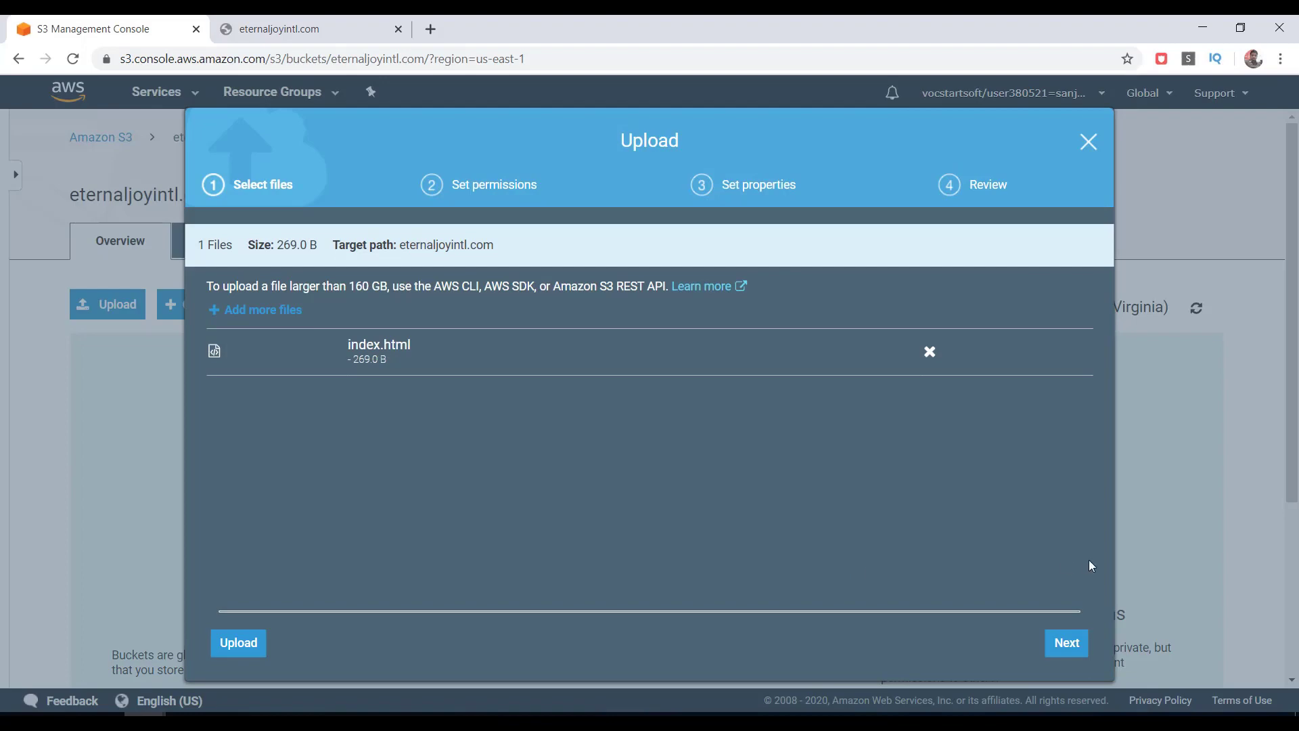
click(1066, 642)
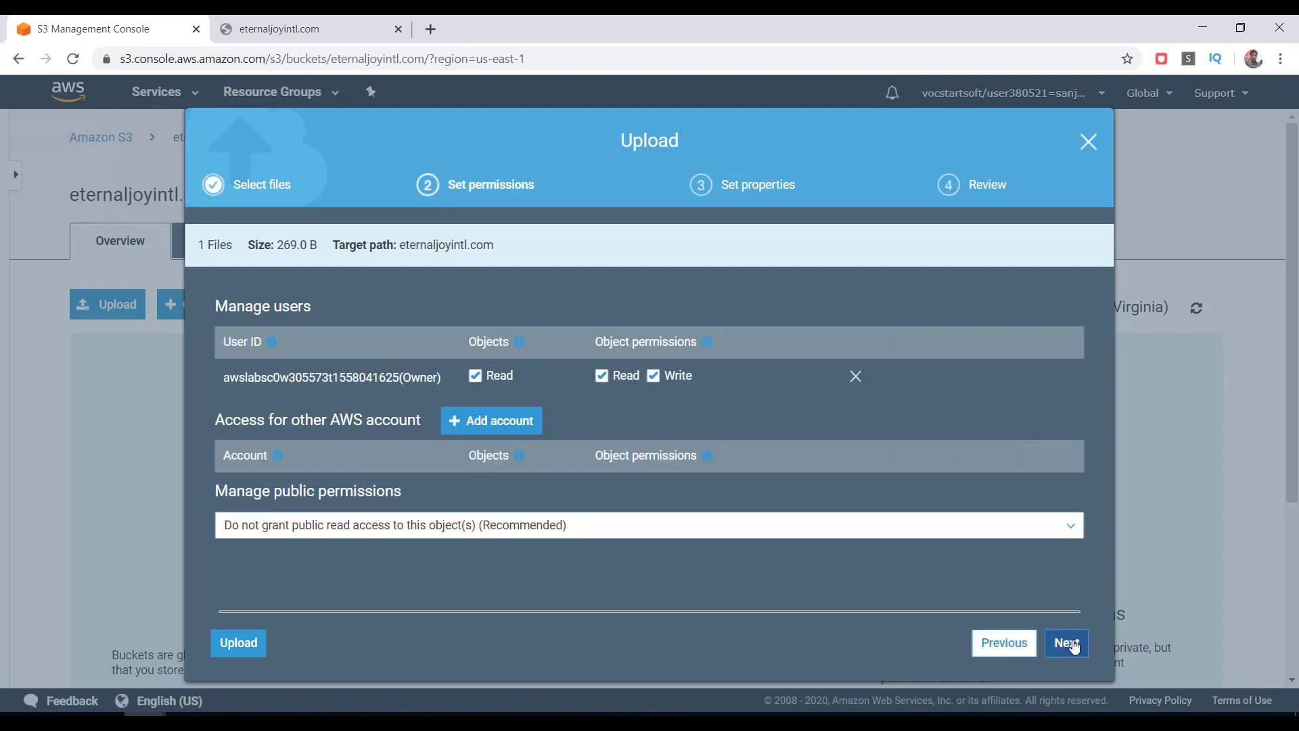
click(1065, 642)
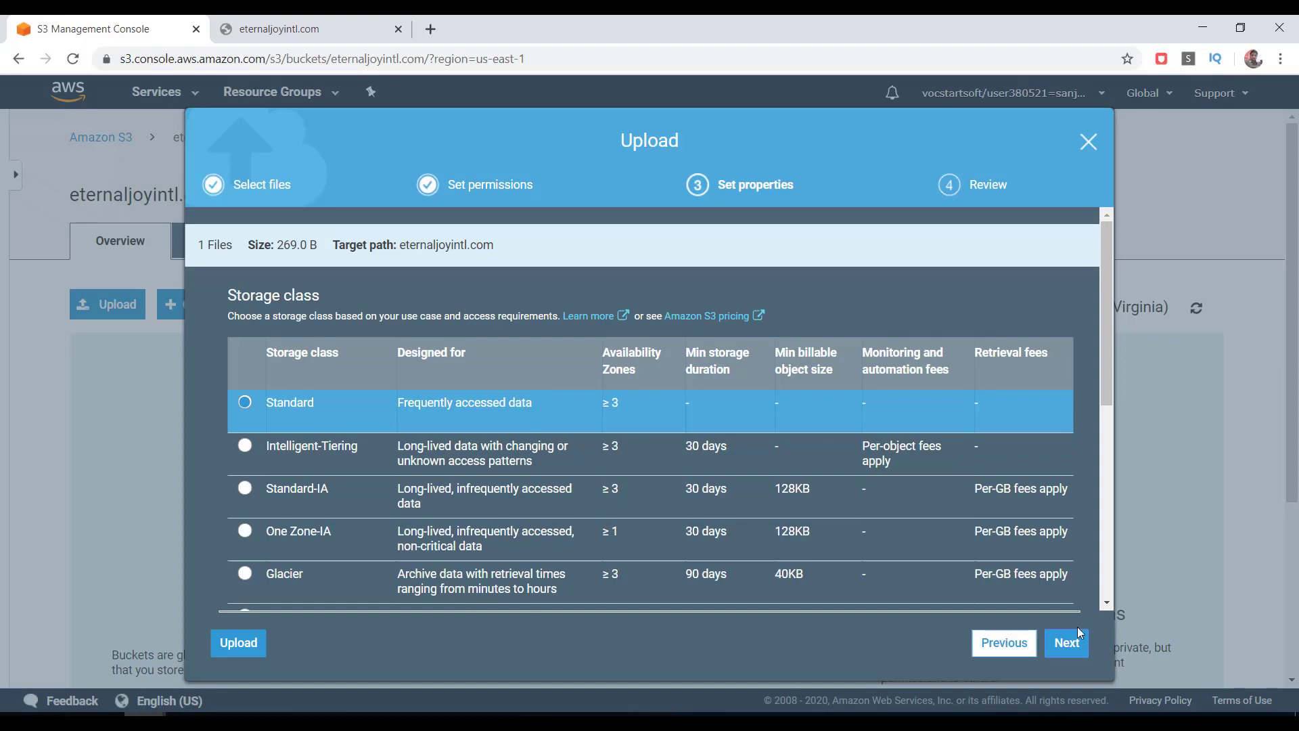
click(1066, 642)
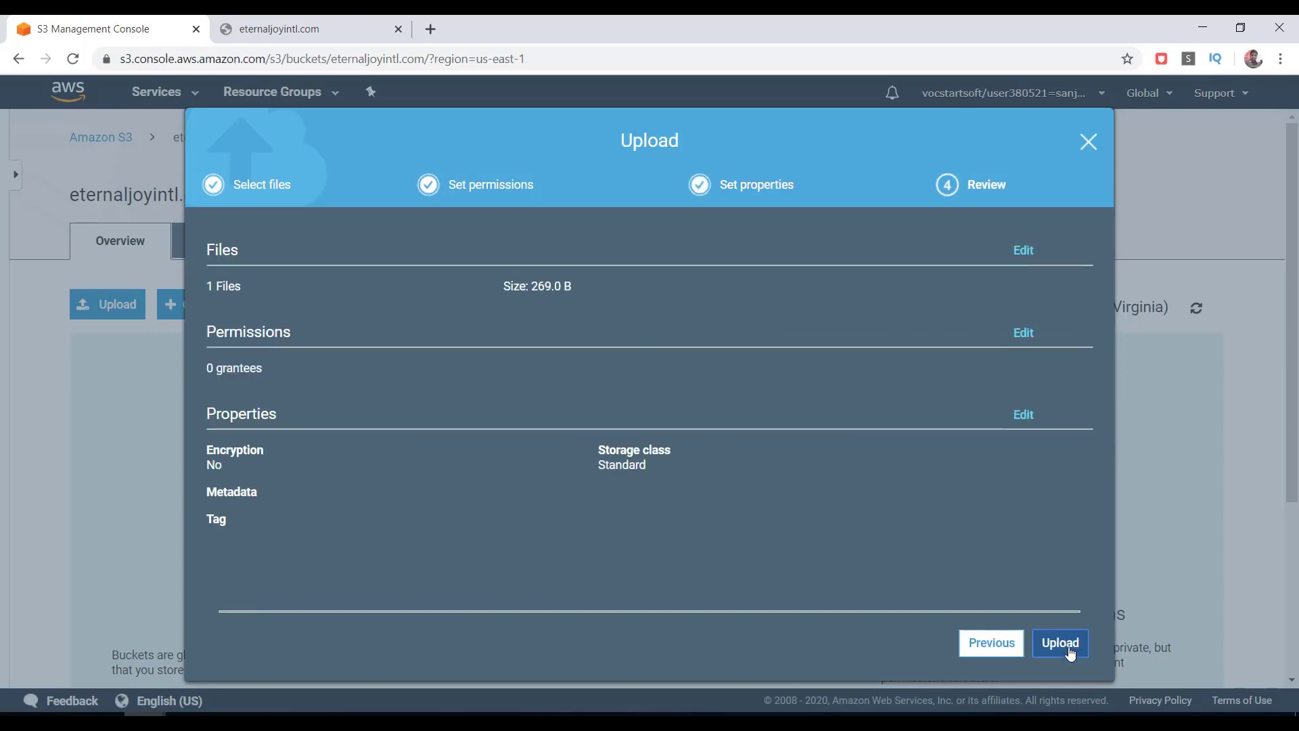
click(1060, 642)
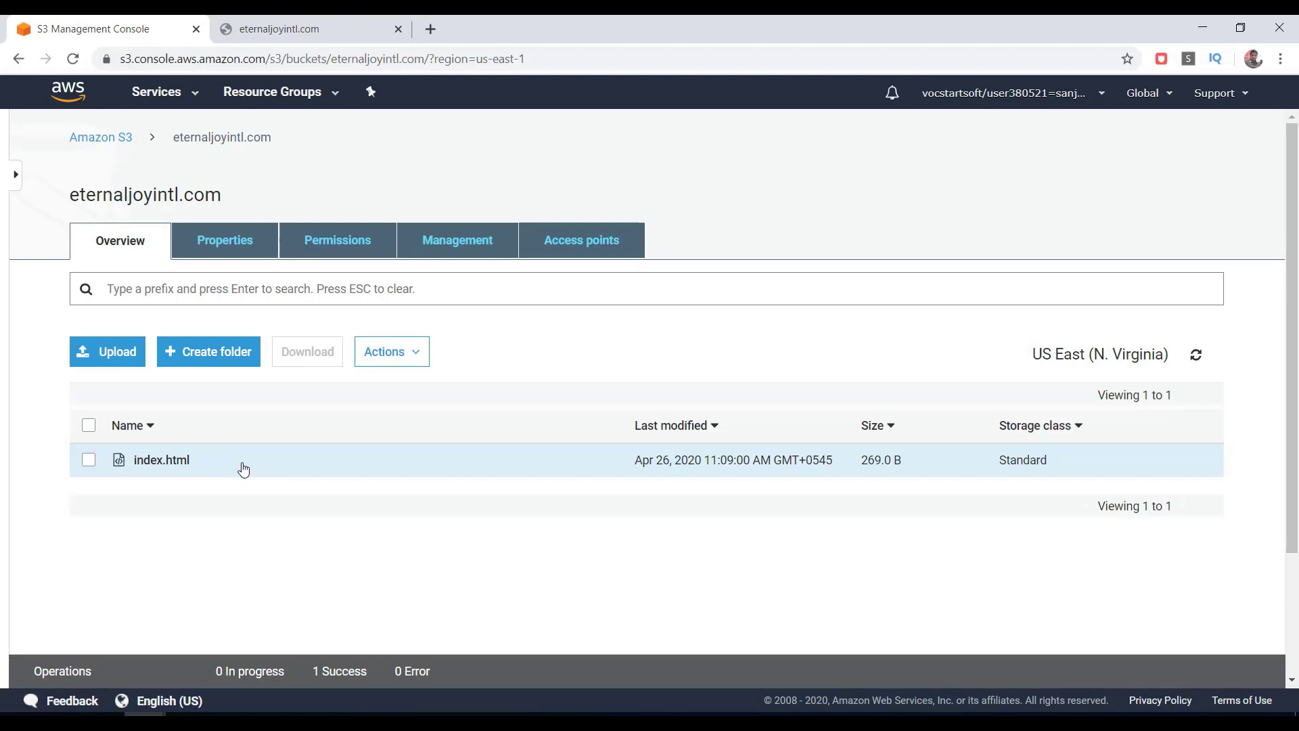
mouse_move(221, 464)
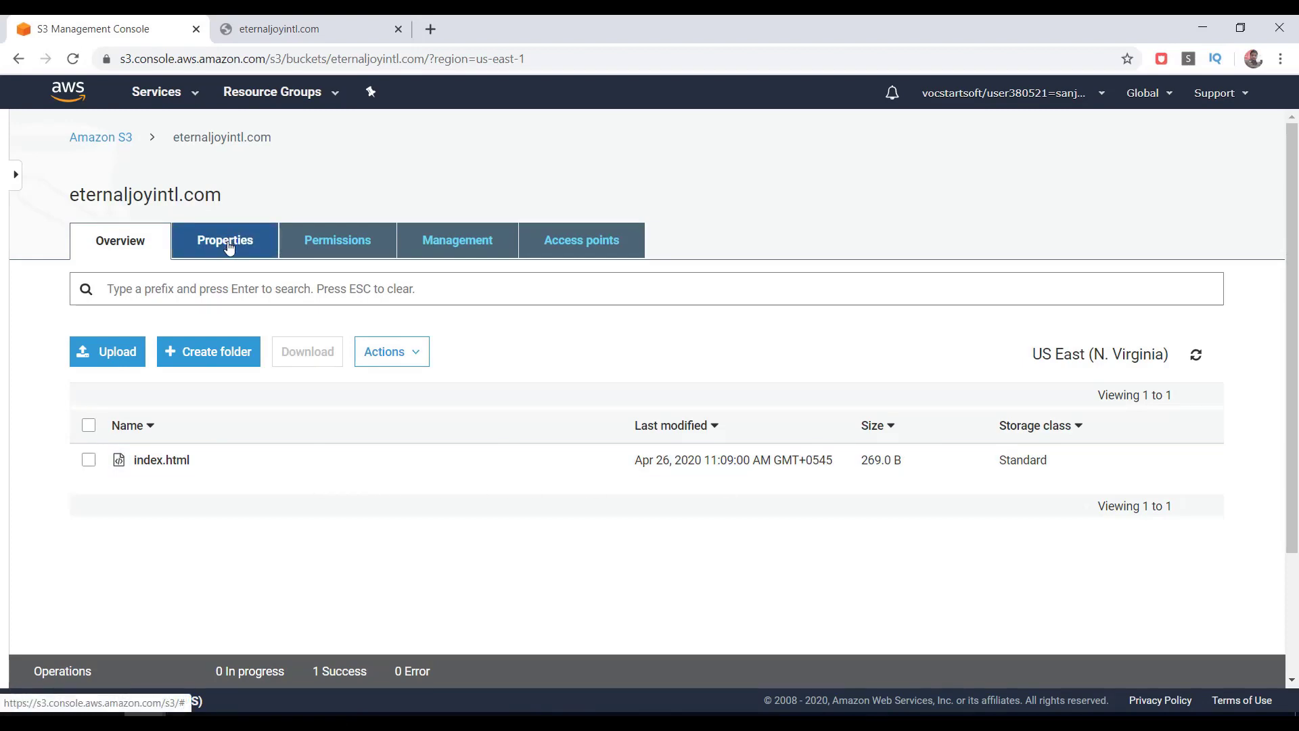
Step: Turn on static website hosting with index.html as index document, then view Permissions
click(224, 240)
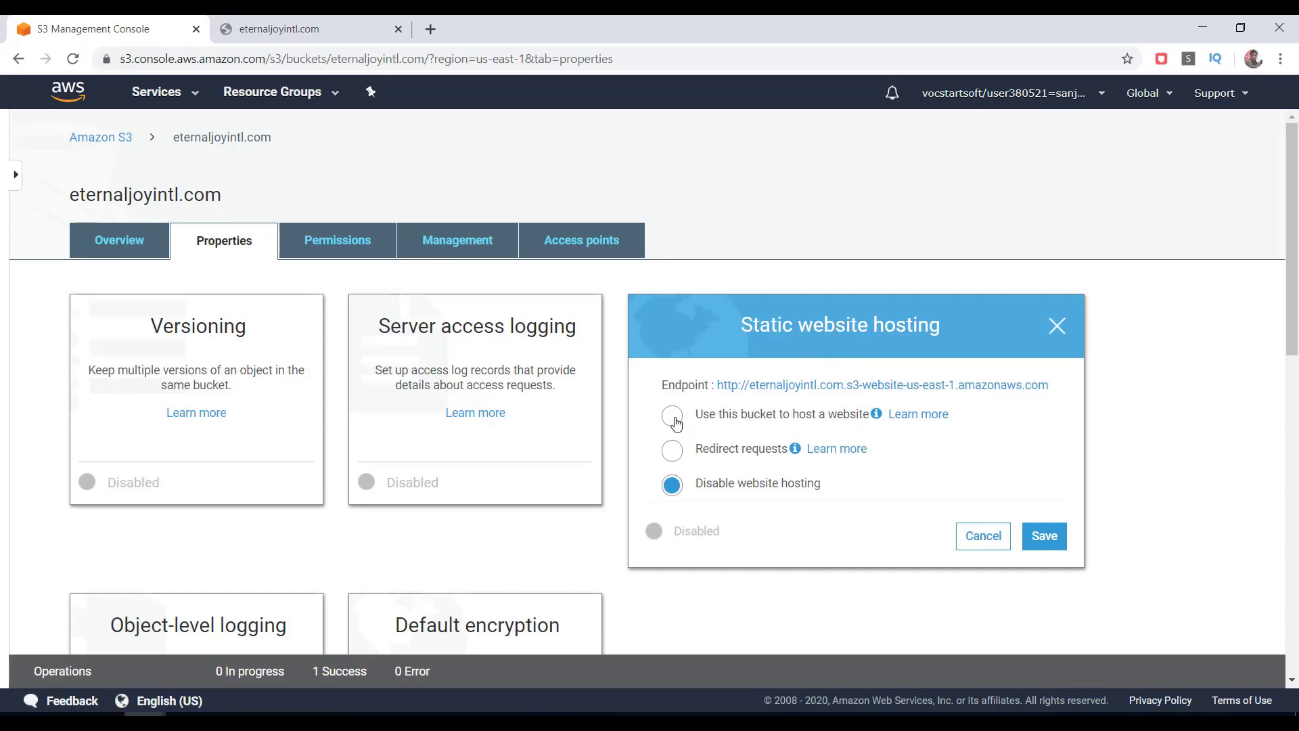
click(672, 414)
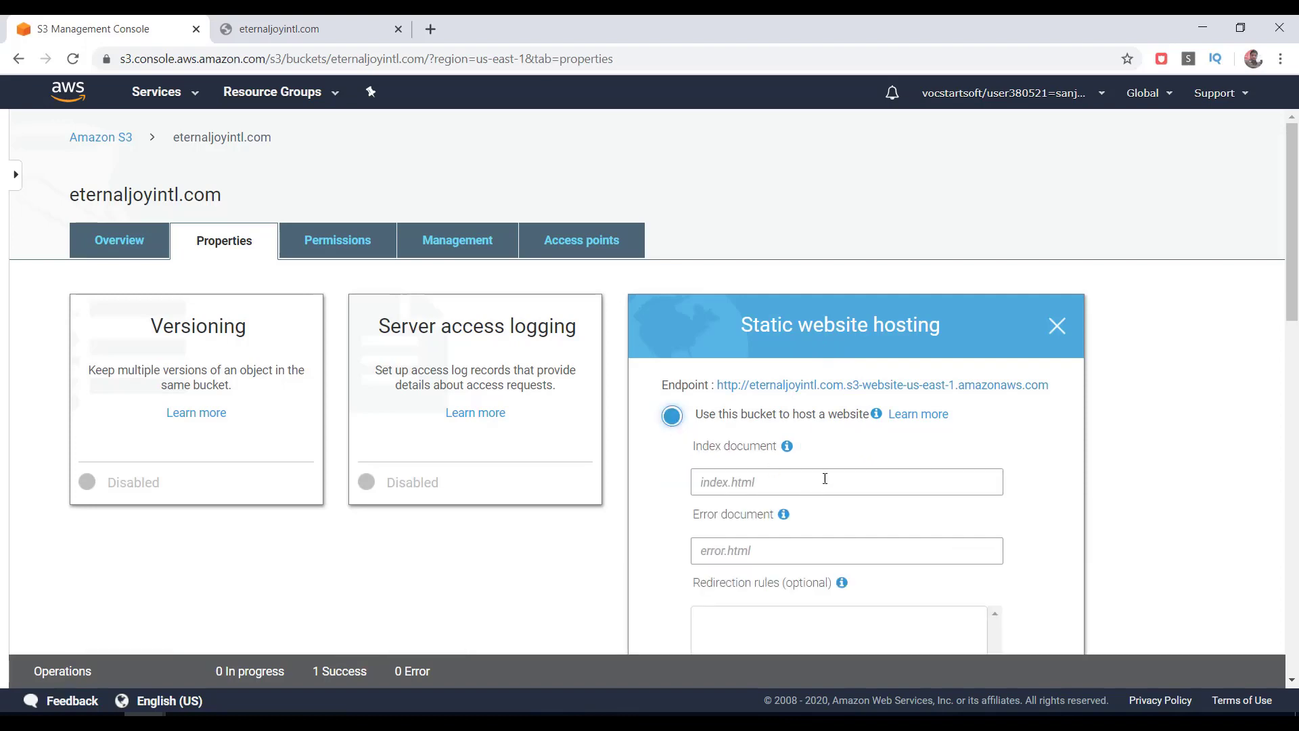
scroll(down, 3)
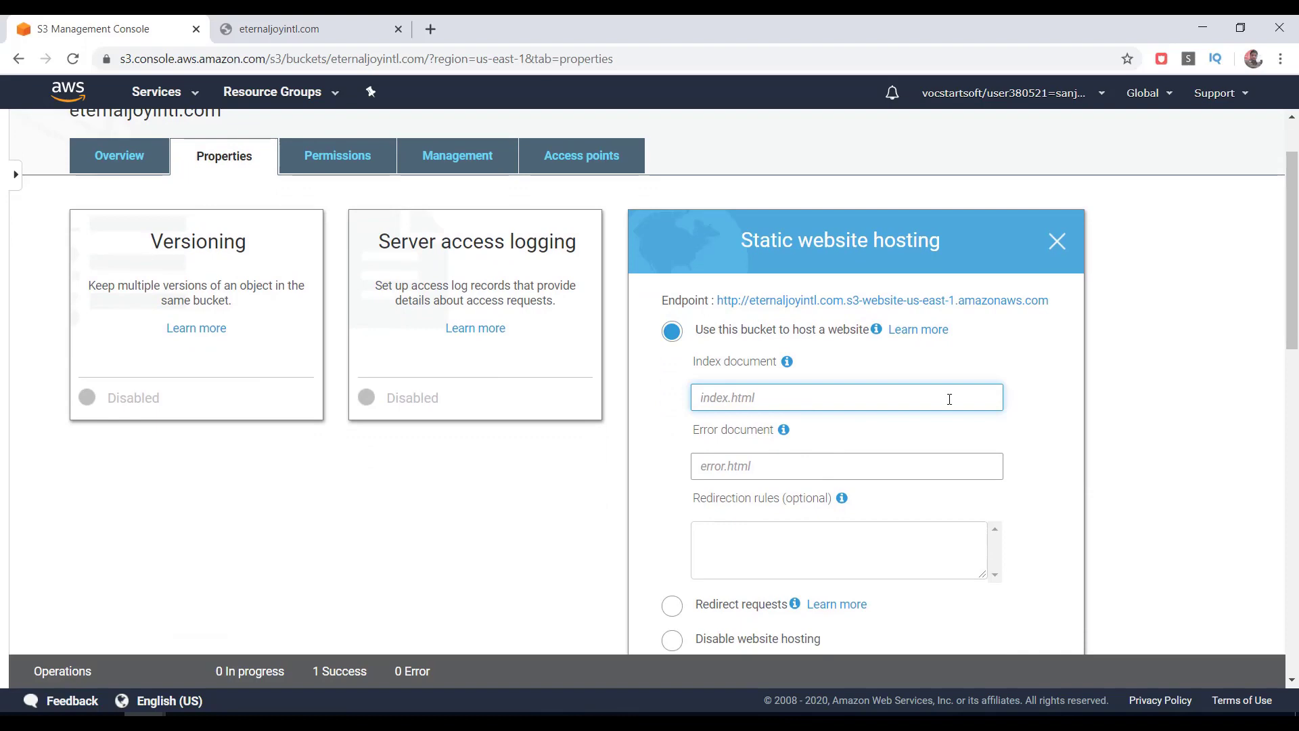
text(index.)
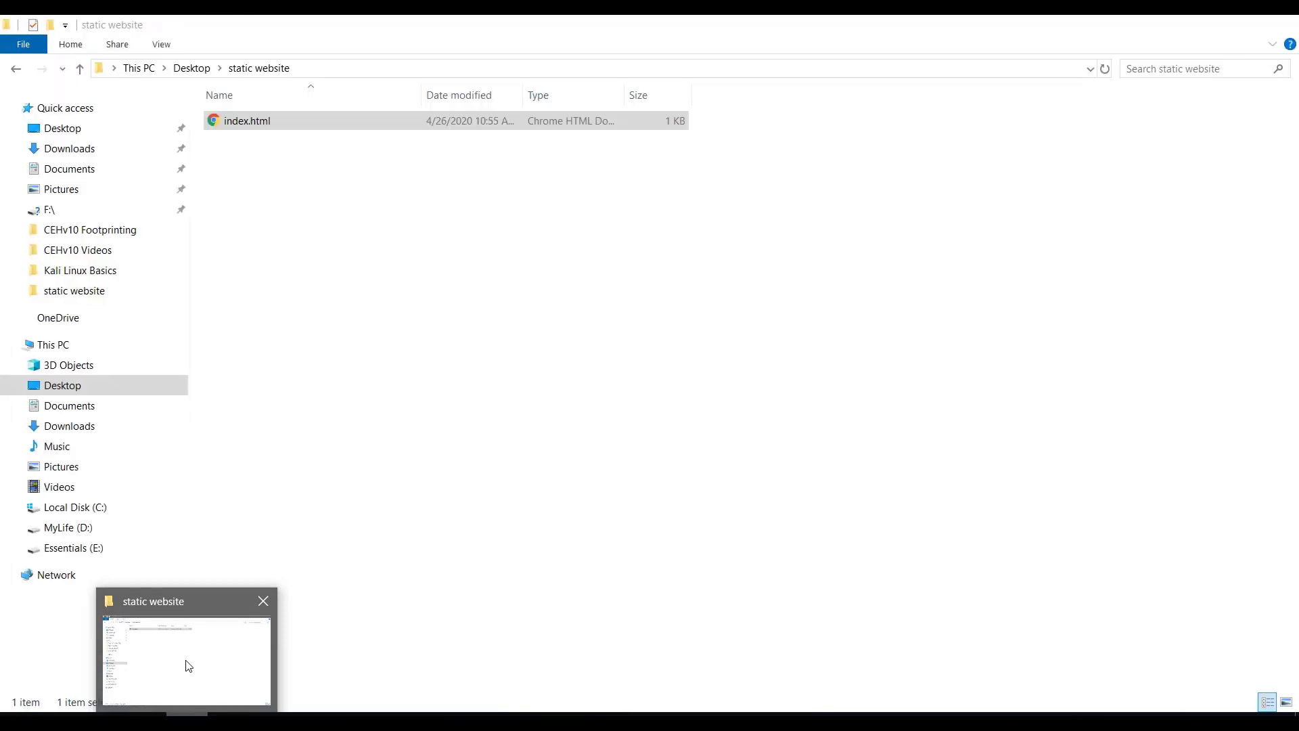
click(247, 120)
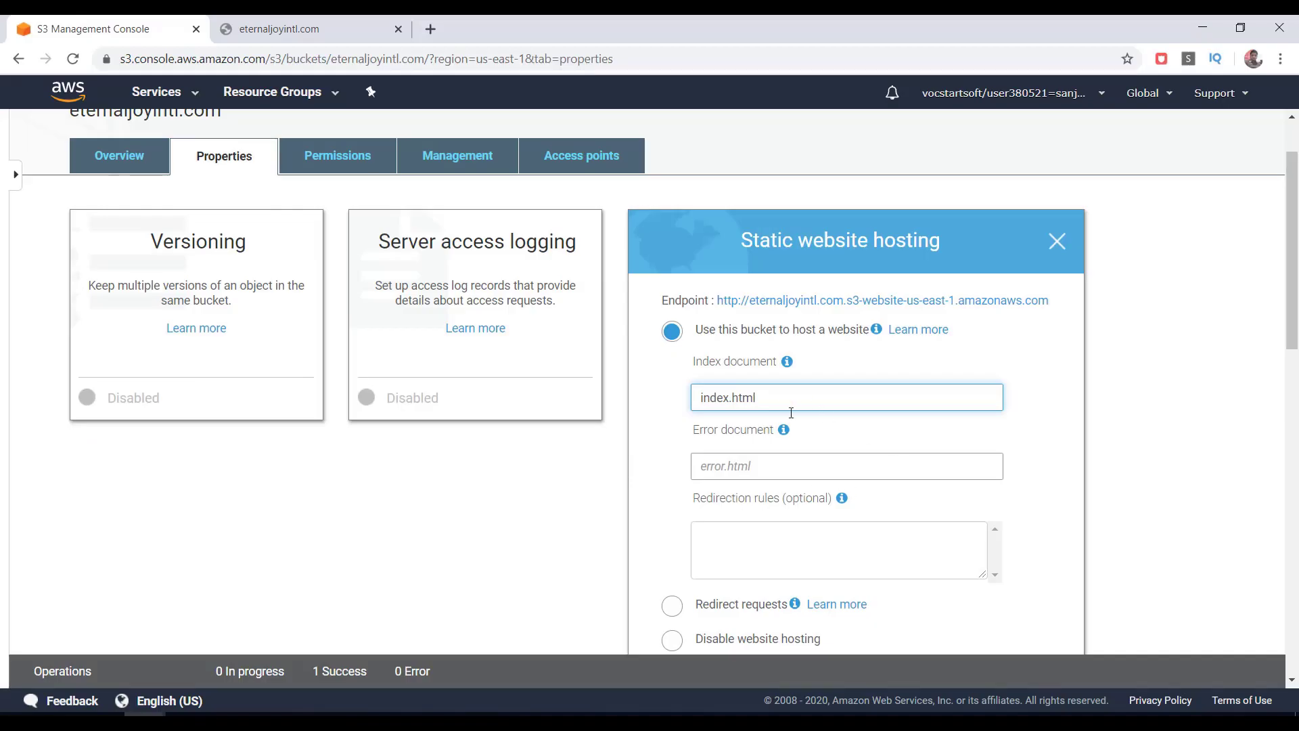
scroll(down, 3)
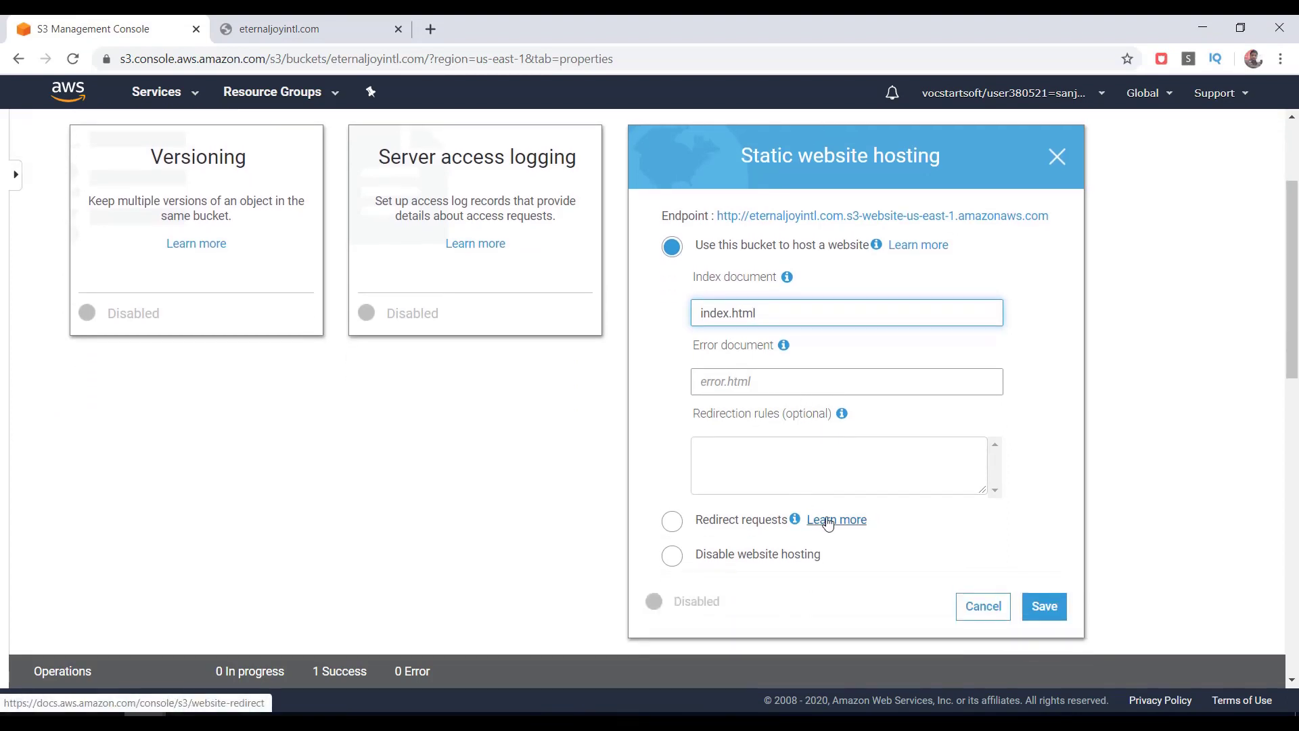
click(1043, 605)
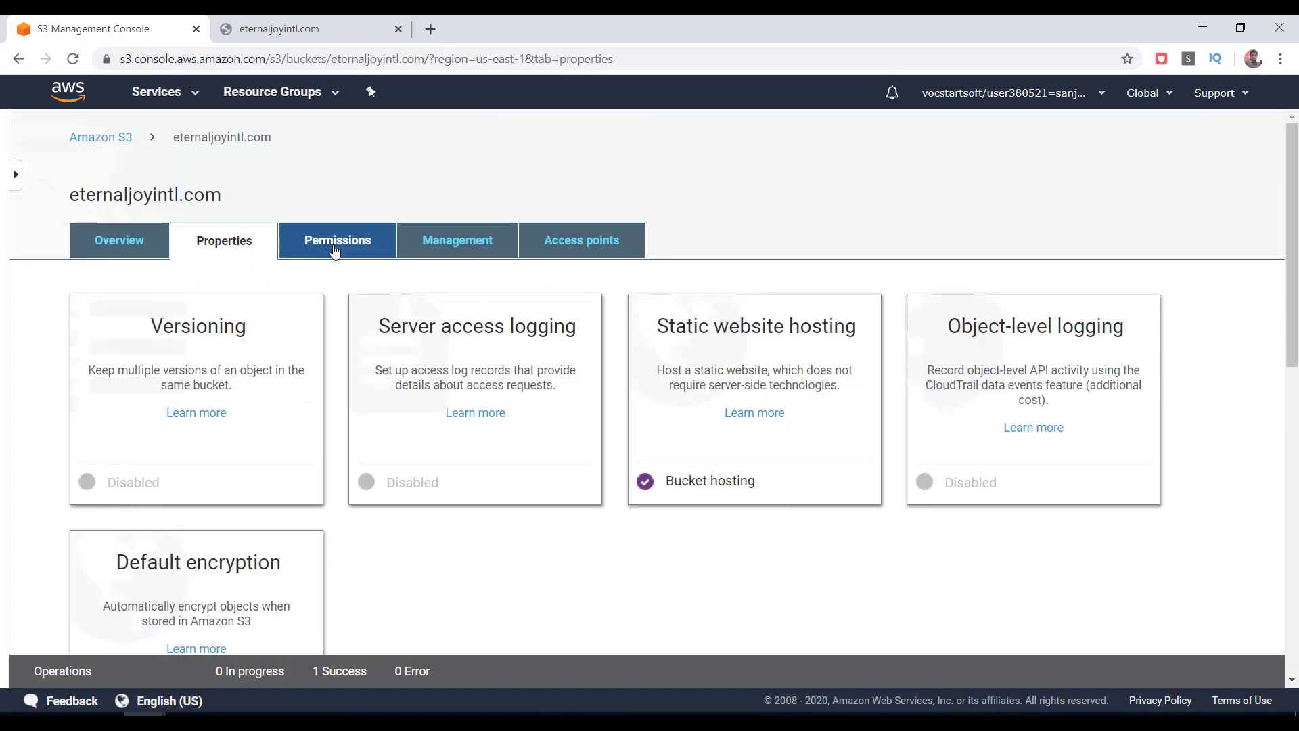
click(336, 240)
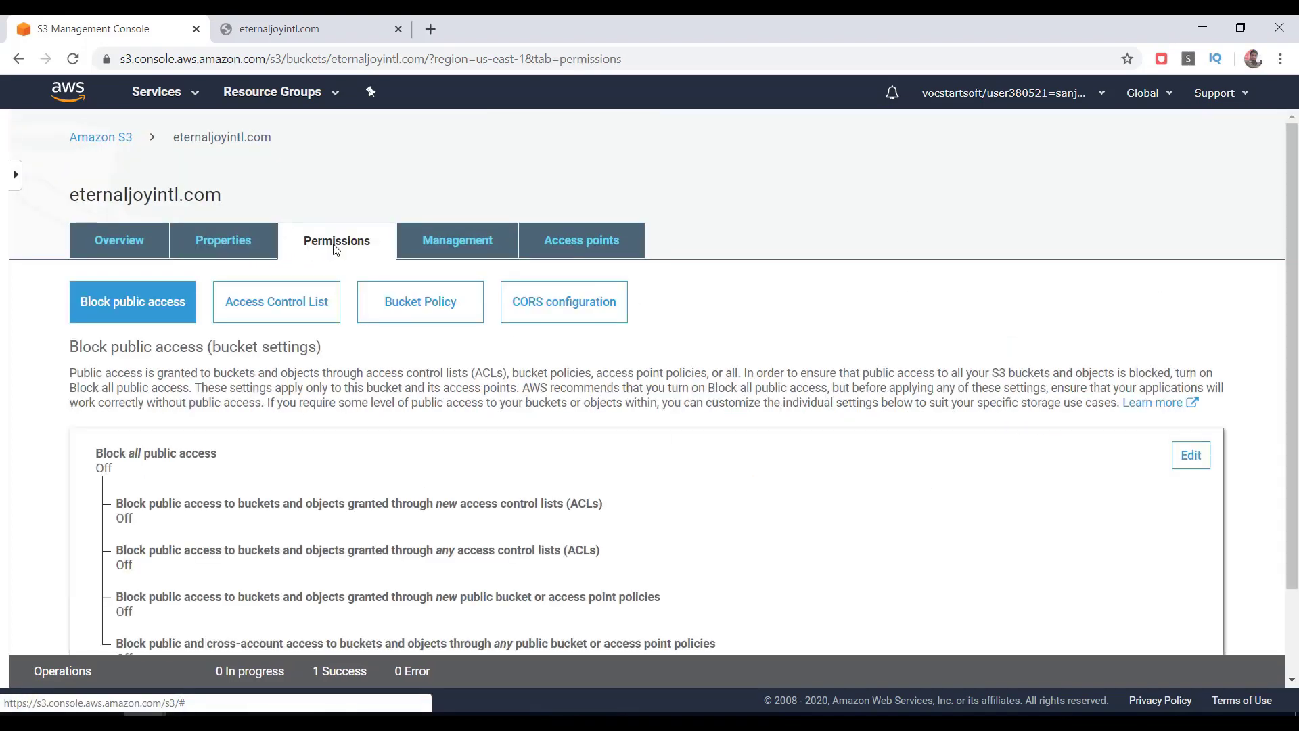
Step: Copy the eternaljoyintl.com bucket ARN from the Bucket Policy editor
click(420, 300)
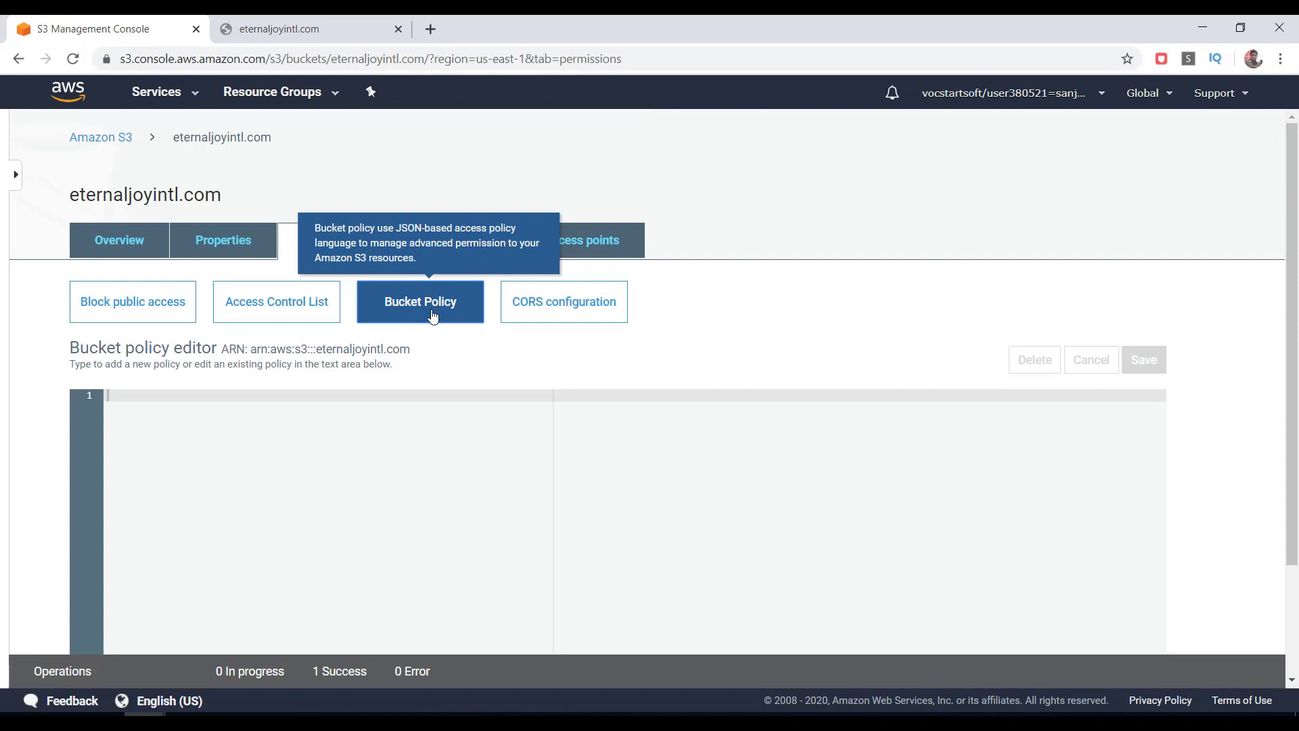
scroll(down, 3)
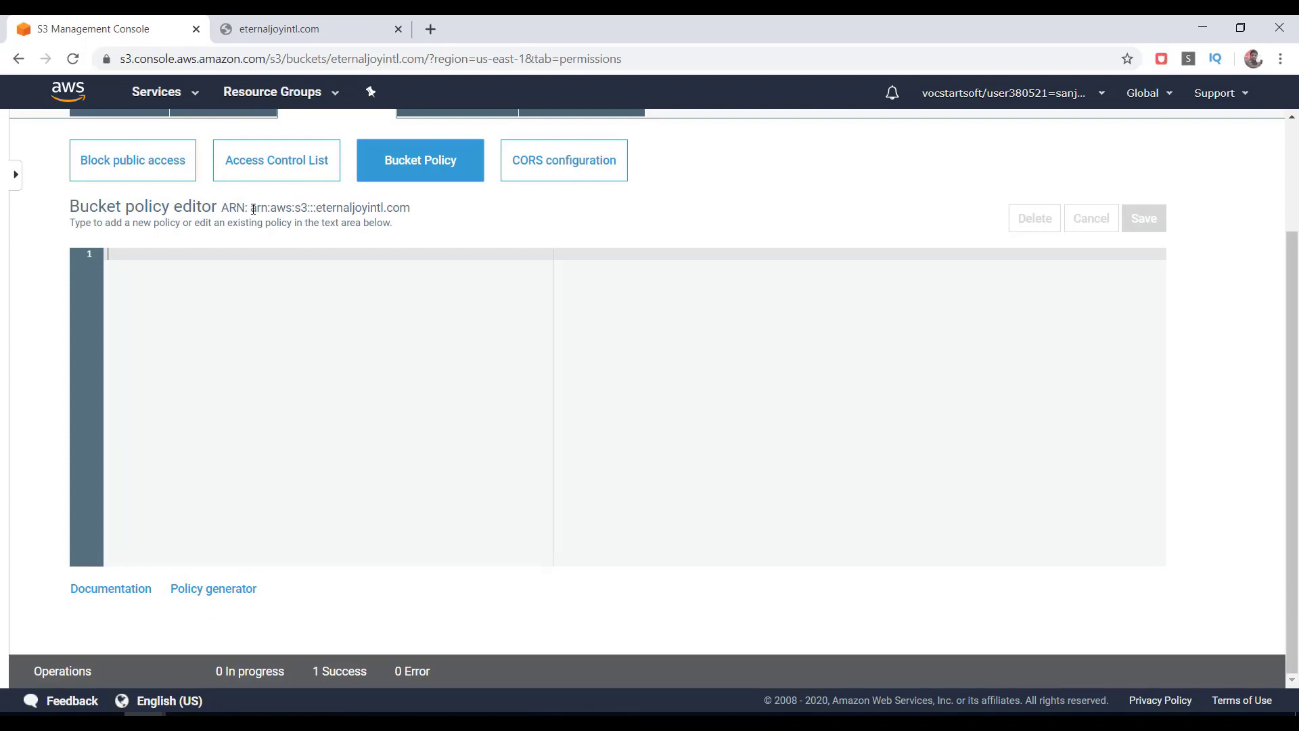
drag(251, 207, 387, 207)
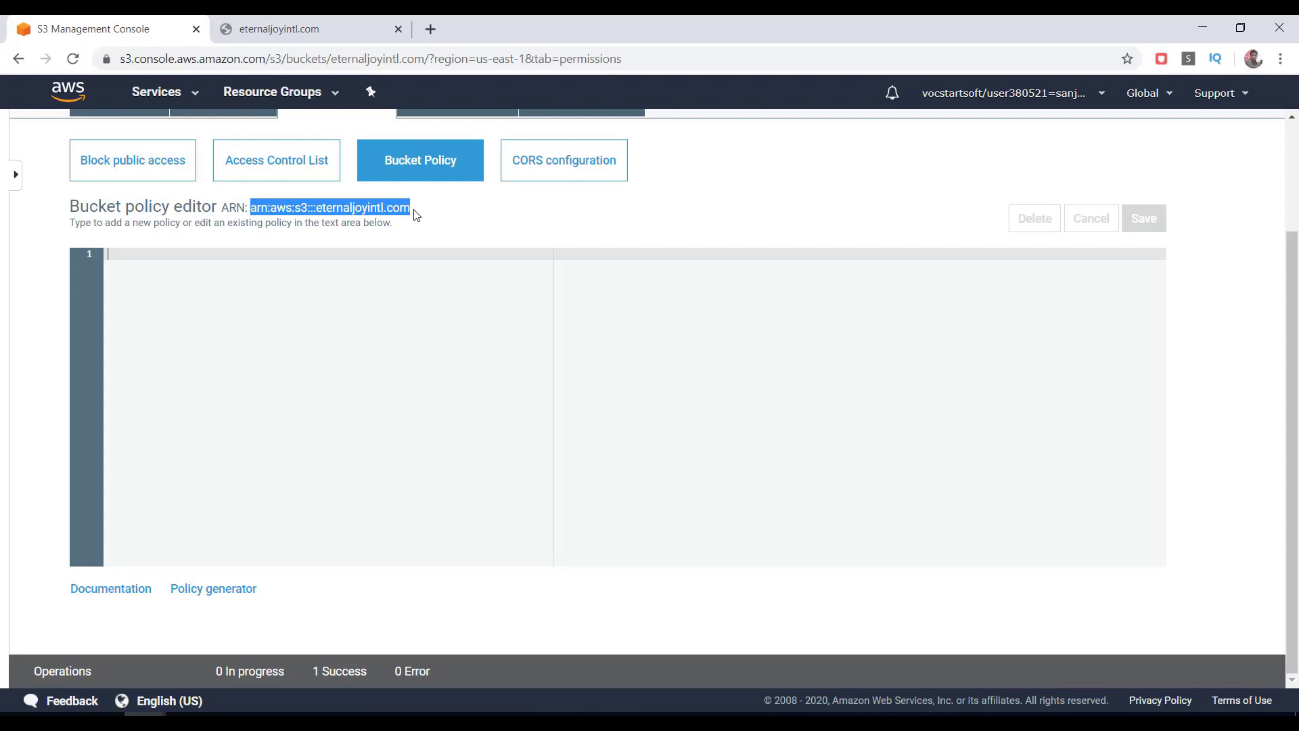
right_click(329, 207)
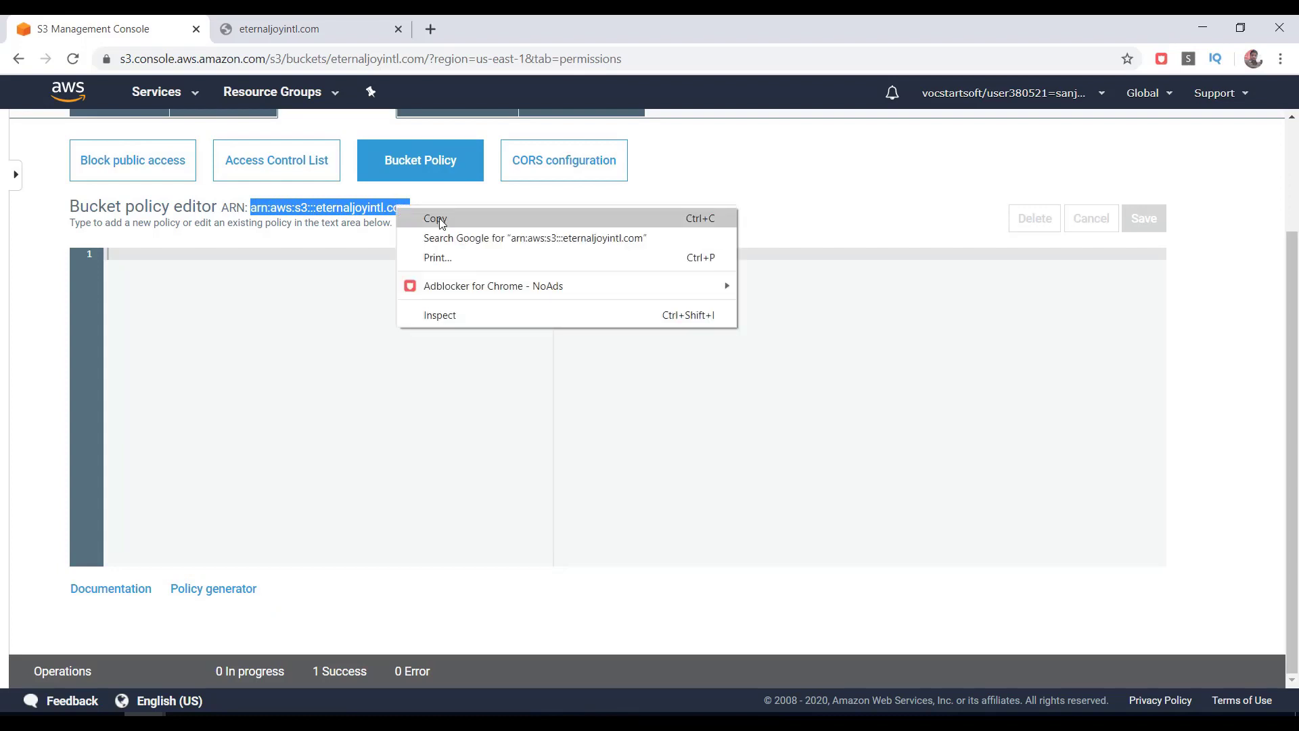
click(213, 587)
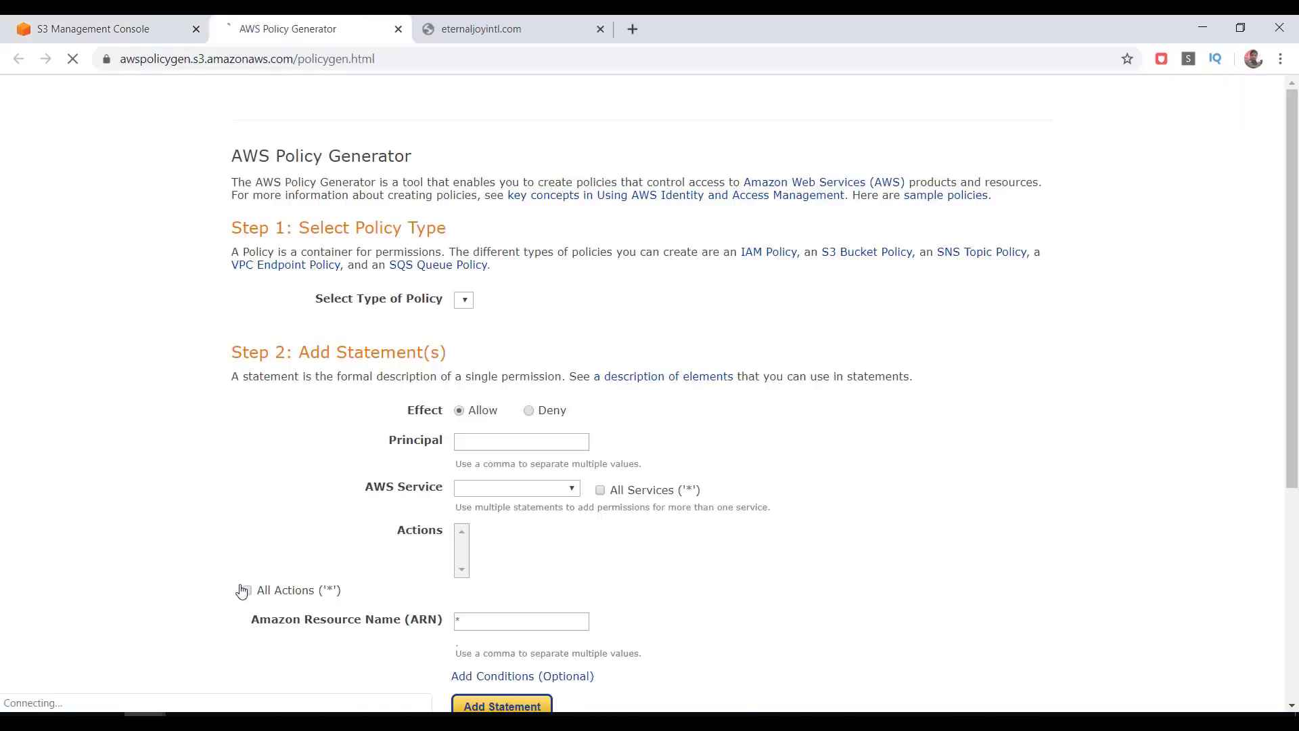
Step: Choose S3 Bucket Policy with effect Allow in the Policy Generator and begin the Principal field
click(464, 299)
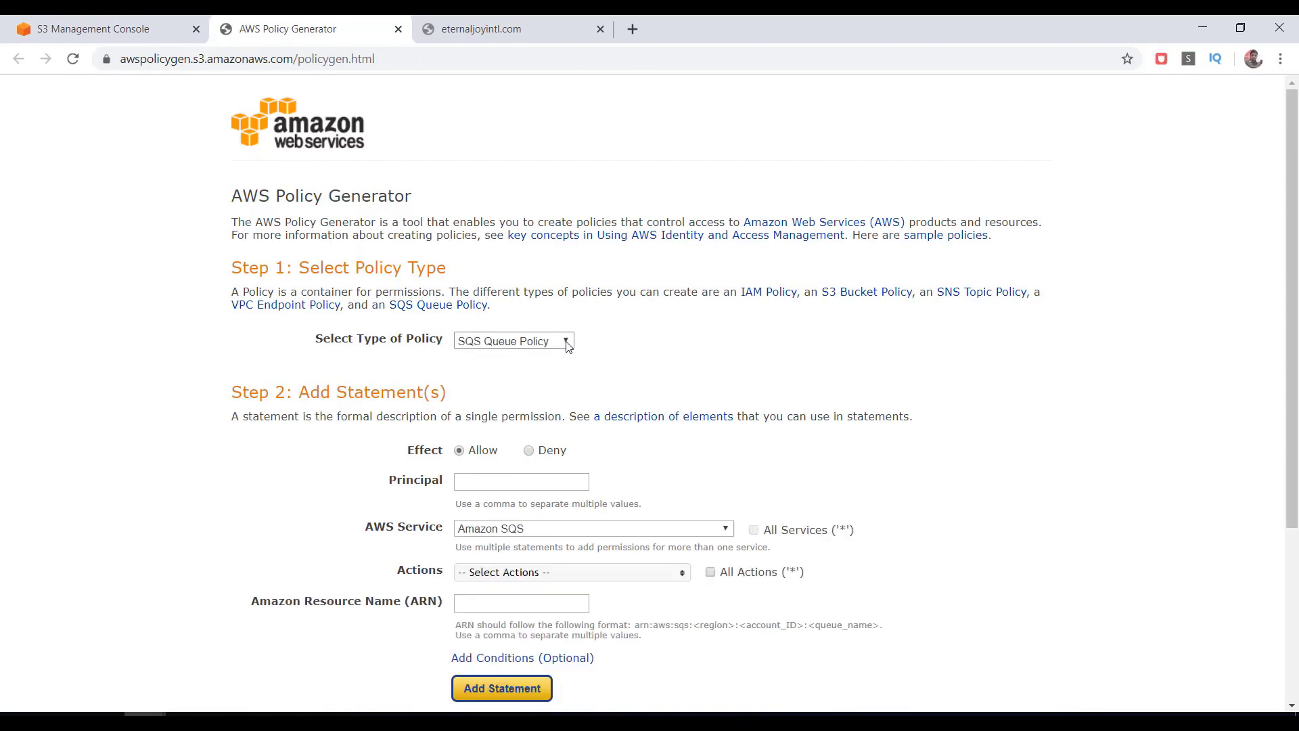
click(512, 340)
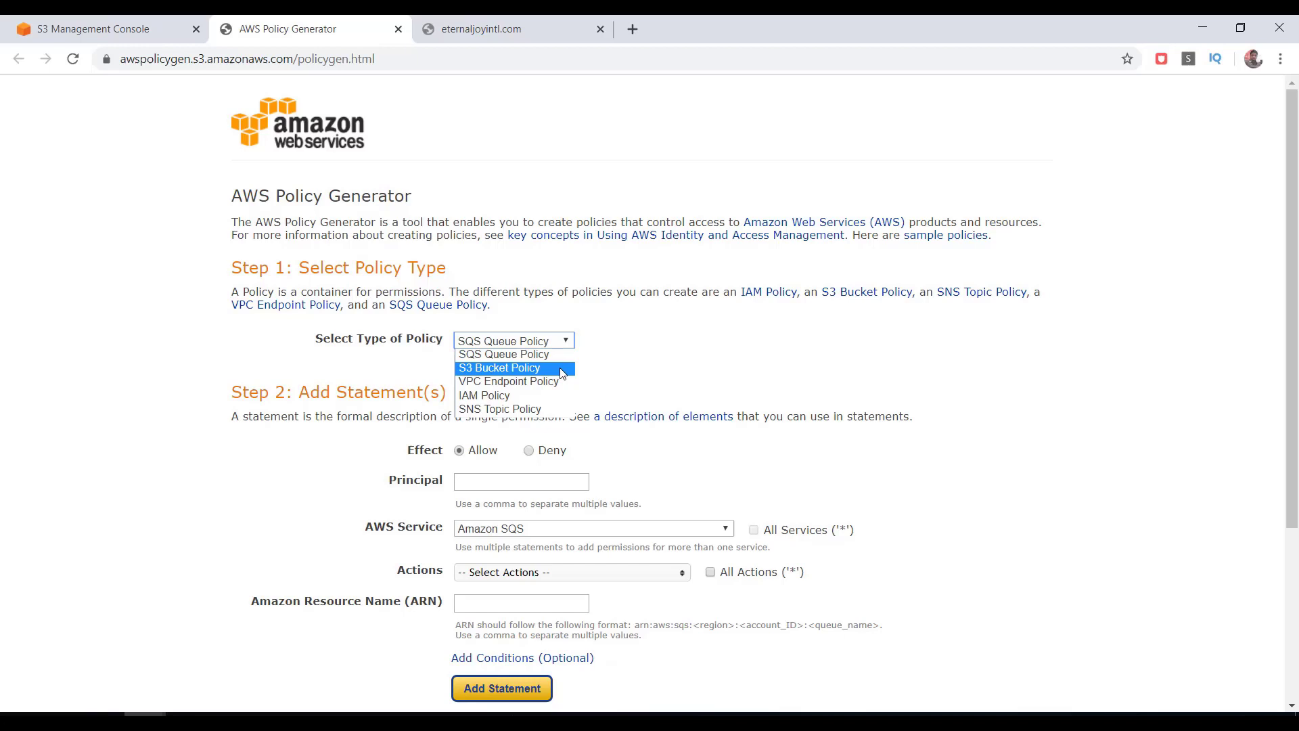
click(498, 368)
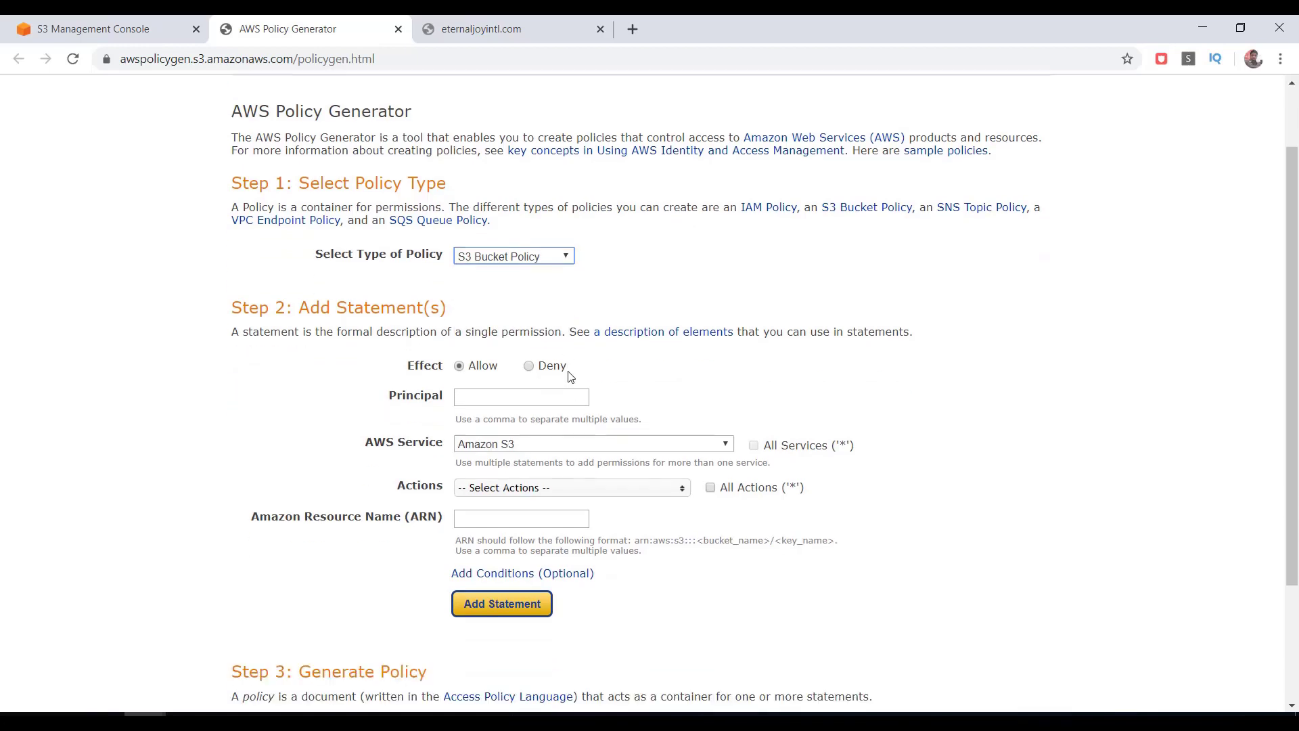
scroll(down, 3)
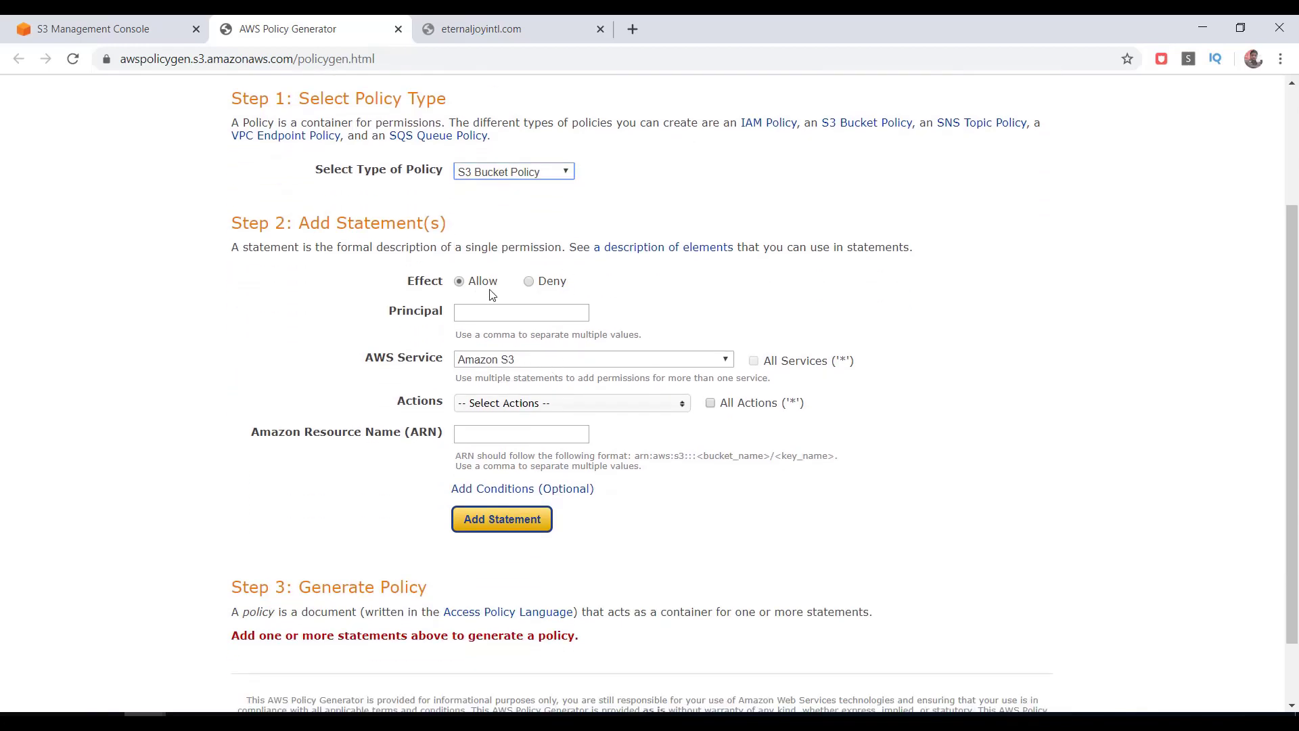
click(520, 312)
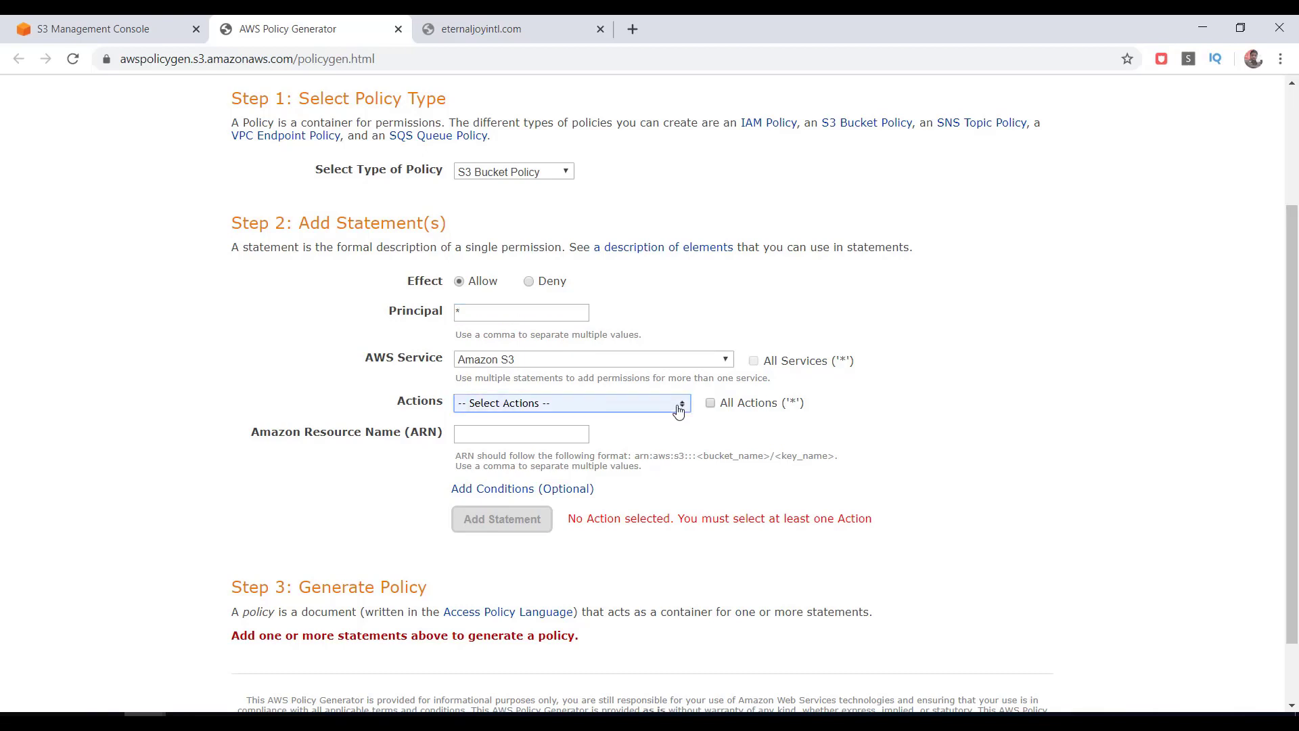
Step: Add a statement allowing principal * s3:GetObject on arn:aws:s3:::eternaljoyintl.com/*
click(571, 403)
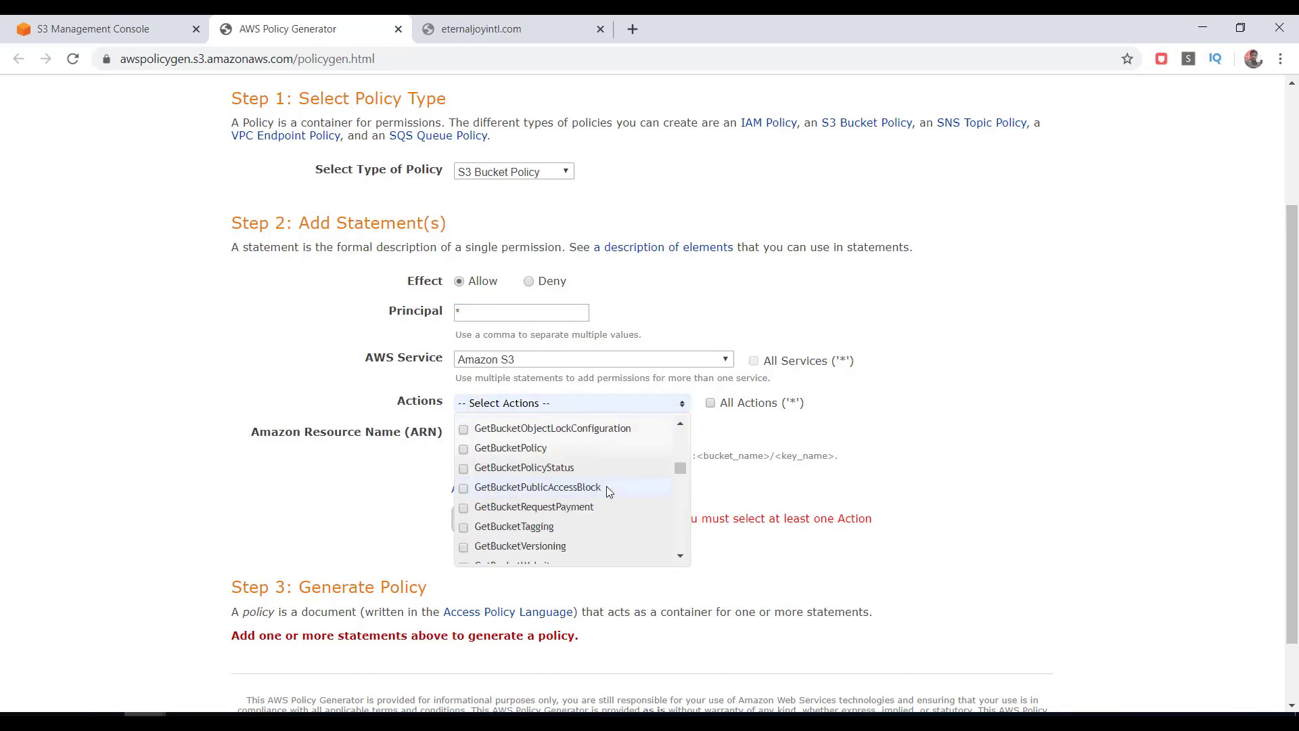
scroll(down, 3)
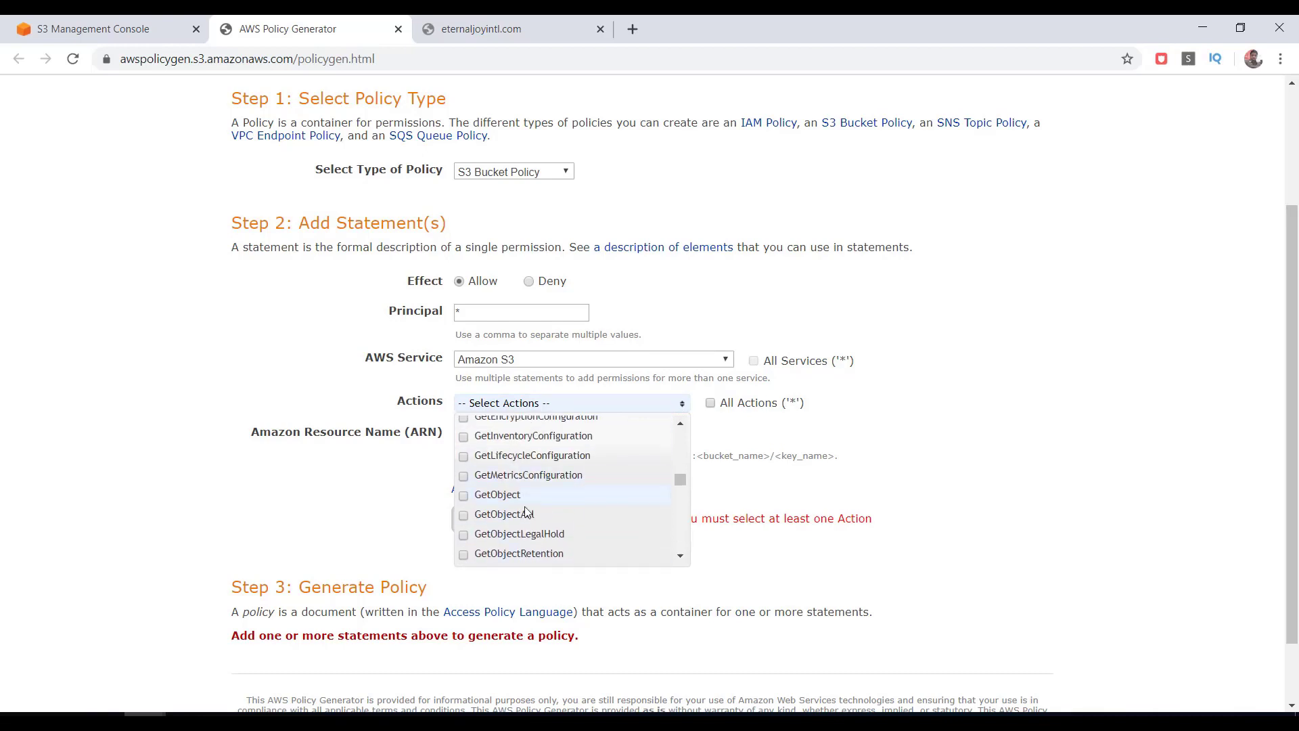
click(464, 494)
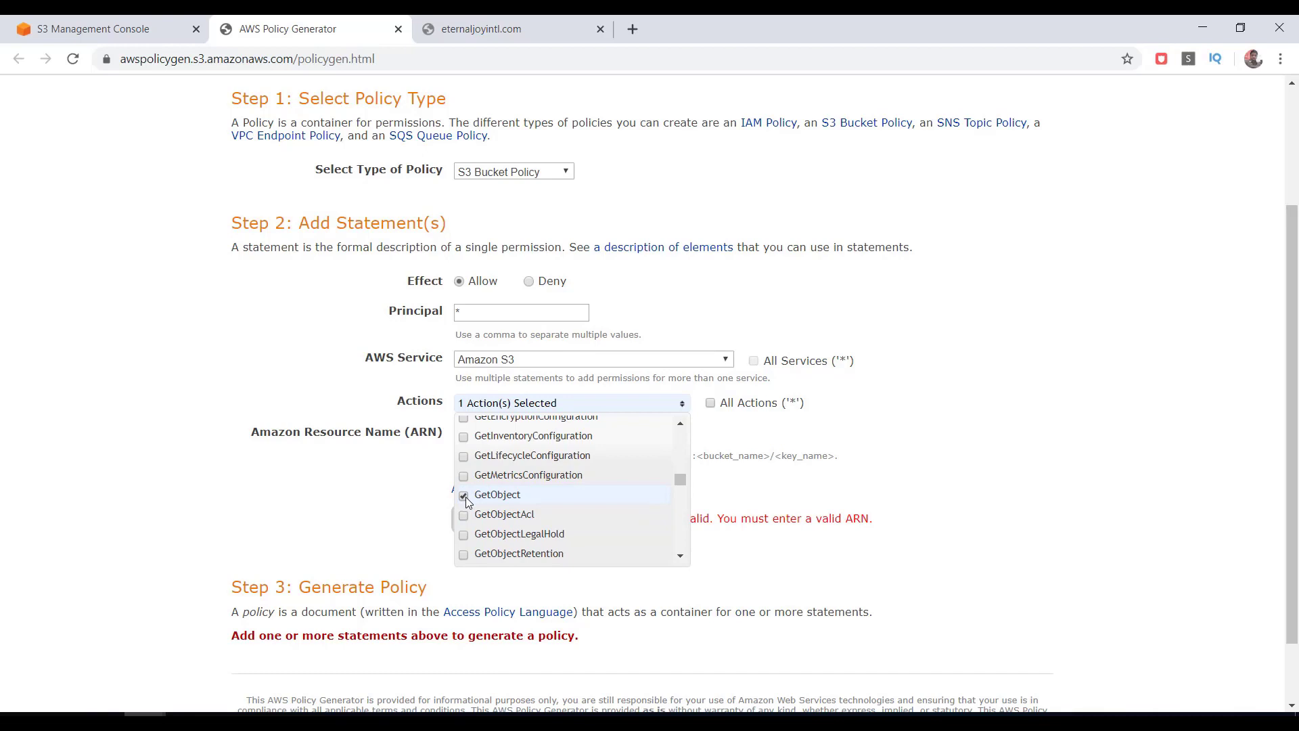
click(520, 432)
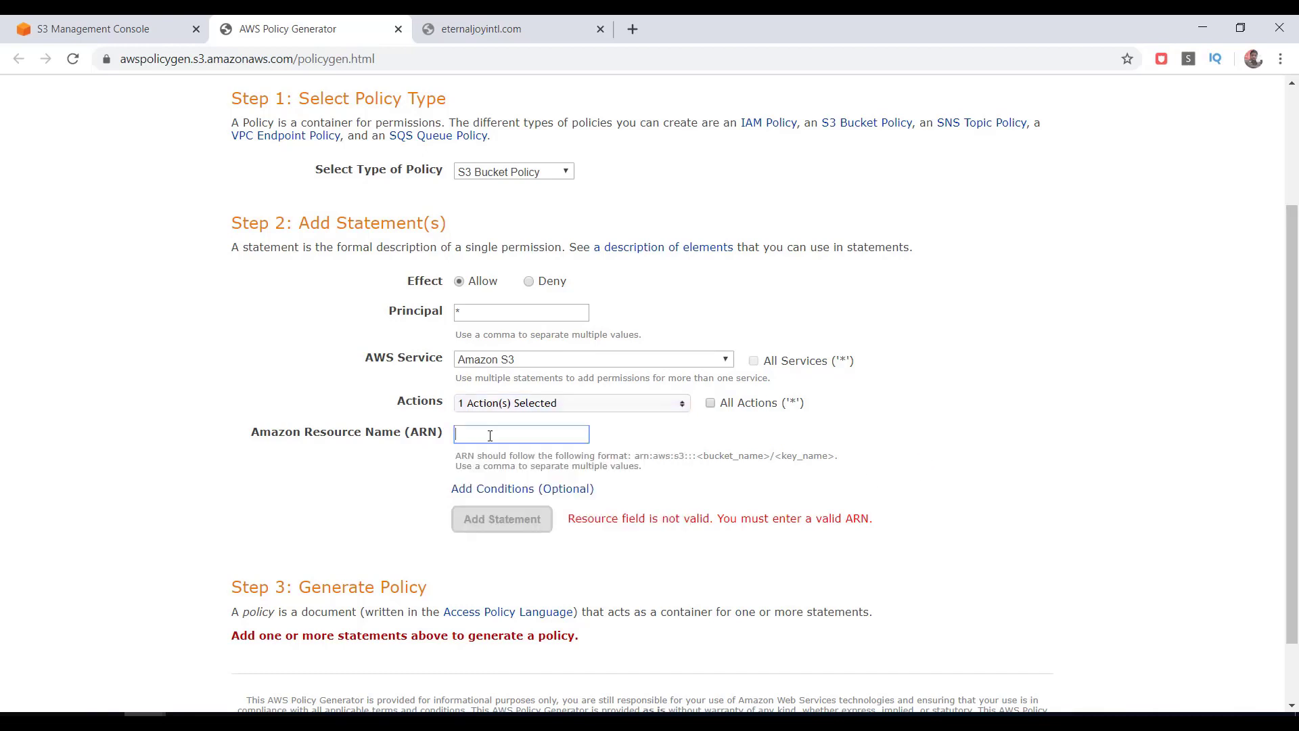
right_click(520, 433)
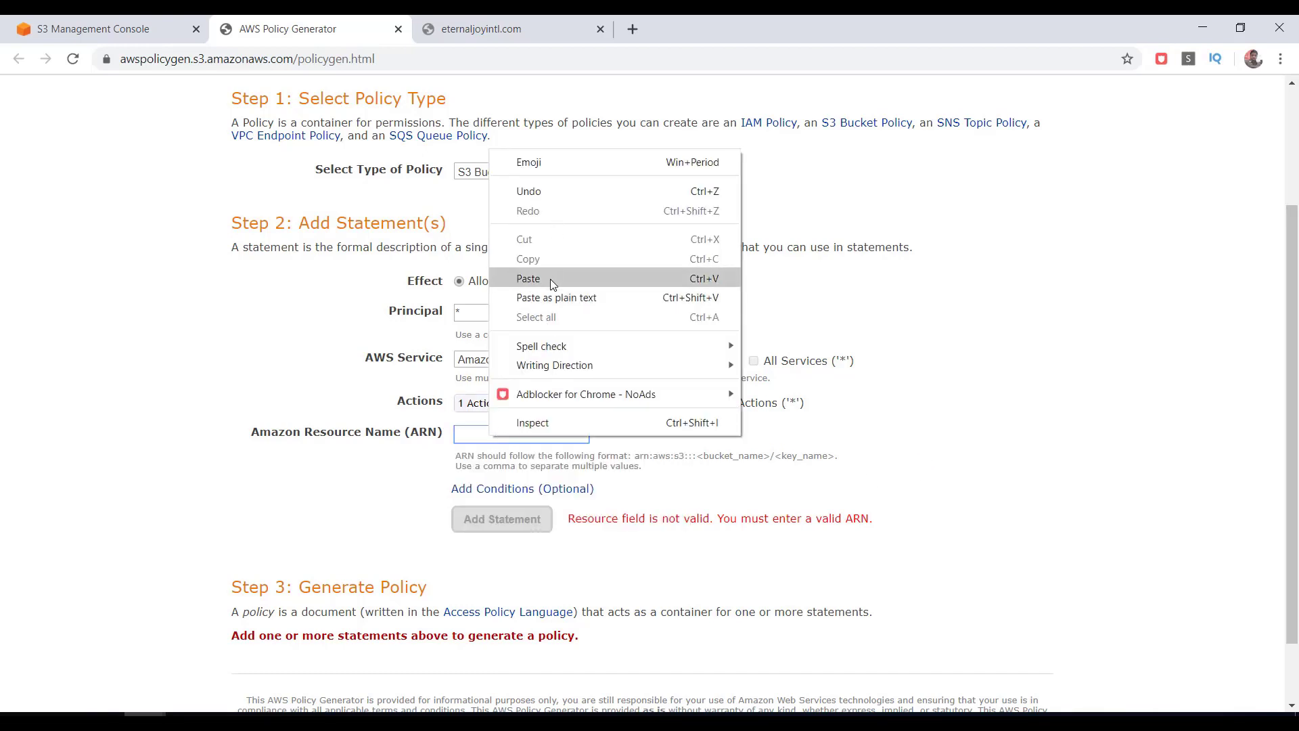
click(527, 277)
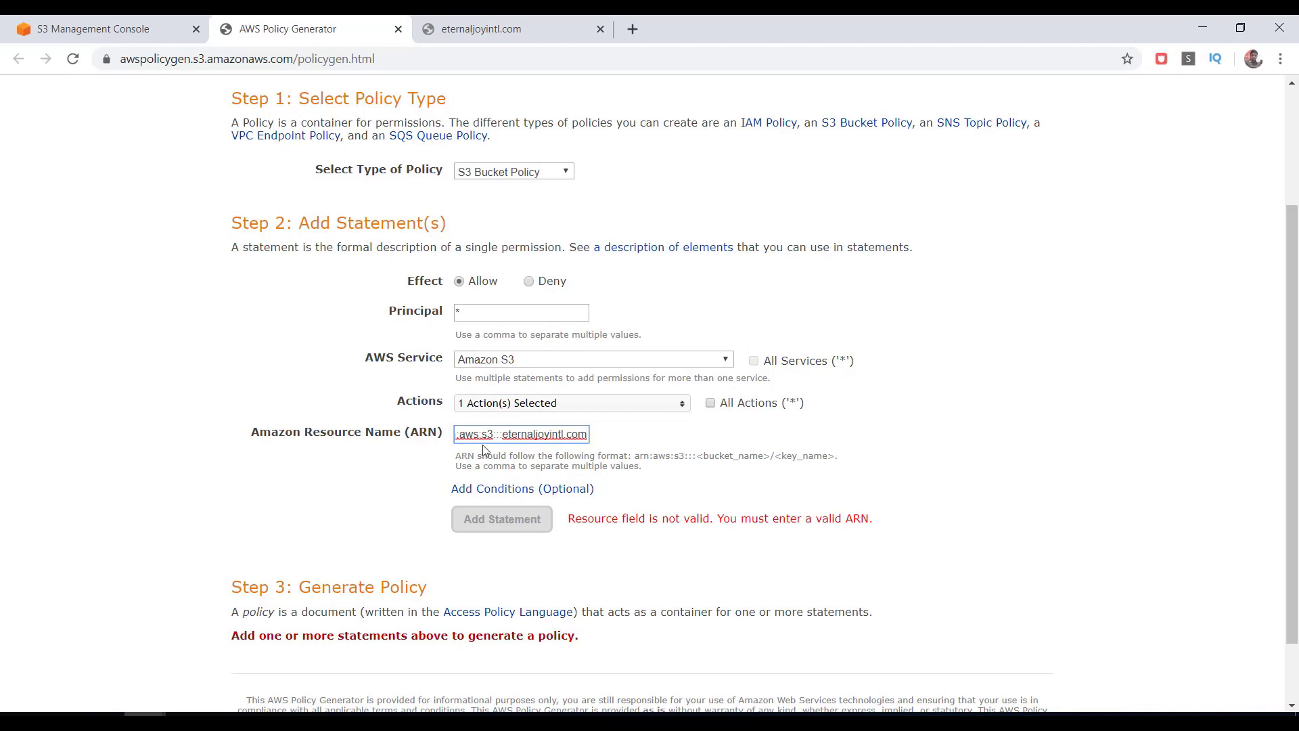
click(94, 28)
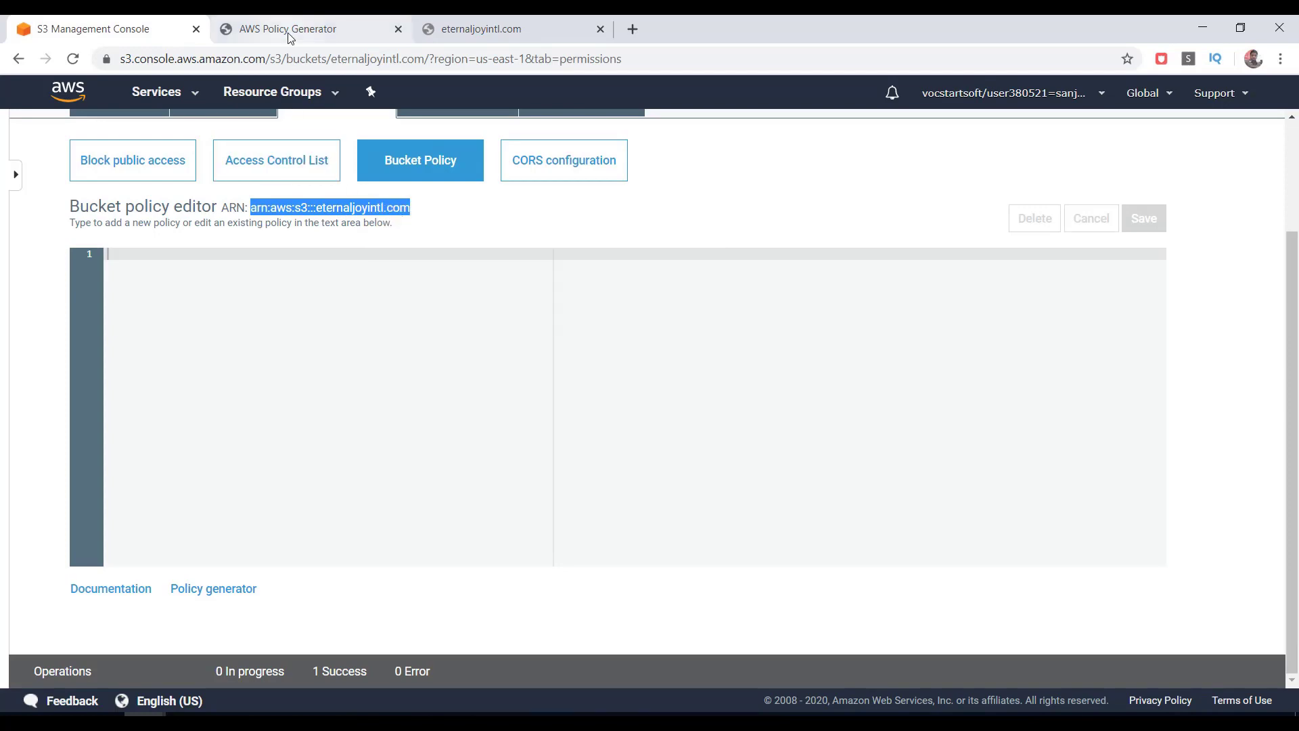
click(291, 28)
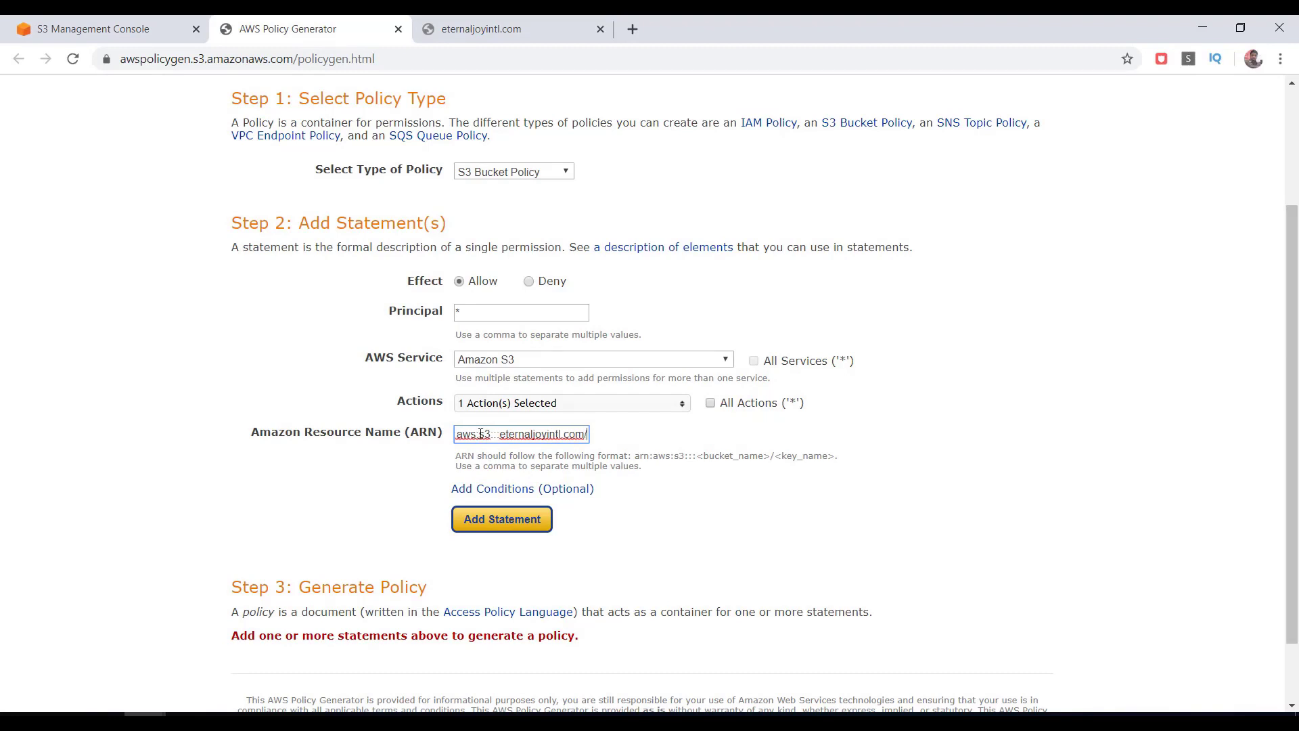
text(*)
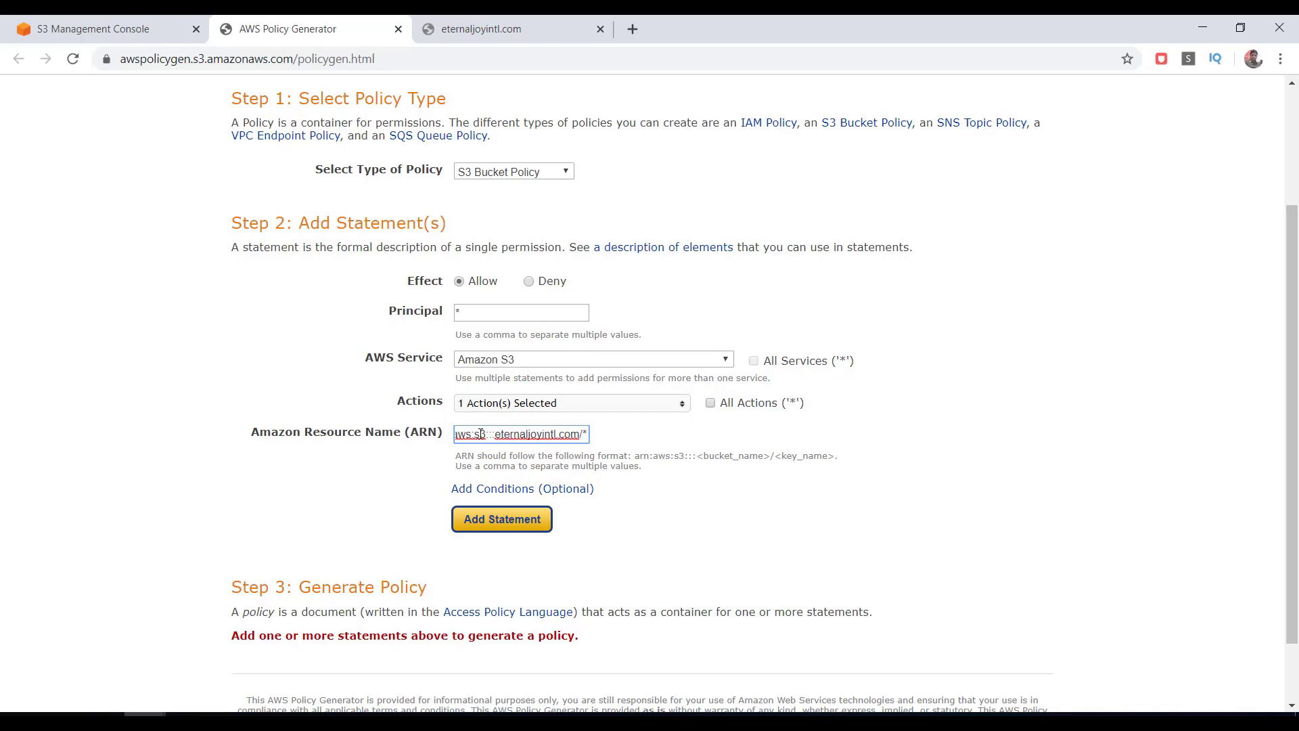
mouse_move(605, 513)
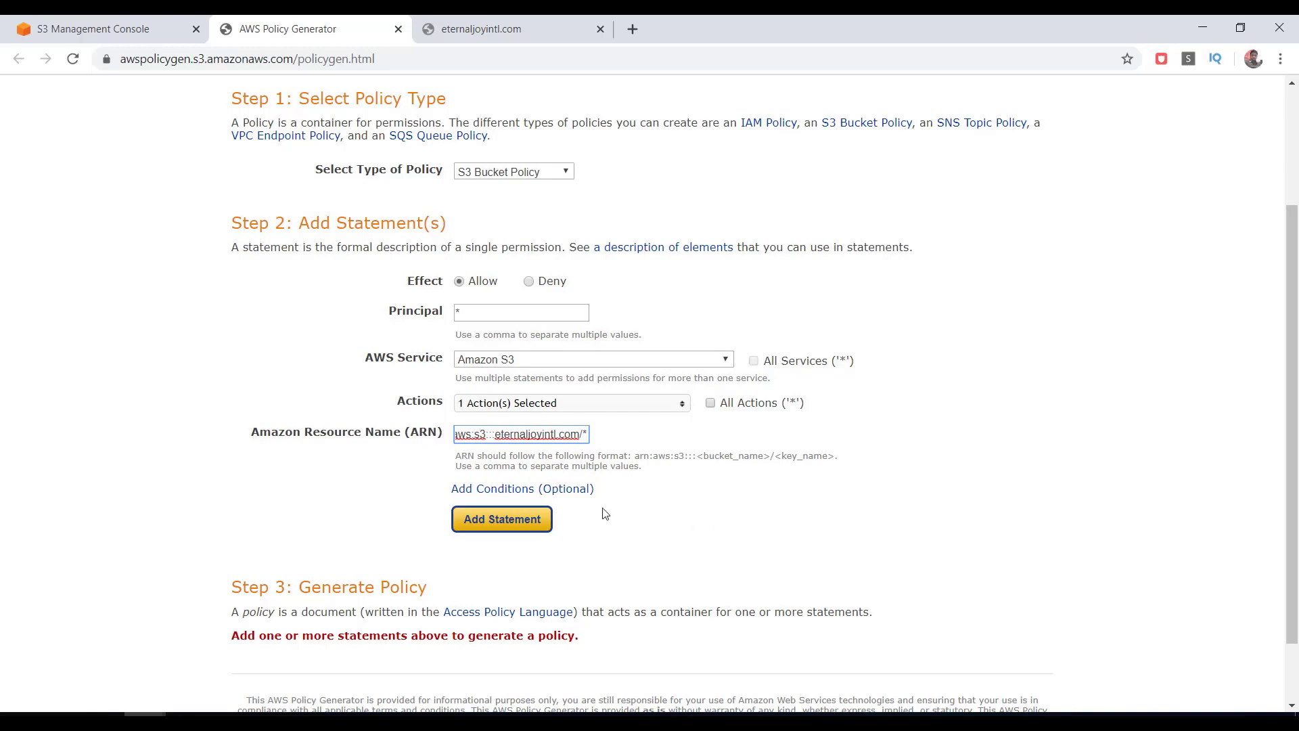
mouse_move(513, 529)
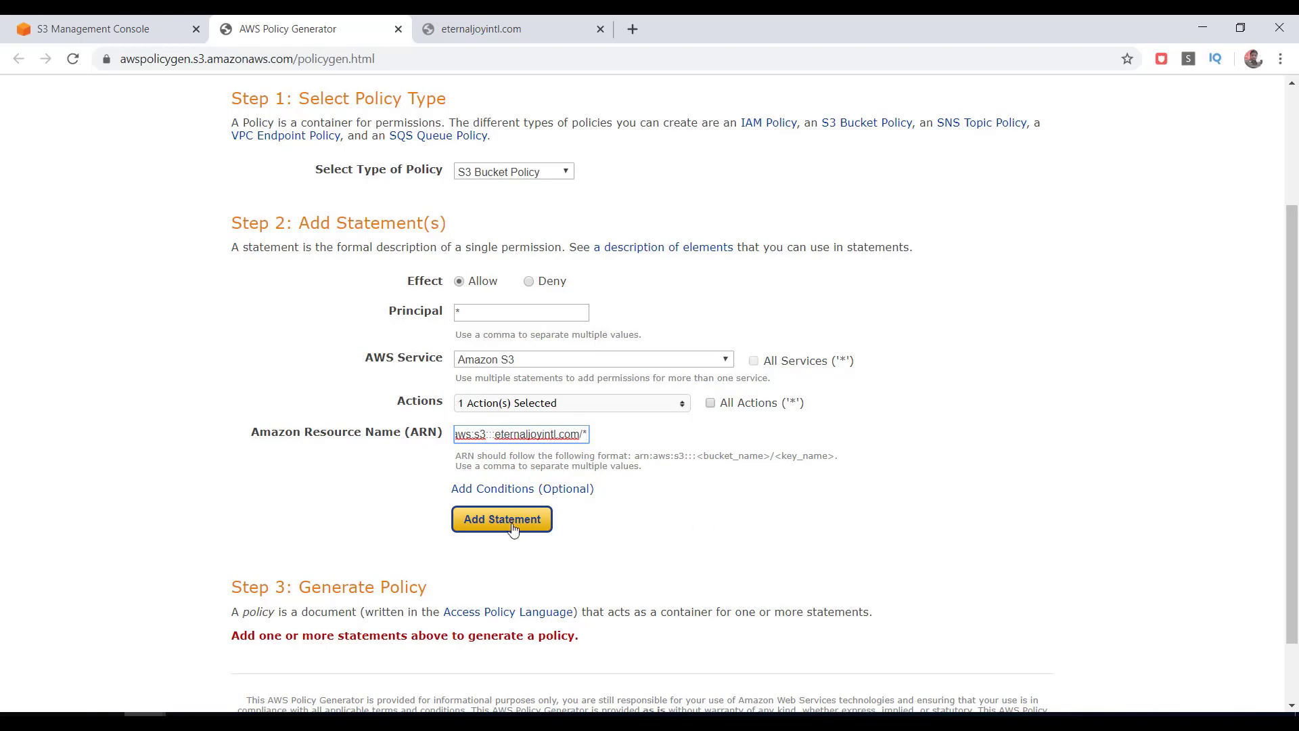
click(501, 519)
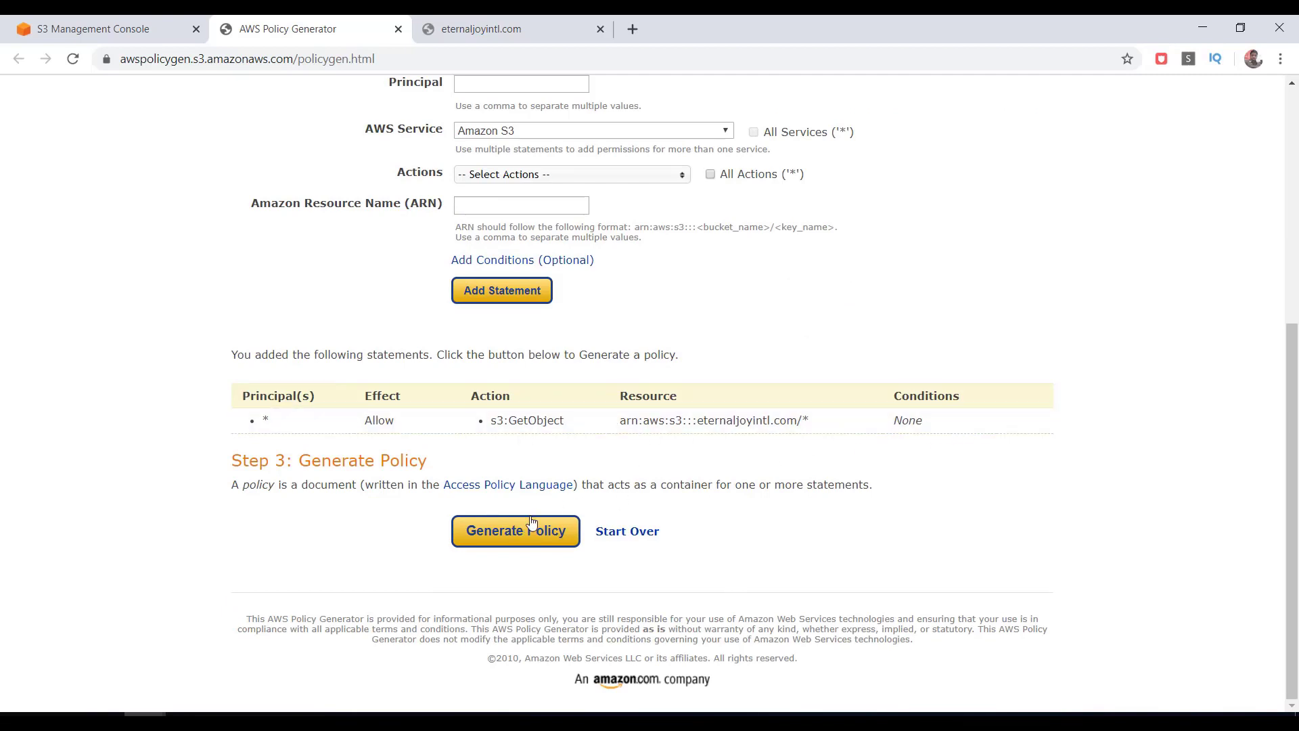
Step: Generate the public-read policy JSON, close the dialog, and return to the bucket policy editor
click(514, 530)
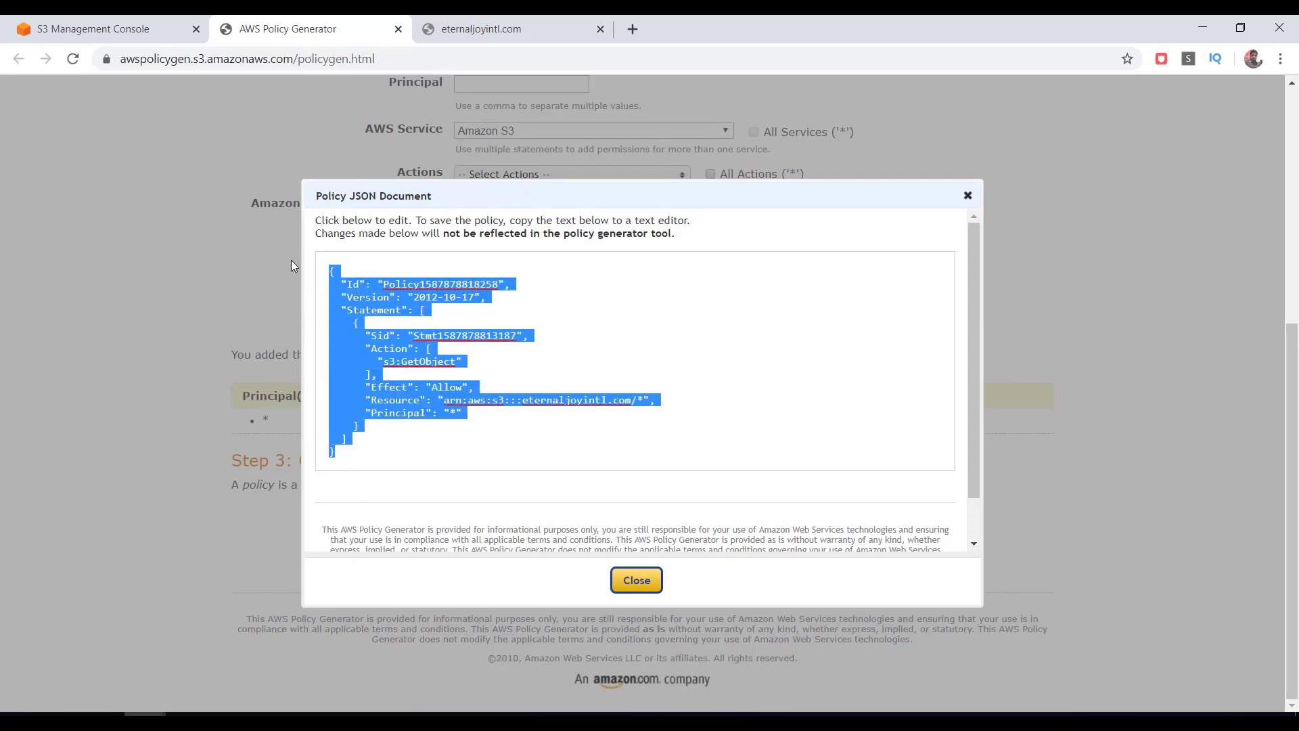
mouse_move(453, 353)
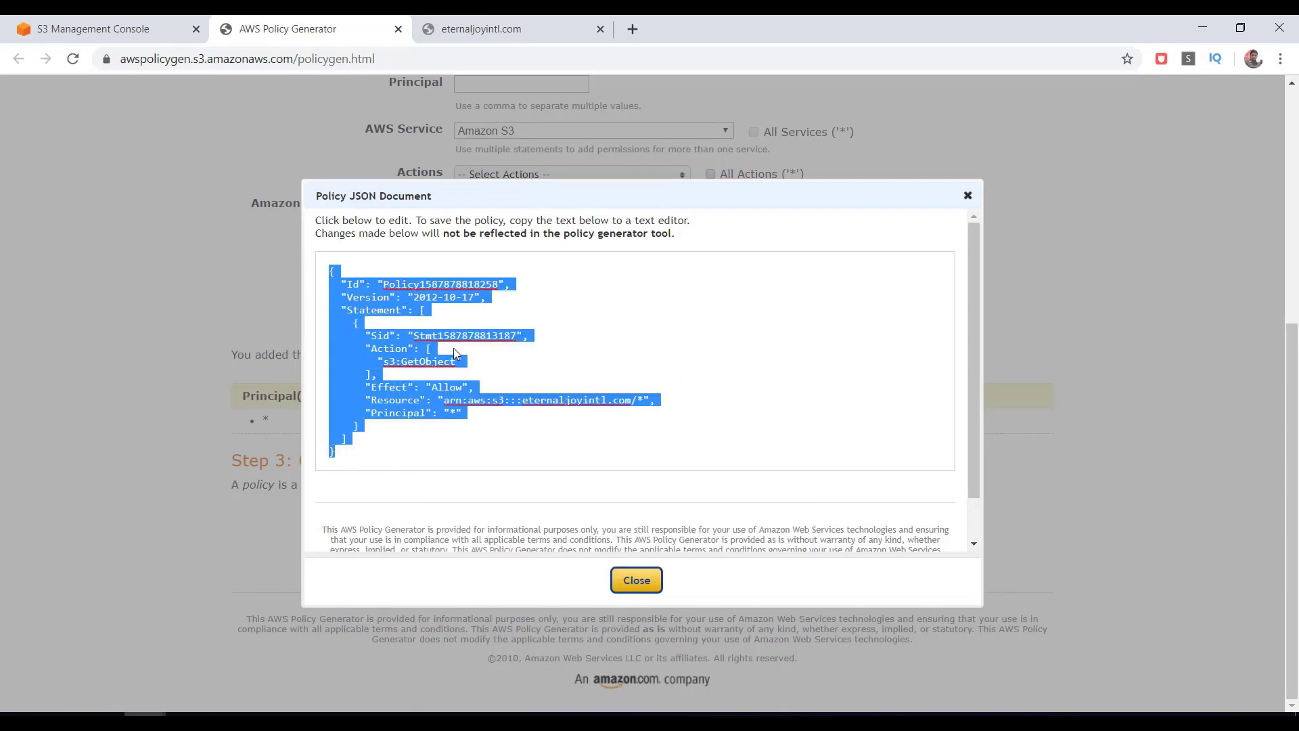
click(636, 579)
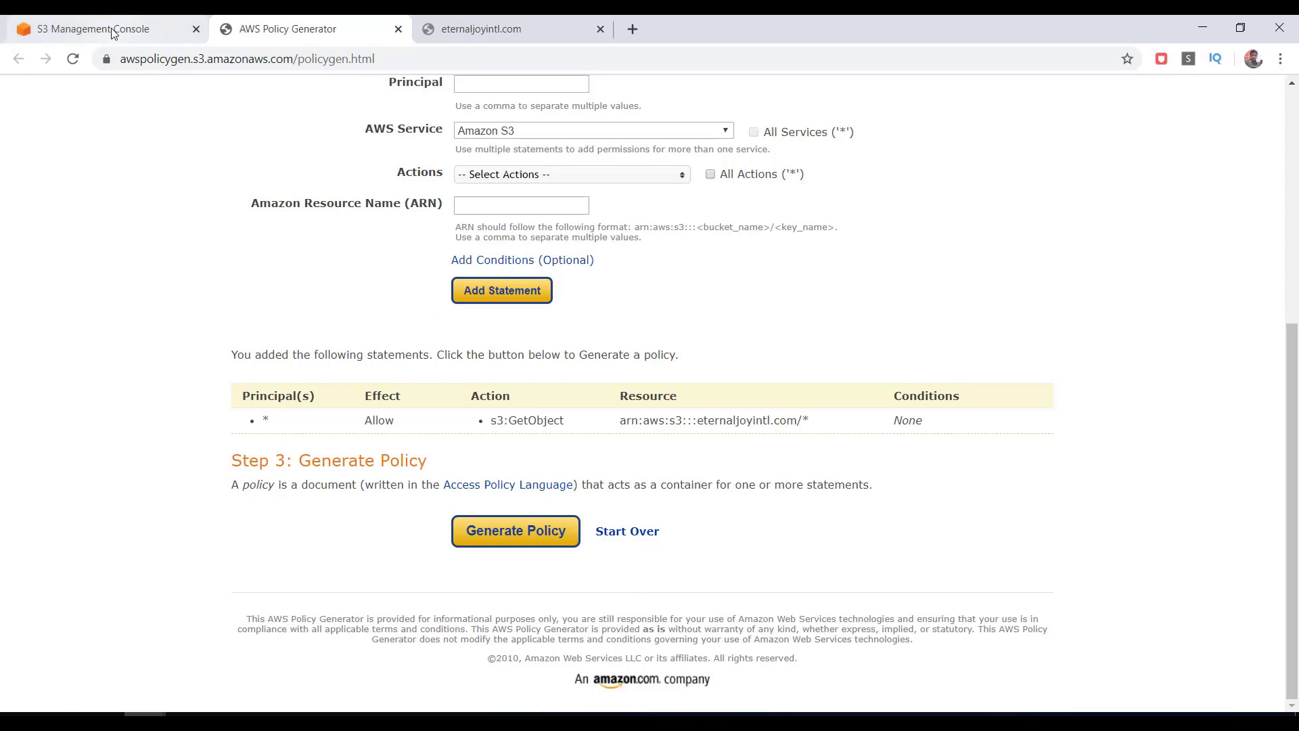
click(96, 29)
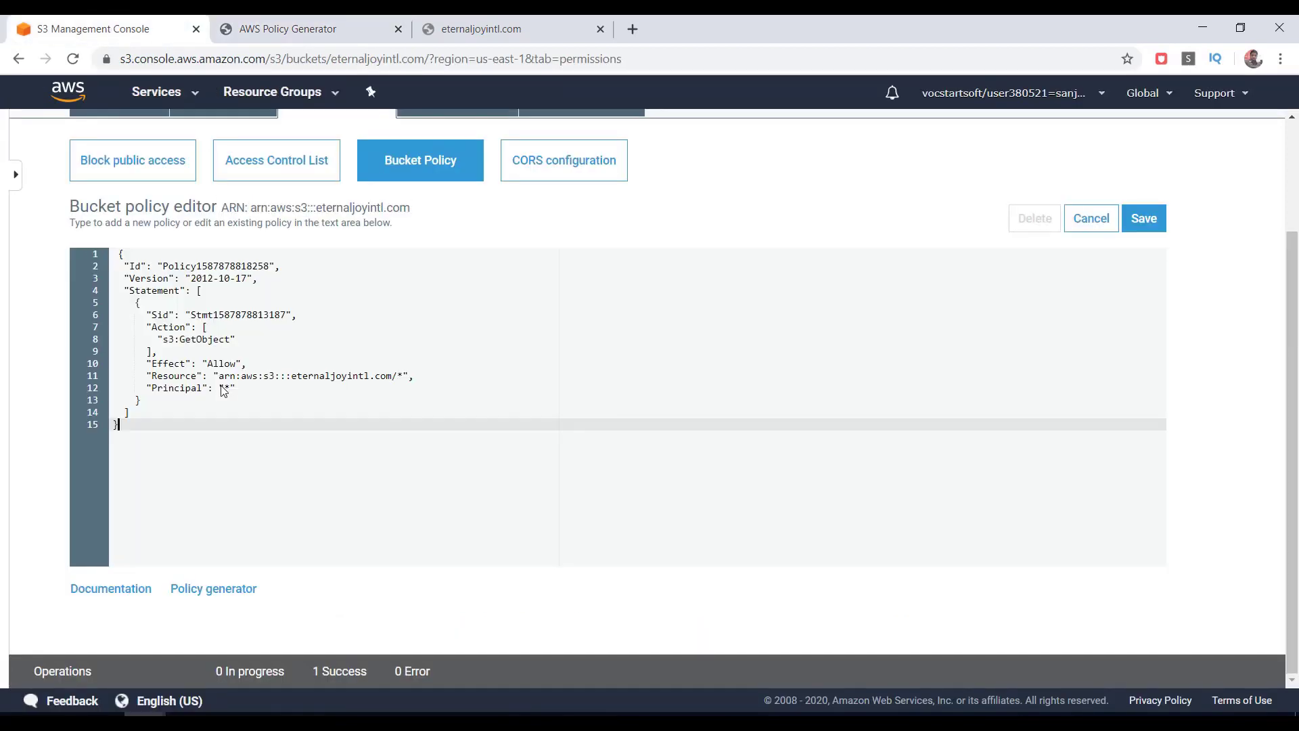
Step: Save the public-read policy and view eternaljoyintl.com's static website hosting endpoint in Properties
click(1143, 218)
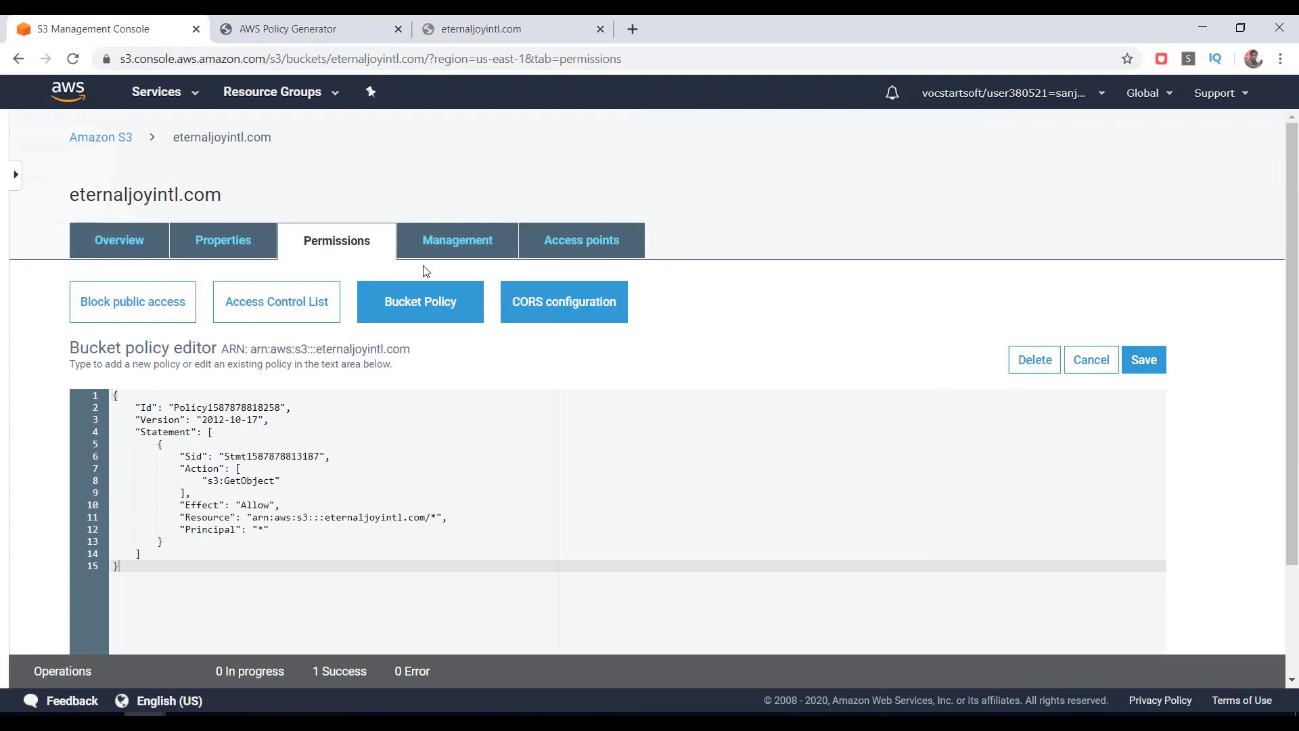
click(223, 240)
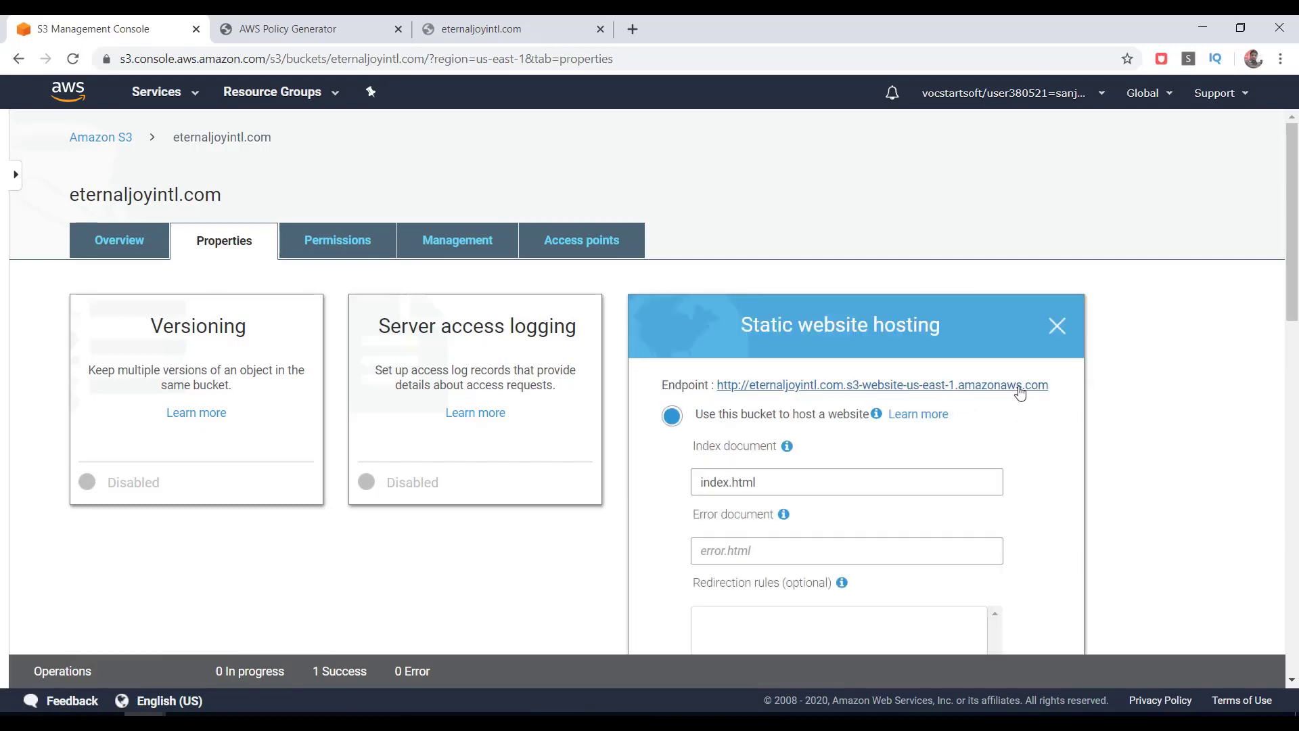
Step: Open the eternaljoyintl.com S3 website endpoint and confirm 'Welcome to Eternal Joy !!!' appears
click(881, 384)
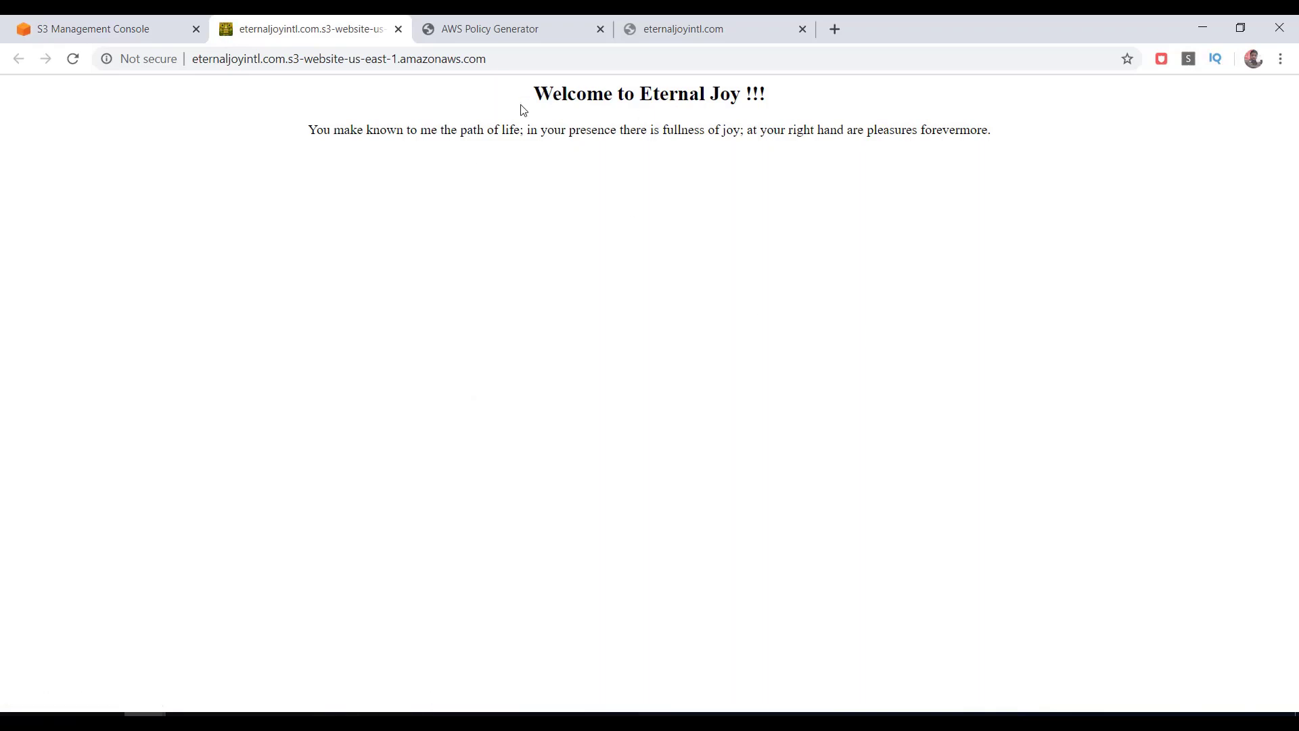
click(338, 59)
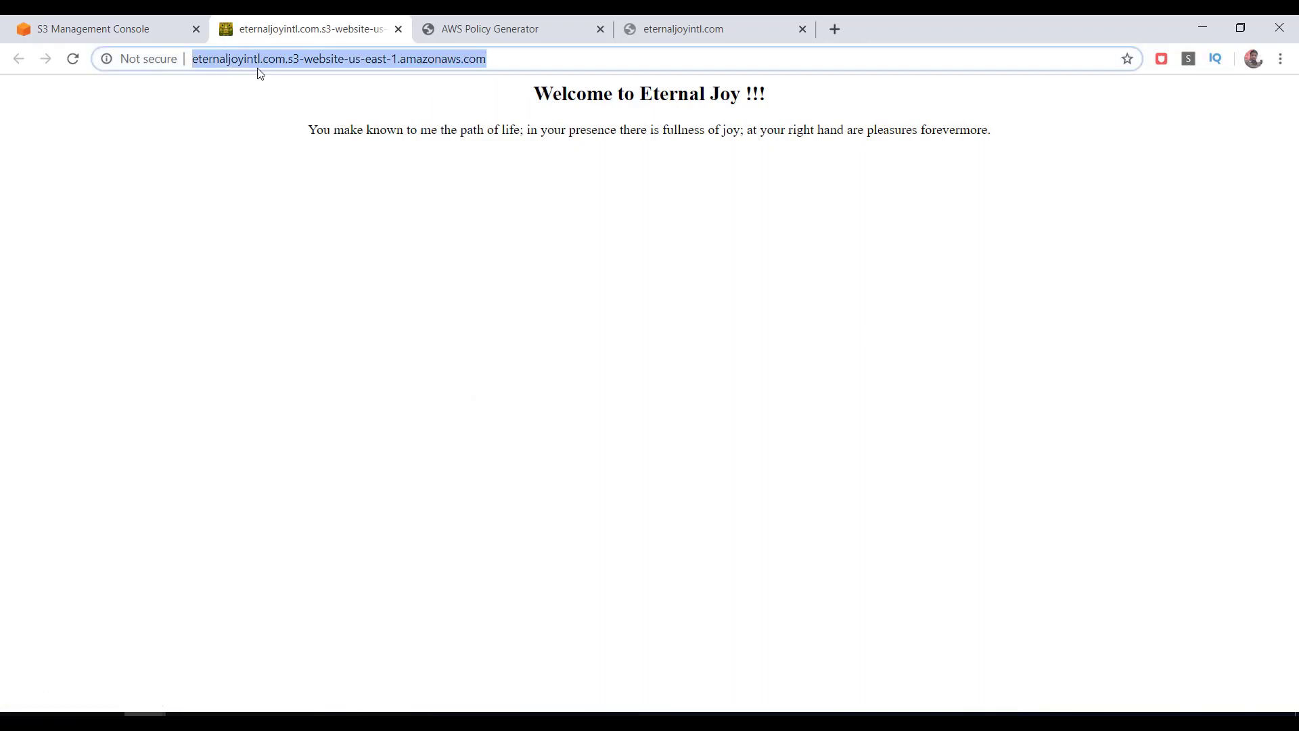
click(386, 247)
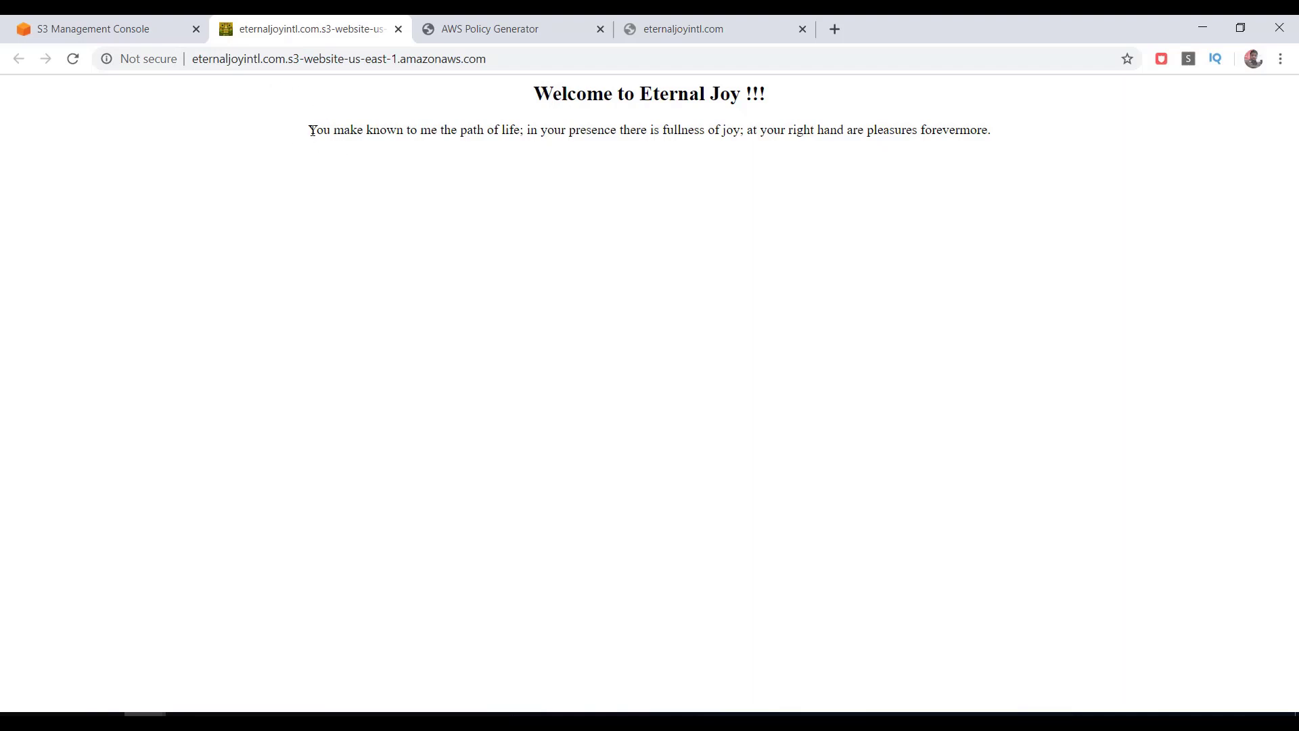
mouse_move(307, 101)
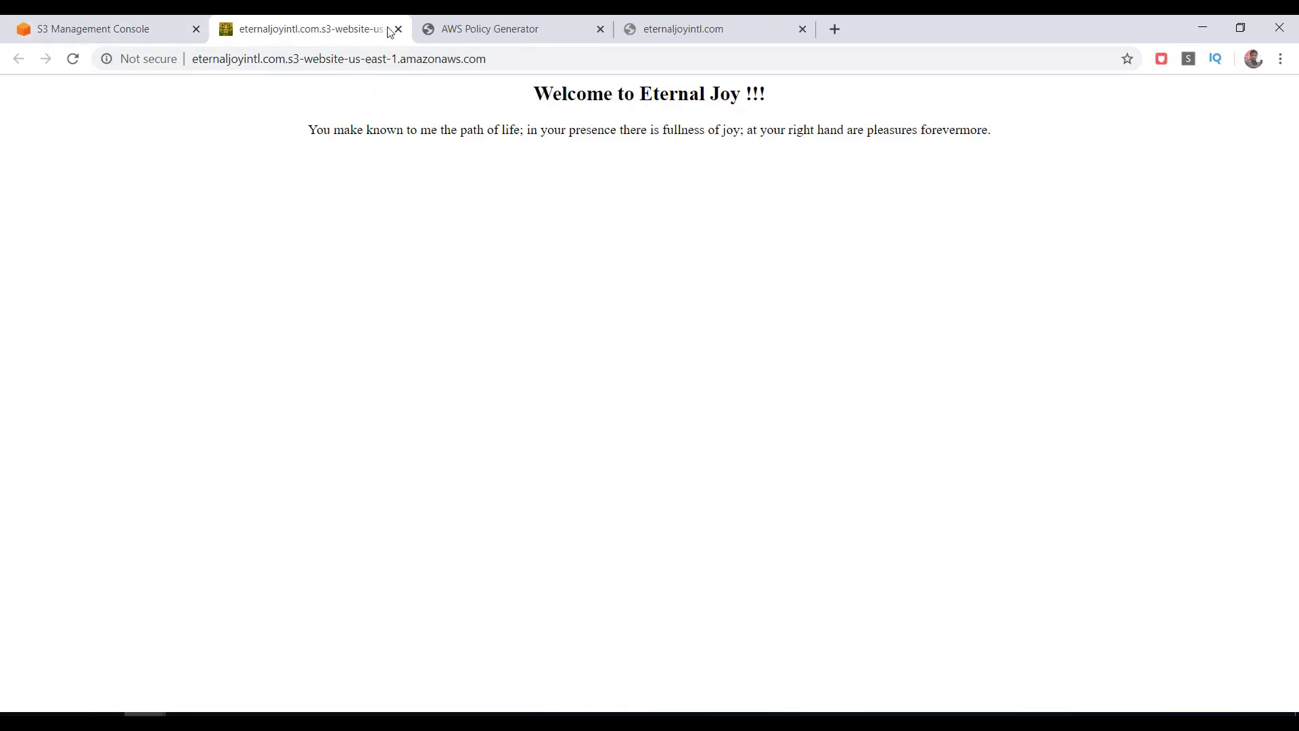
mouse_move(310, 29)
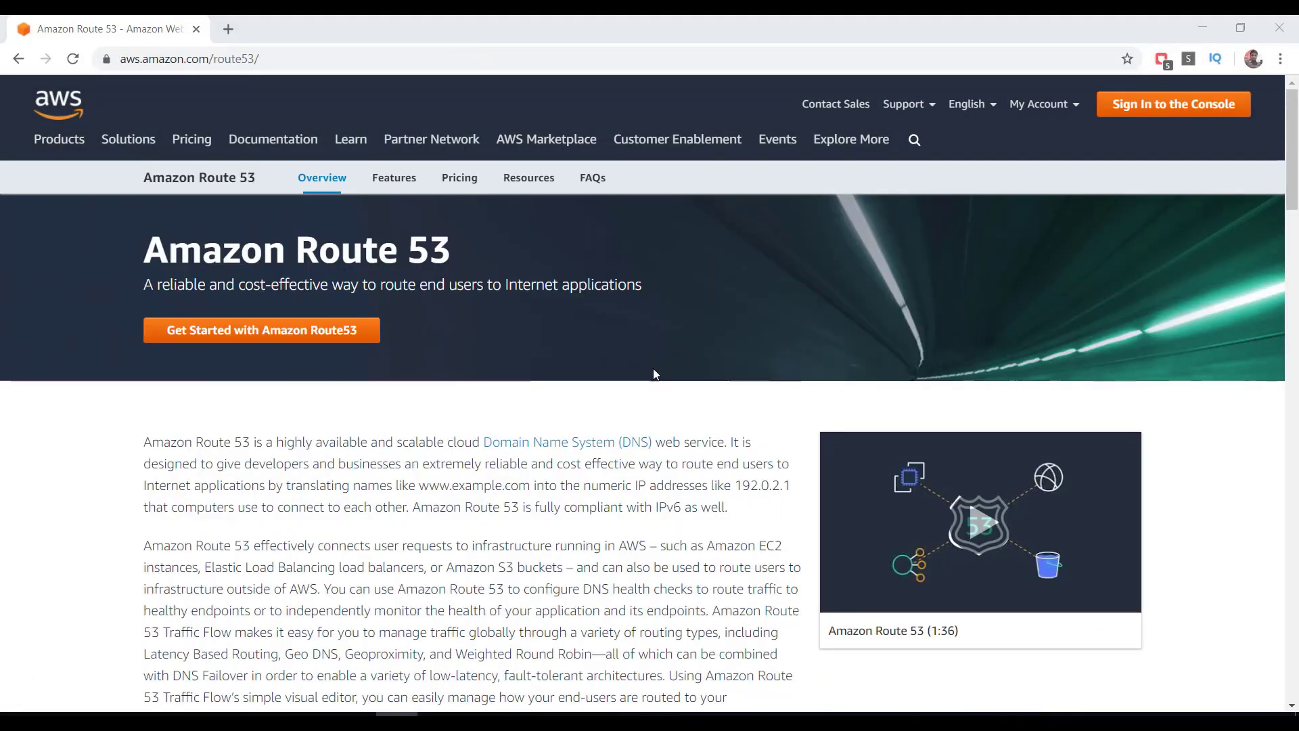
Step: Review Route 53 Pricing, scrolling through the Paying for What You Use section
click(459, 177)
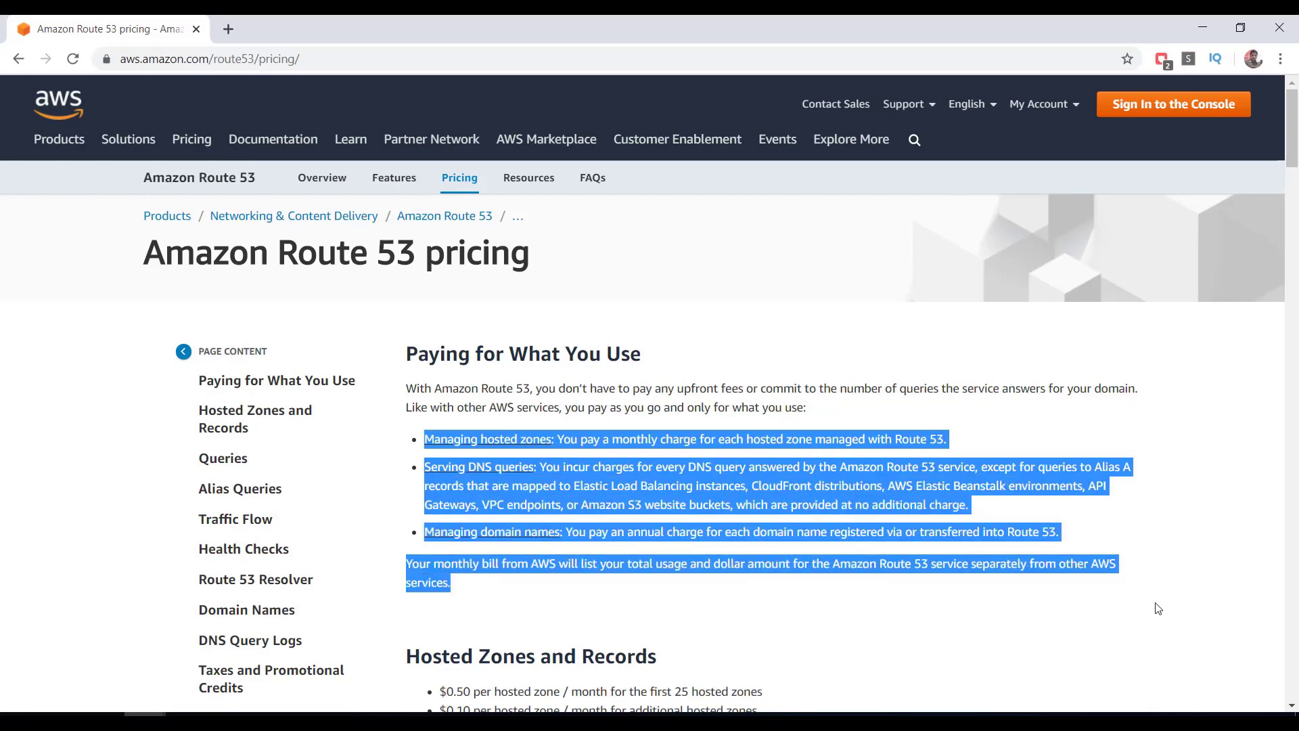
scroll(down, 3)
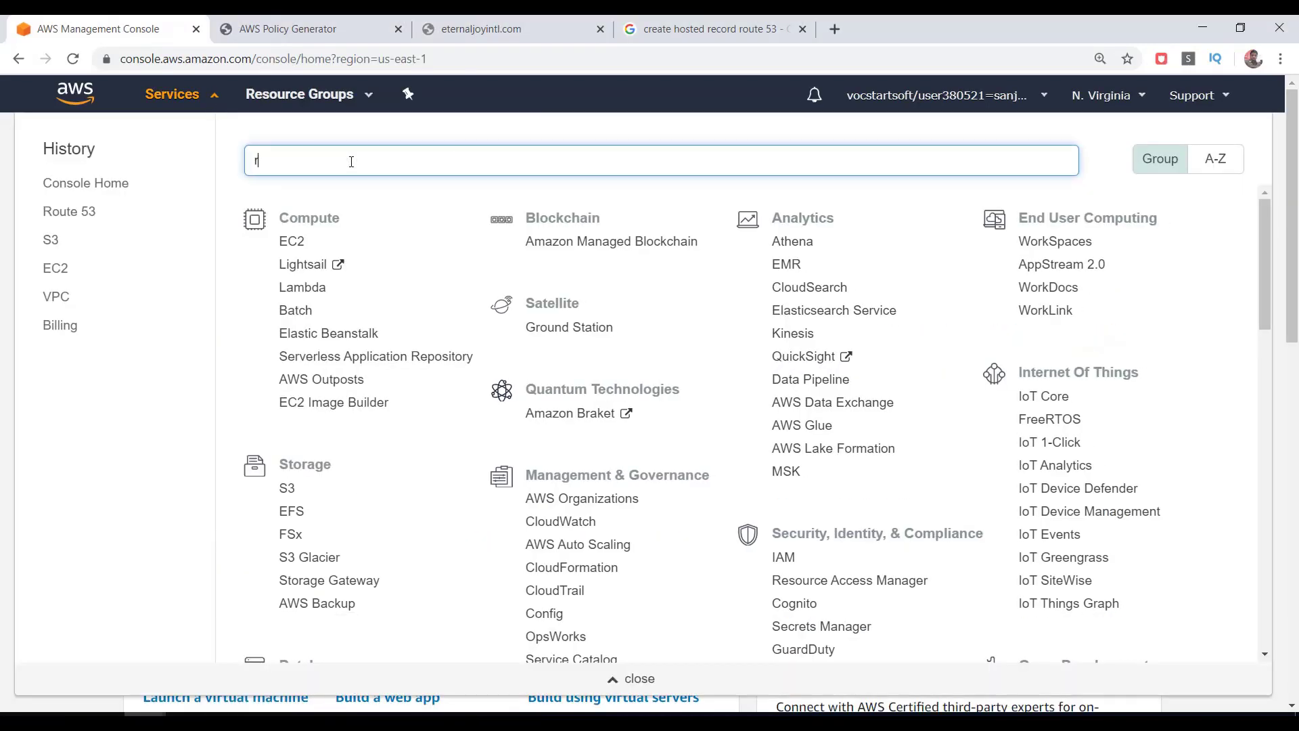
Step: Find Route 53 via a 'route' search and reach its empty Hosted zones list
text(route)
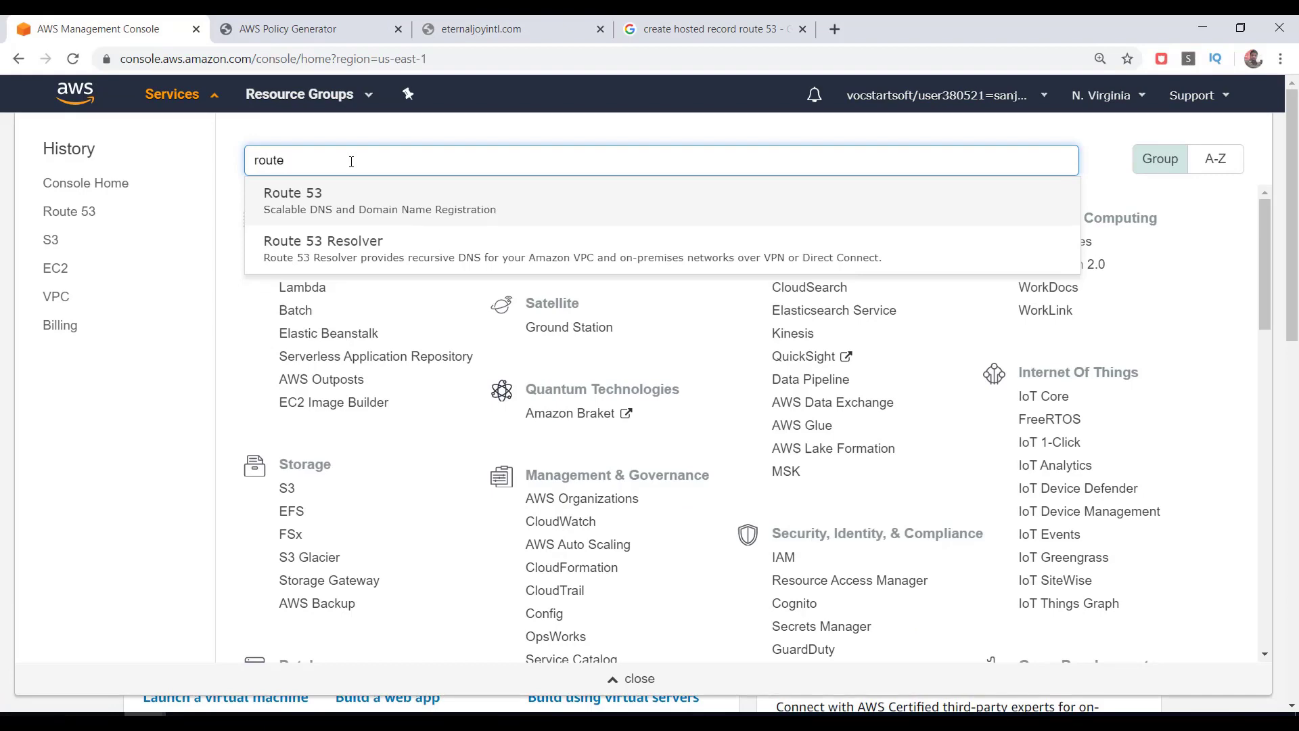
click(292, 192)
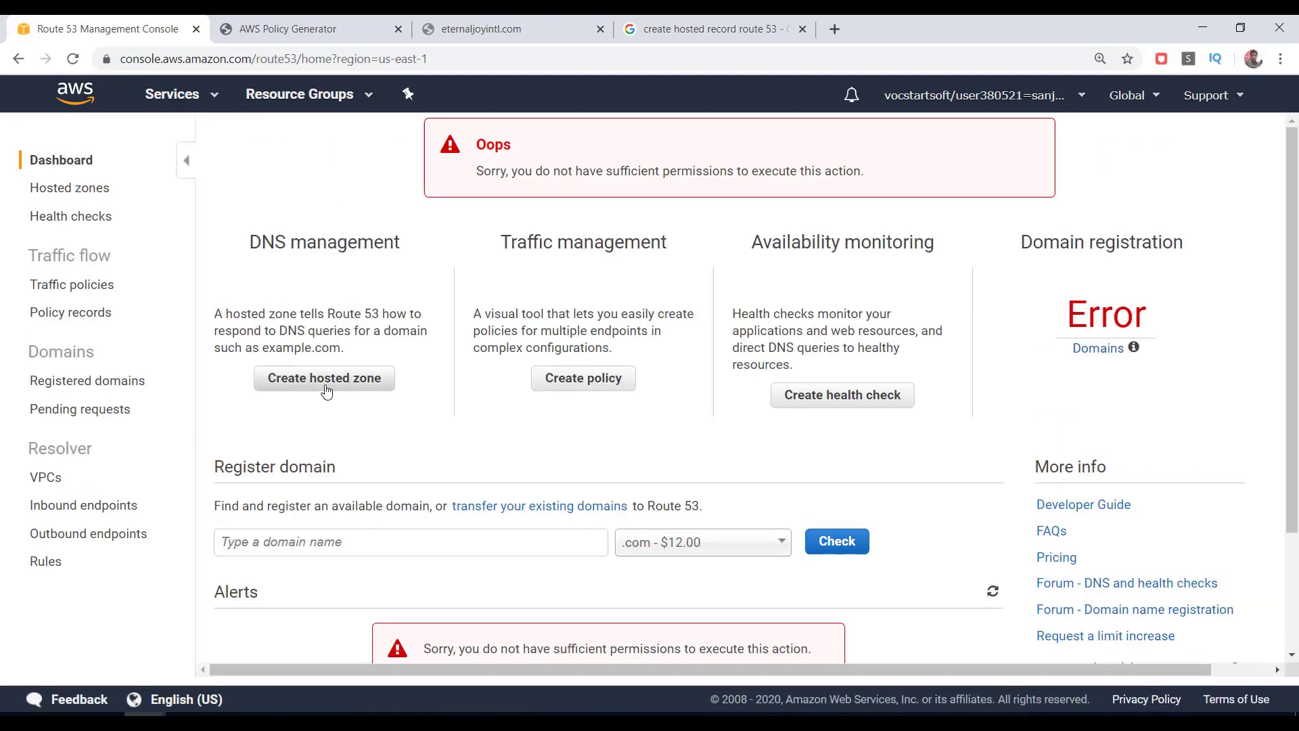
click(69, 187)
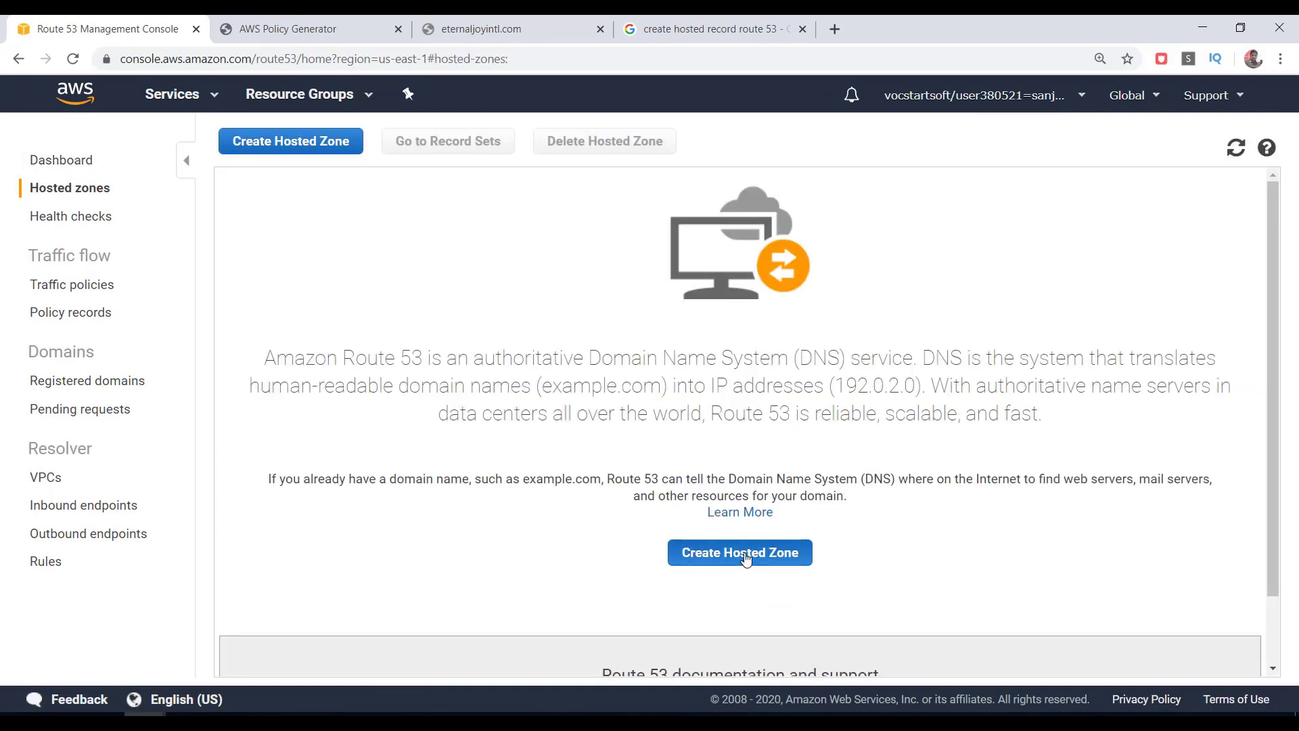
click(738, 553)
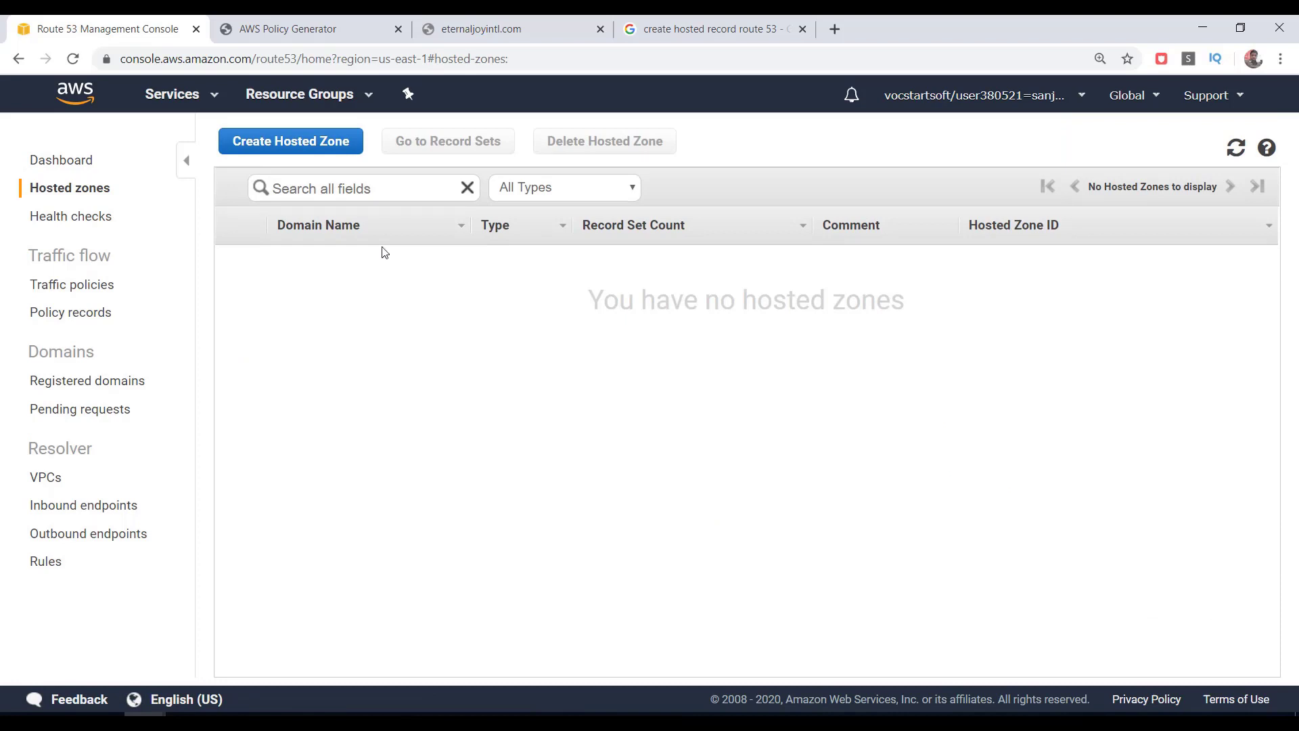
Step: Create a public hosted zone with domain name eternaljoyintl.com
click(291, 140)
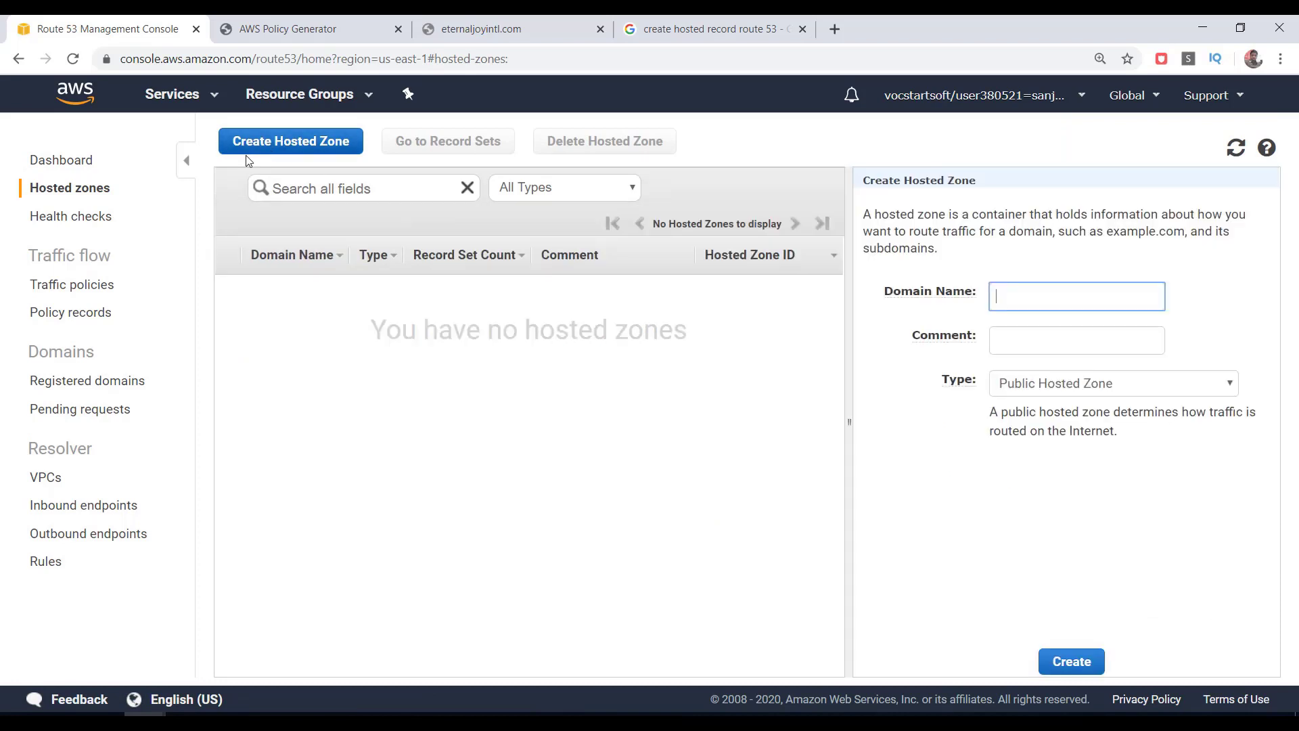
text(eternaljoyintl.com)
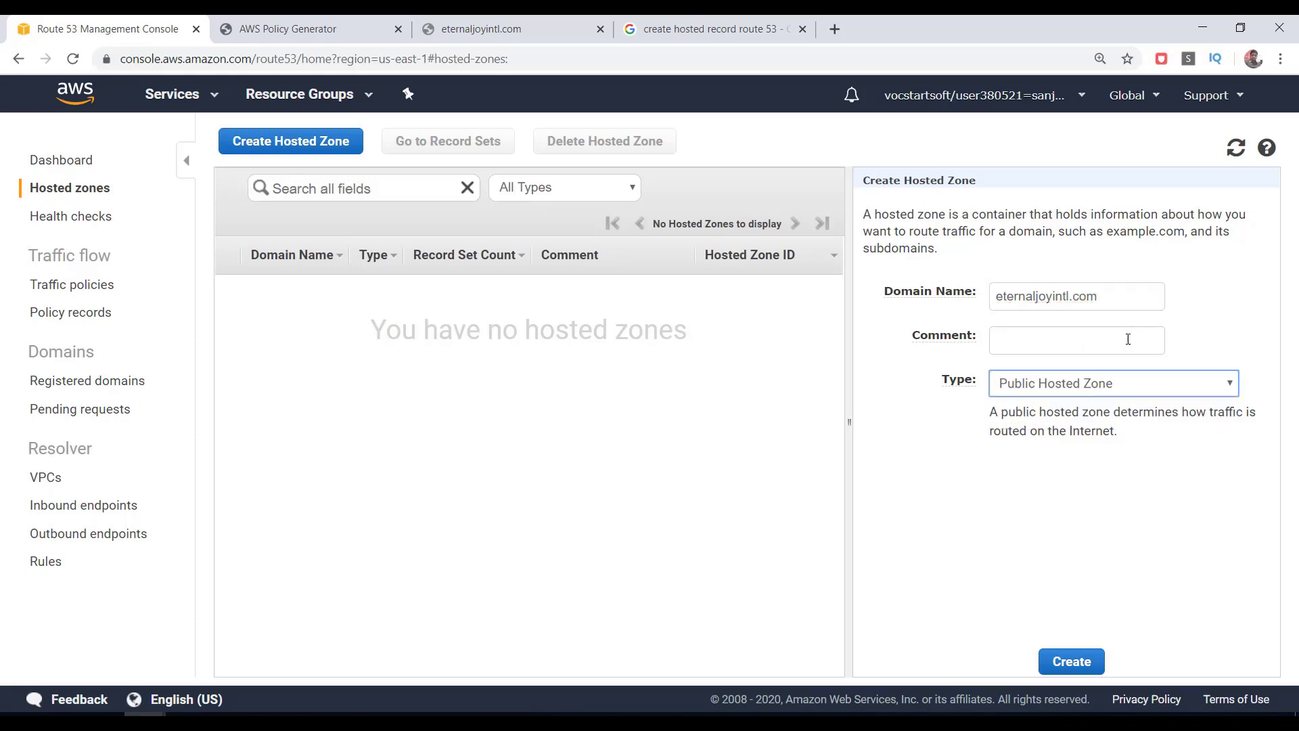
click(1069, 661)
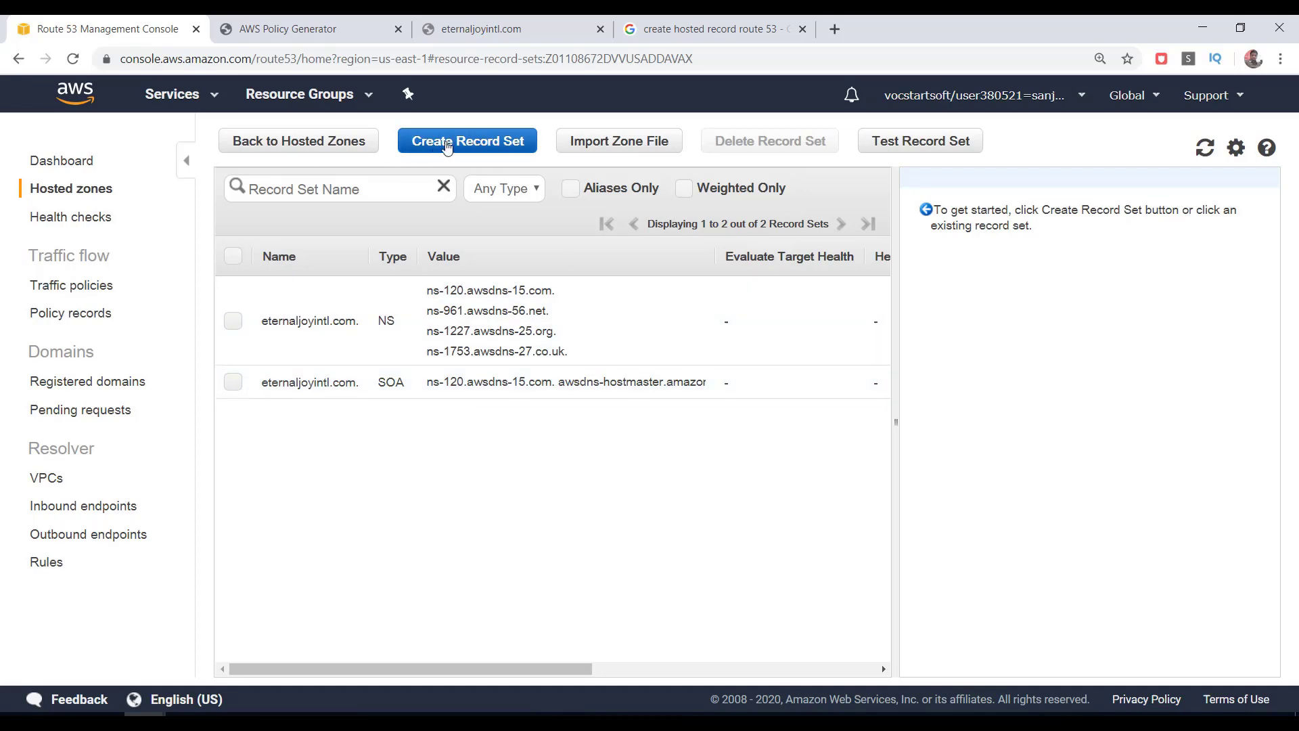
Step: Add an A alias record targeting the eternaljoyintl.com S3 website endpoint, then view the NS values
click(466, 140)
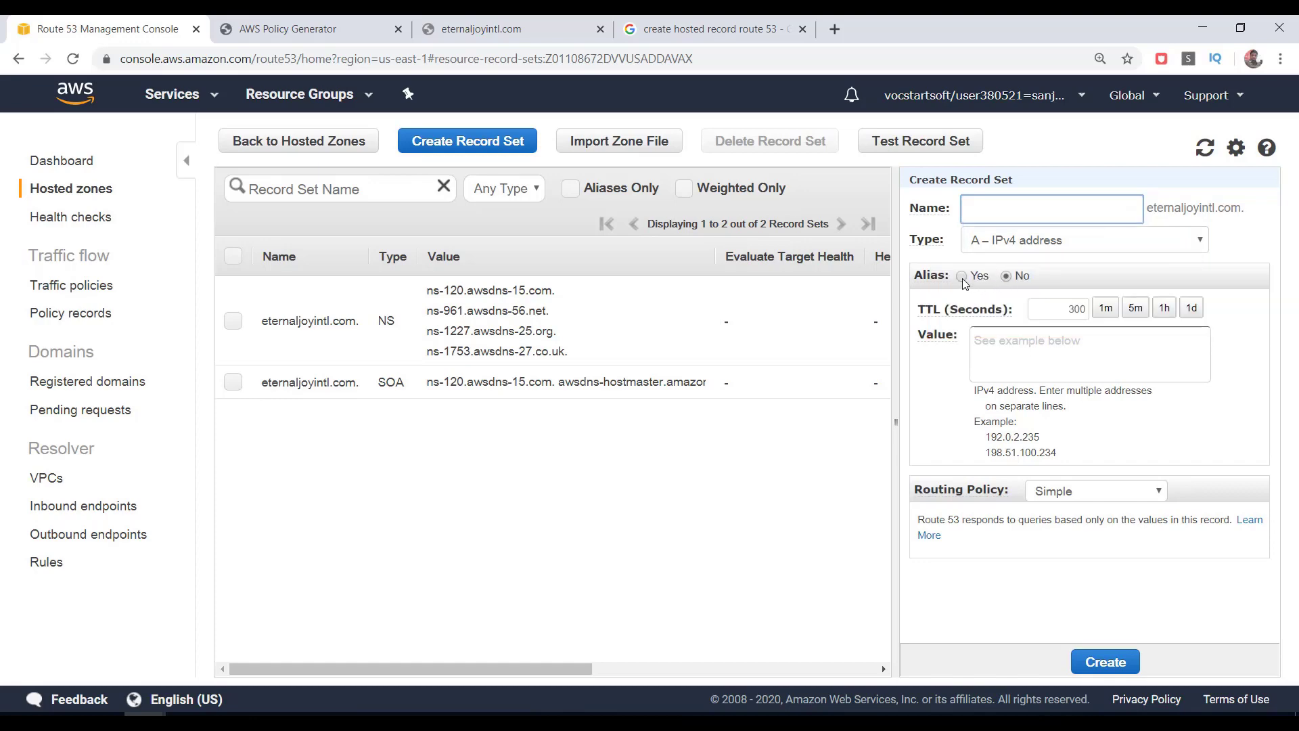
click(962, 276)
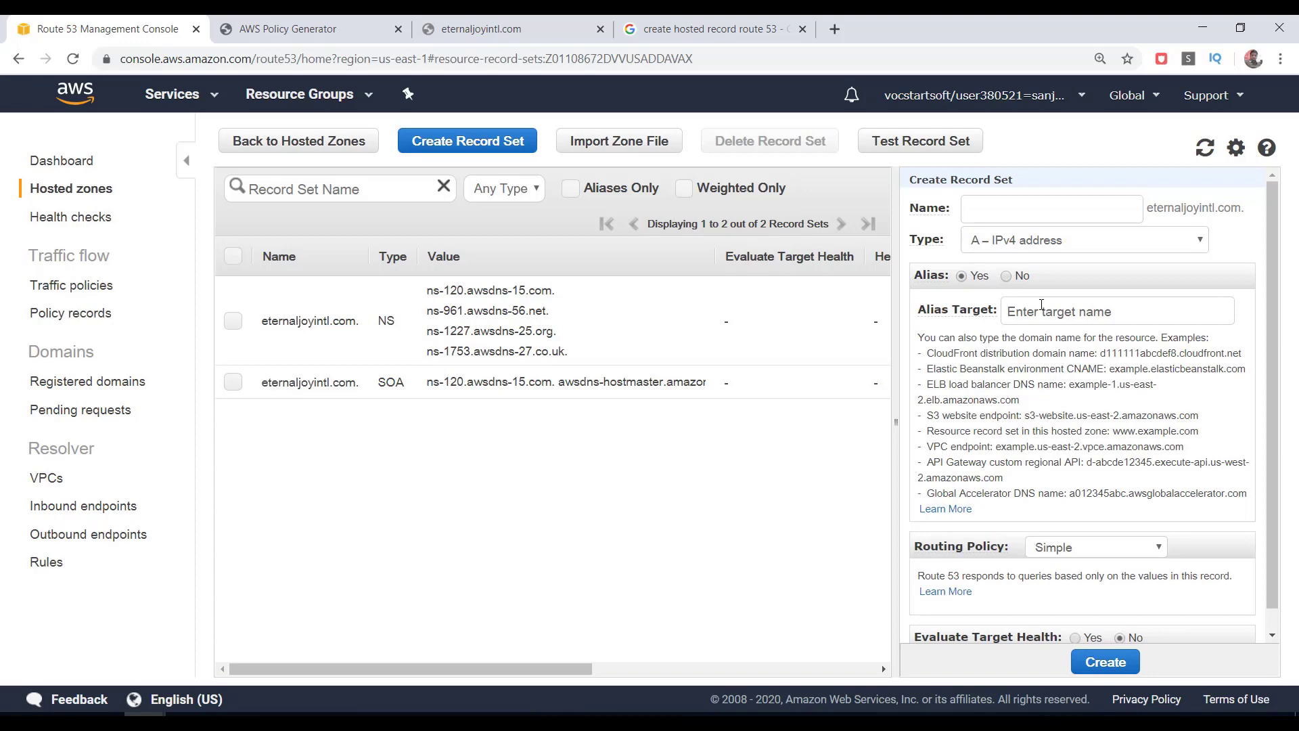
click(1115, 310)
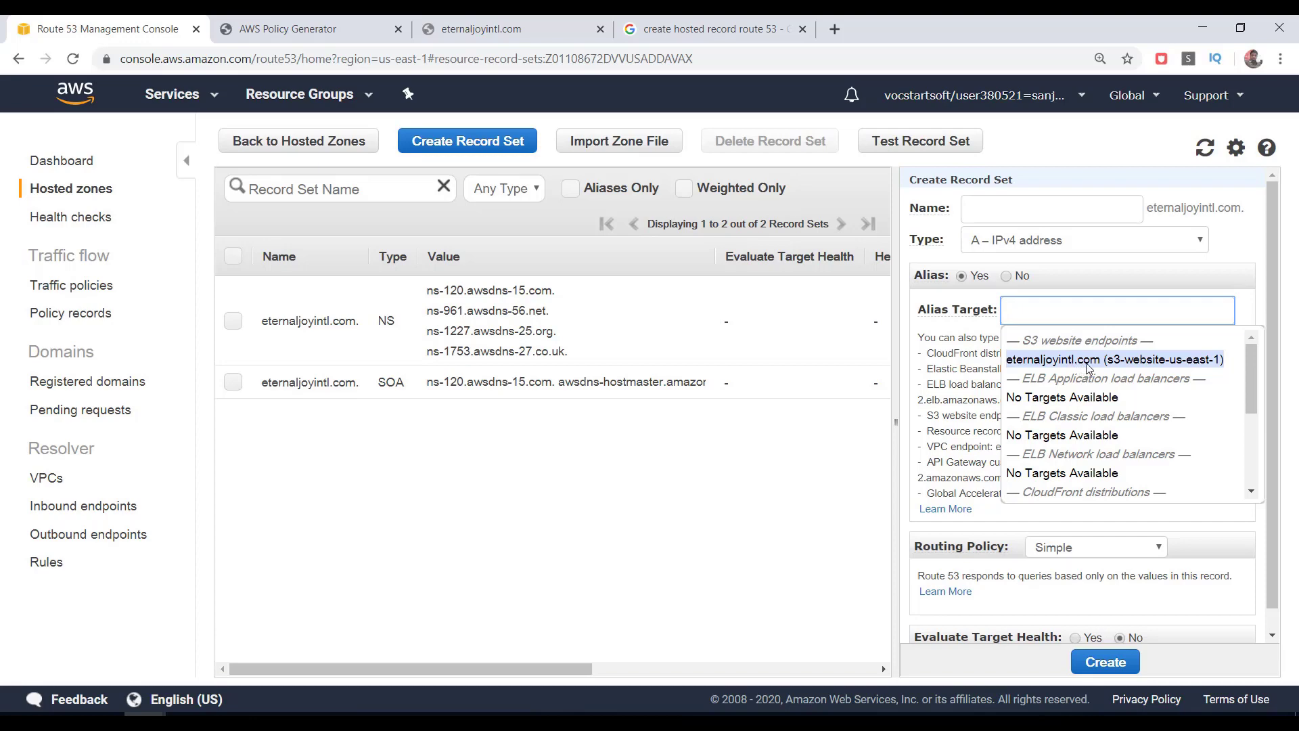
click(1114, 358)
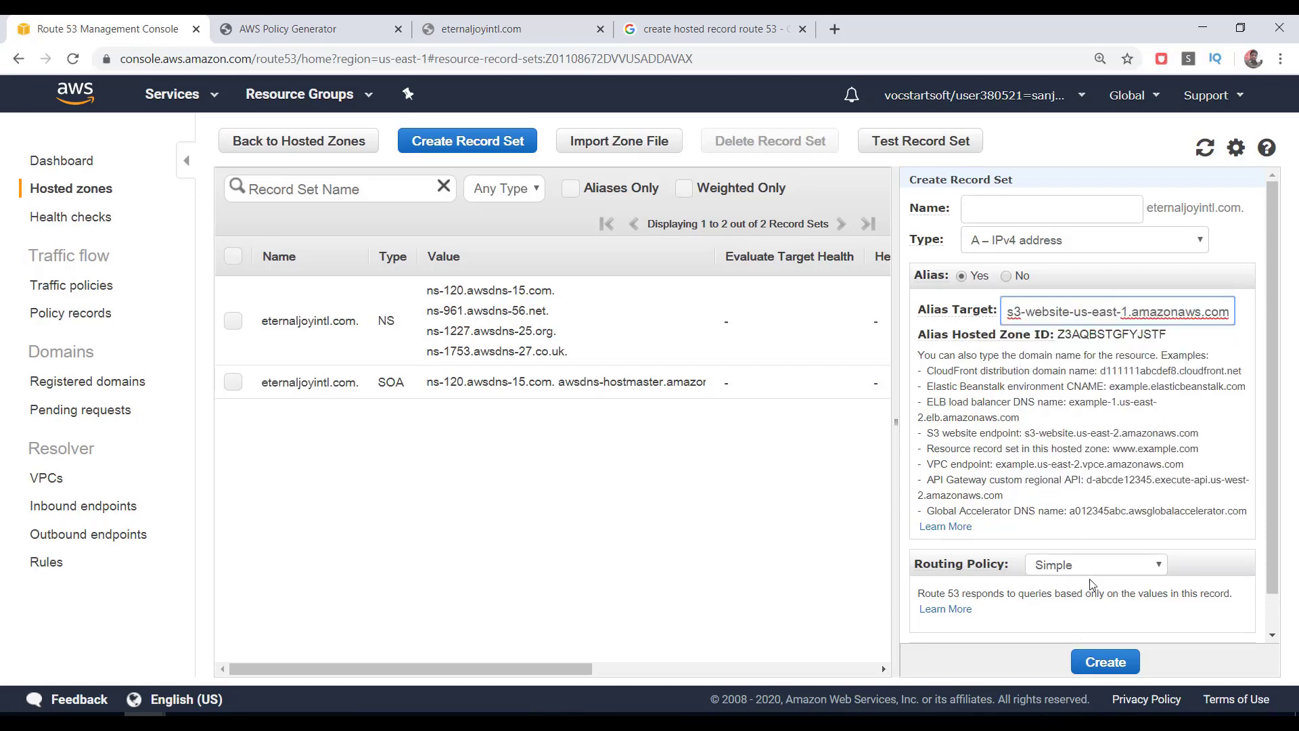
click(1103, 661)
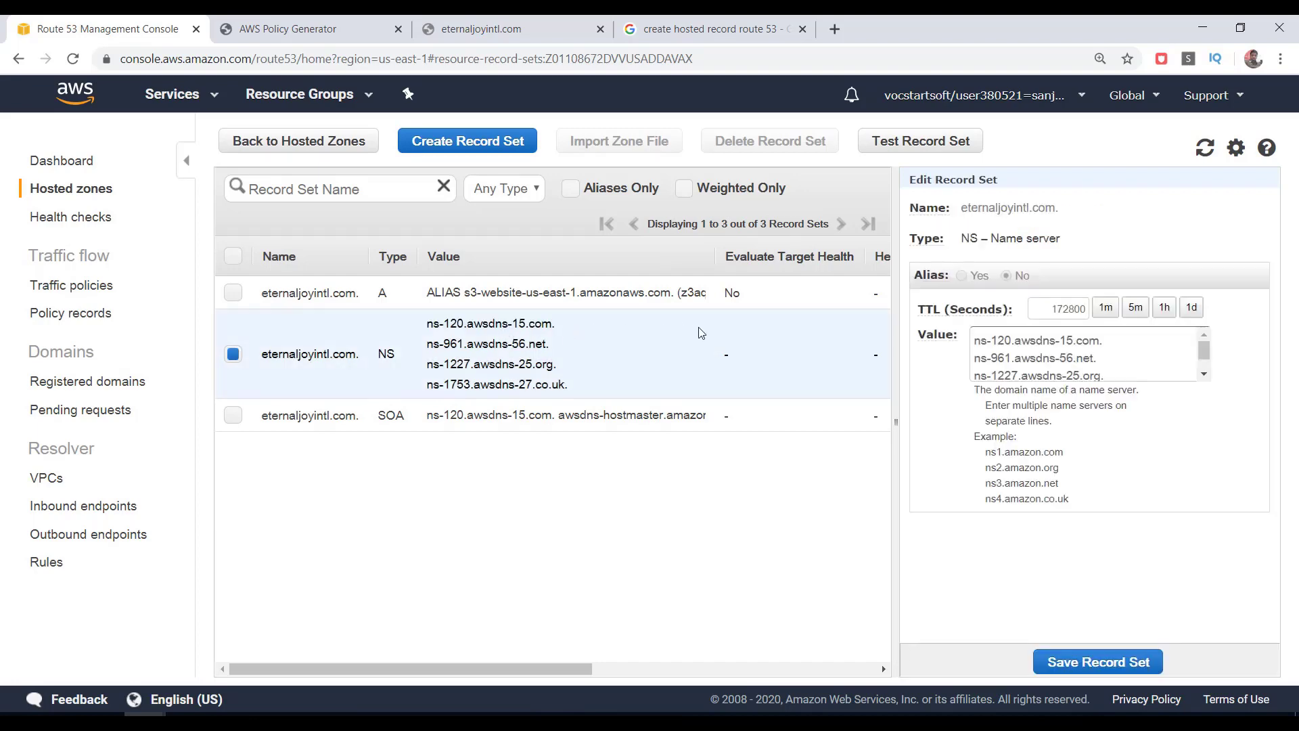
click(484, 29)
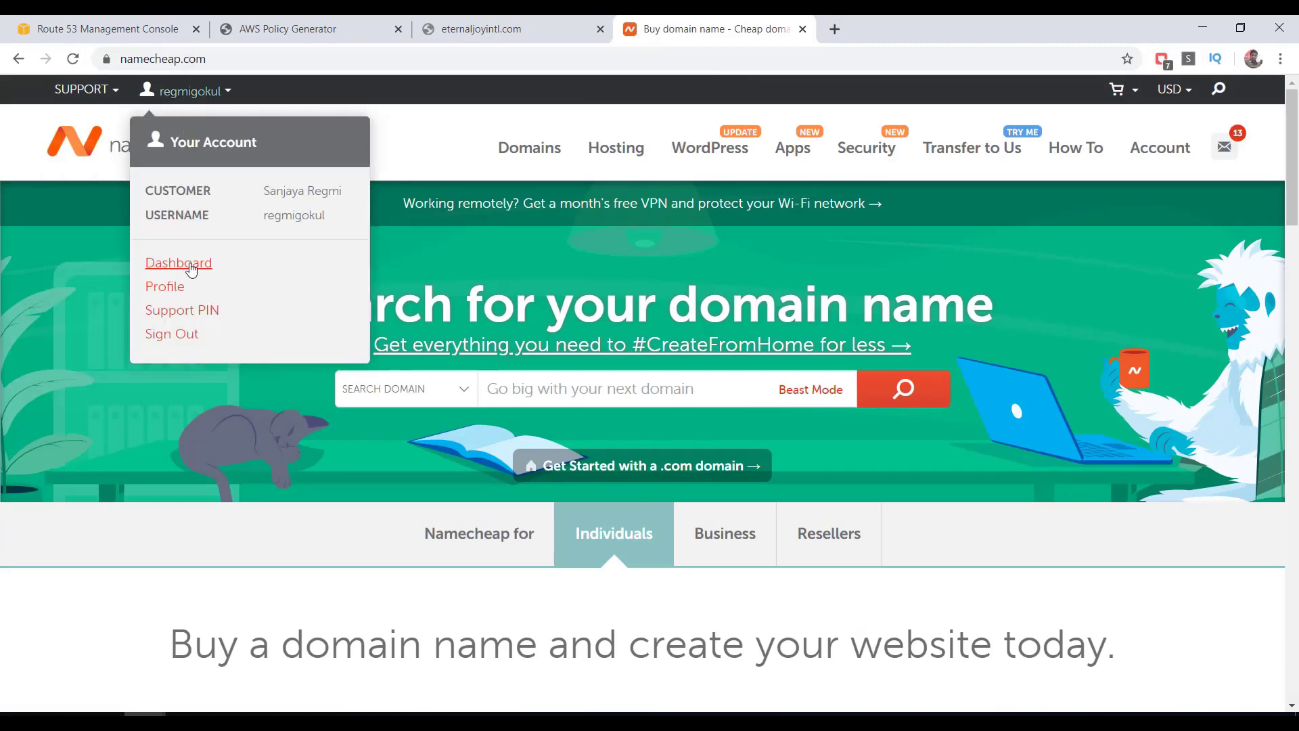
Step: From the Namecheap dashboard, manage eternaljoyintl.com and scroll to its NAMESERVERS settings
click(178, 262)
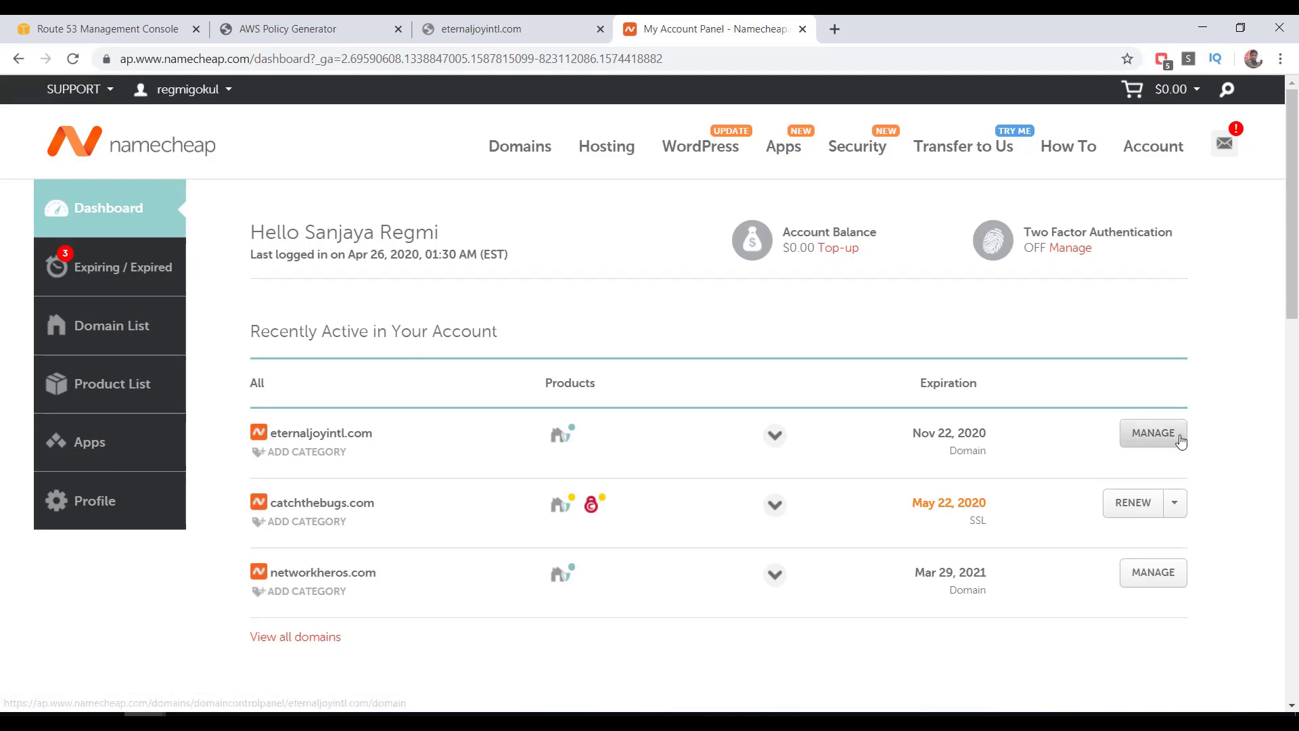
click(1151, 432)
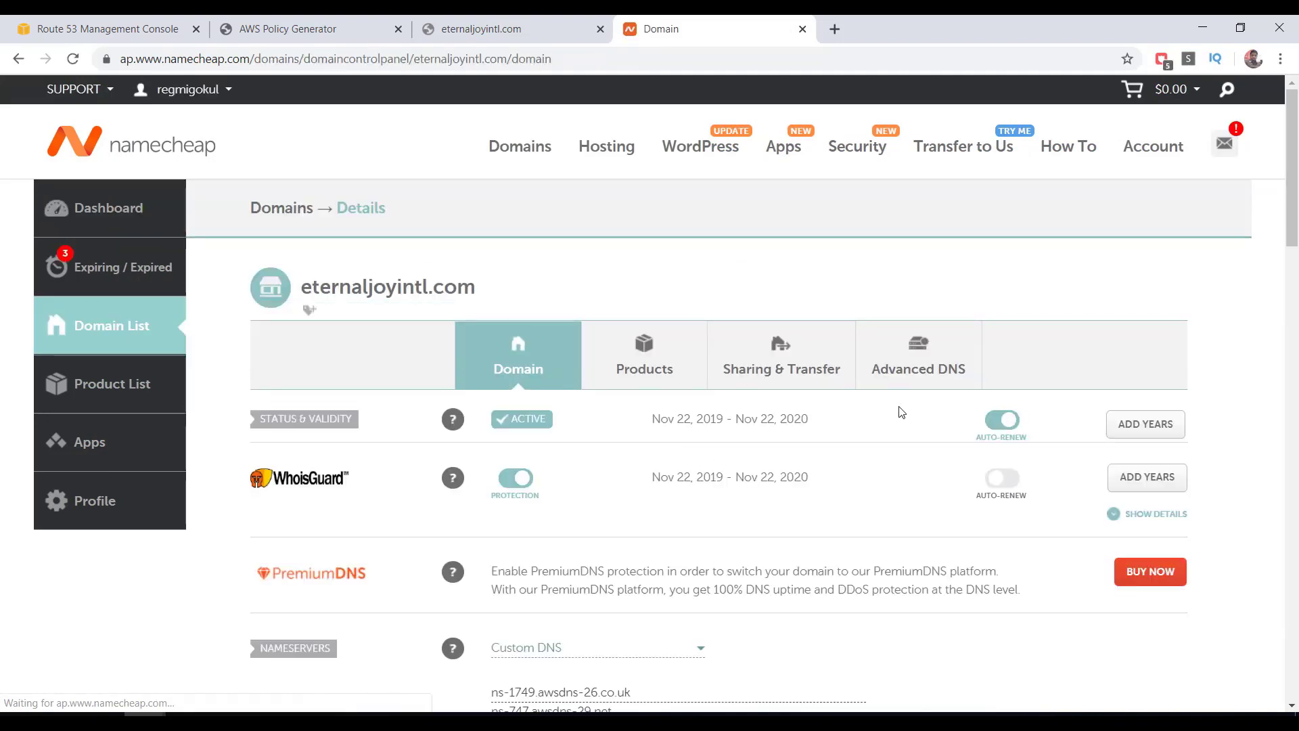
scroll(down, 3)
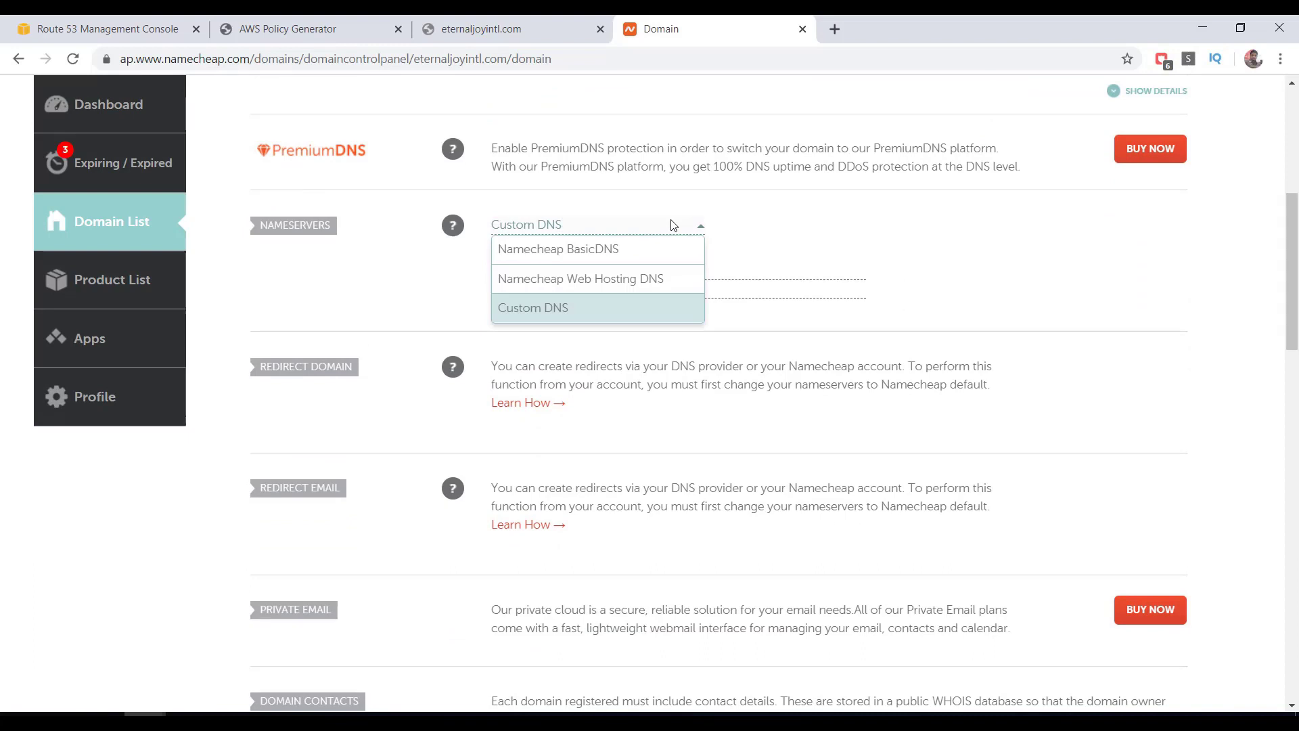
Step: Choose Custom DNS and copy ns-120.awsdns-15.com and ns-961.awsdns-56.net from Route 53
click(532, 307)
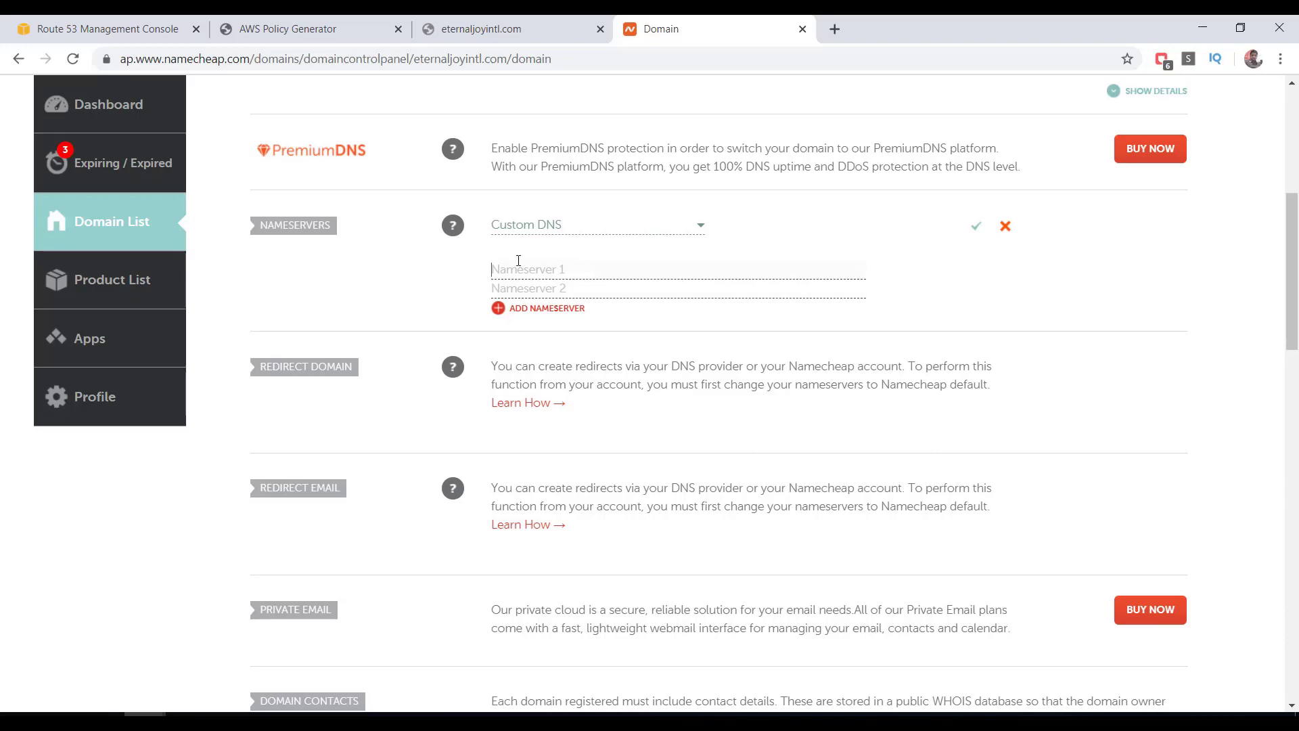
click(99, 29)
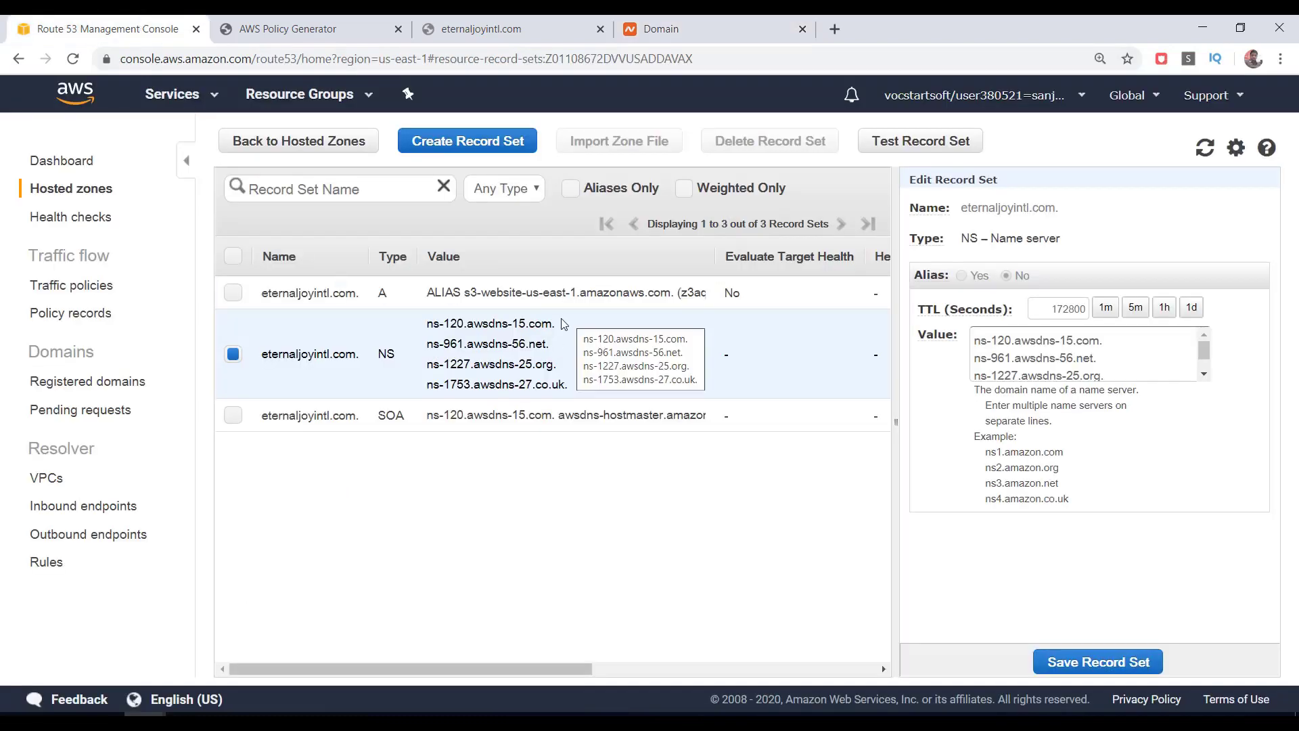
right_click(488, 323)
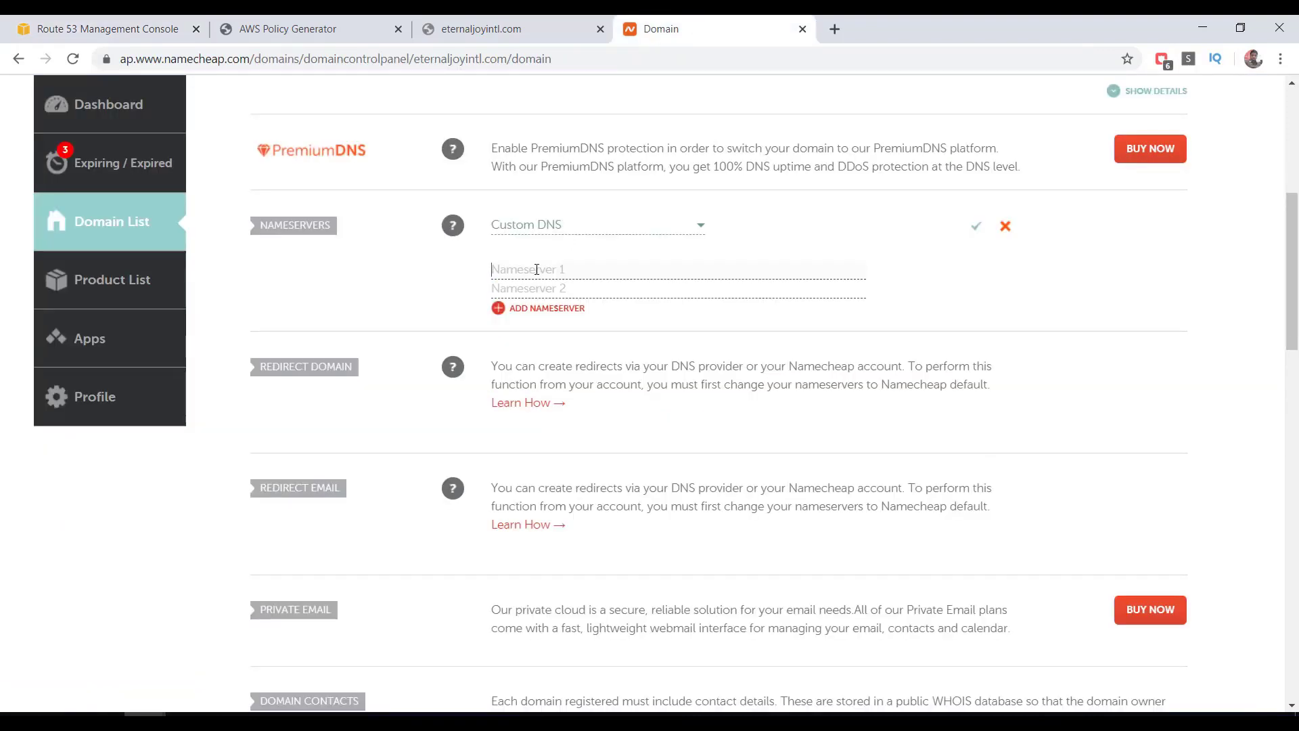
text(ns-120.awsdns-15.com)
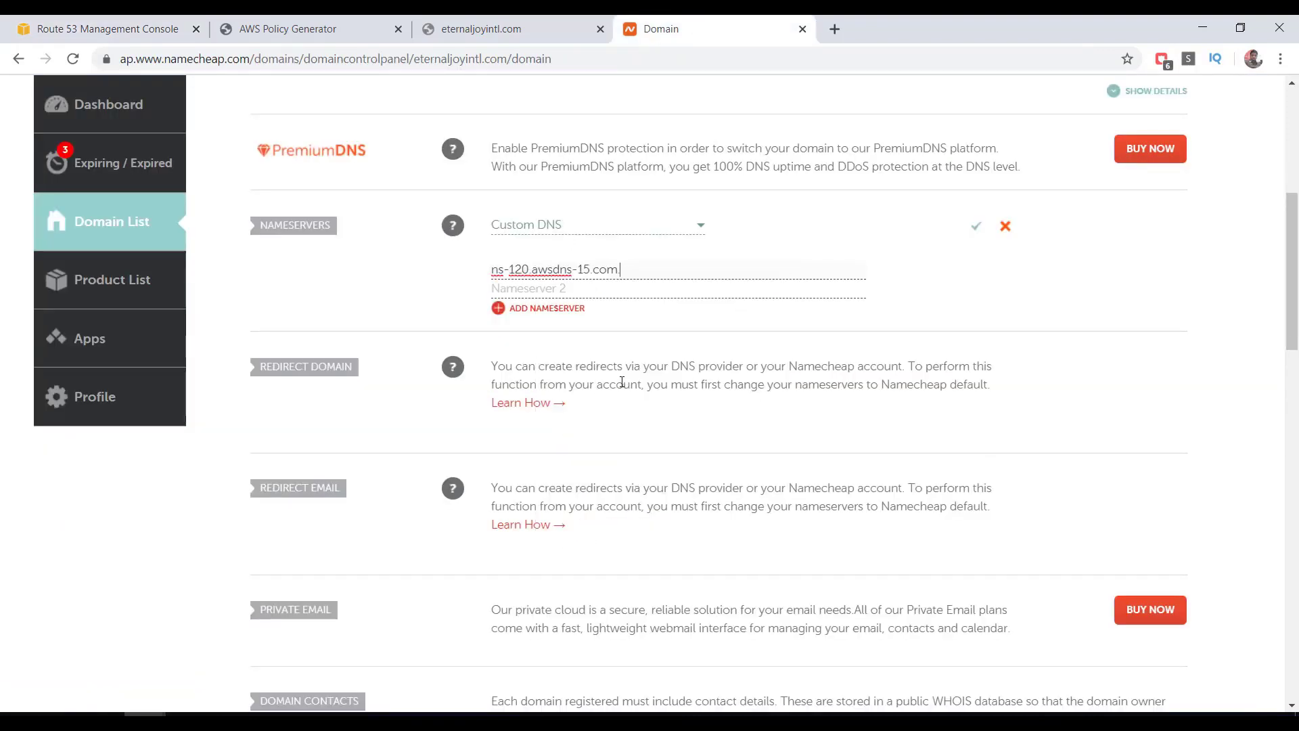
click(99, 28)
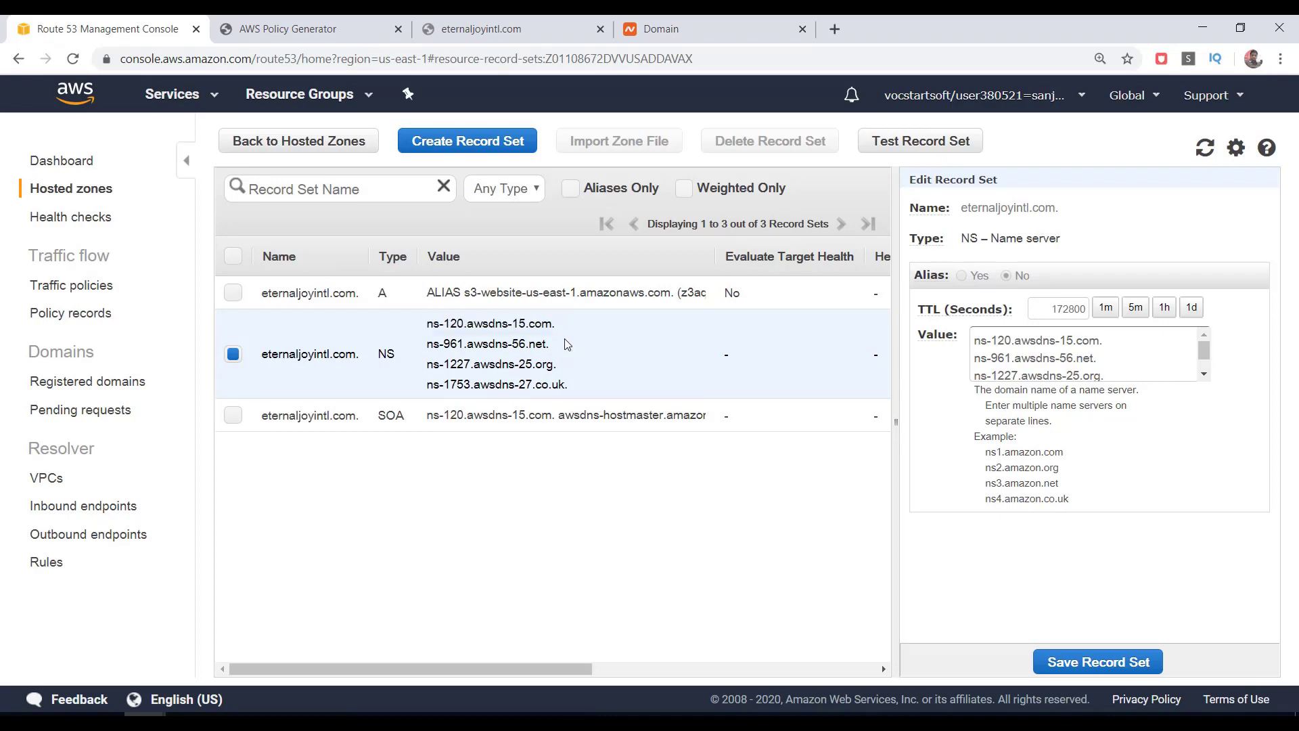
double_click(487, 343)
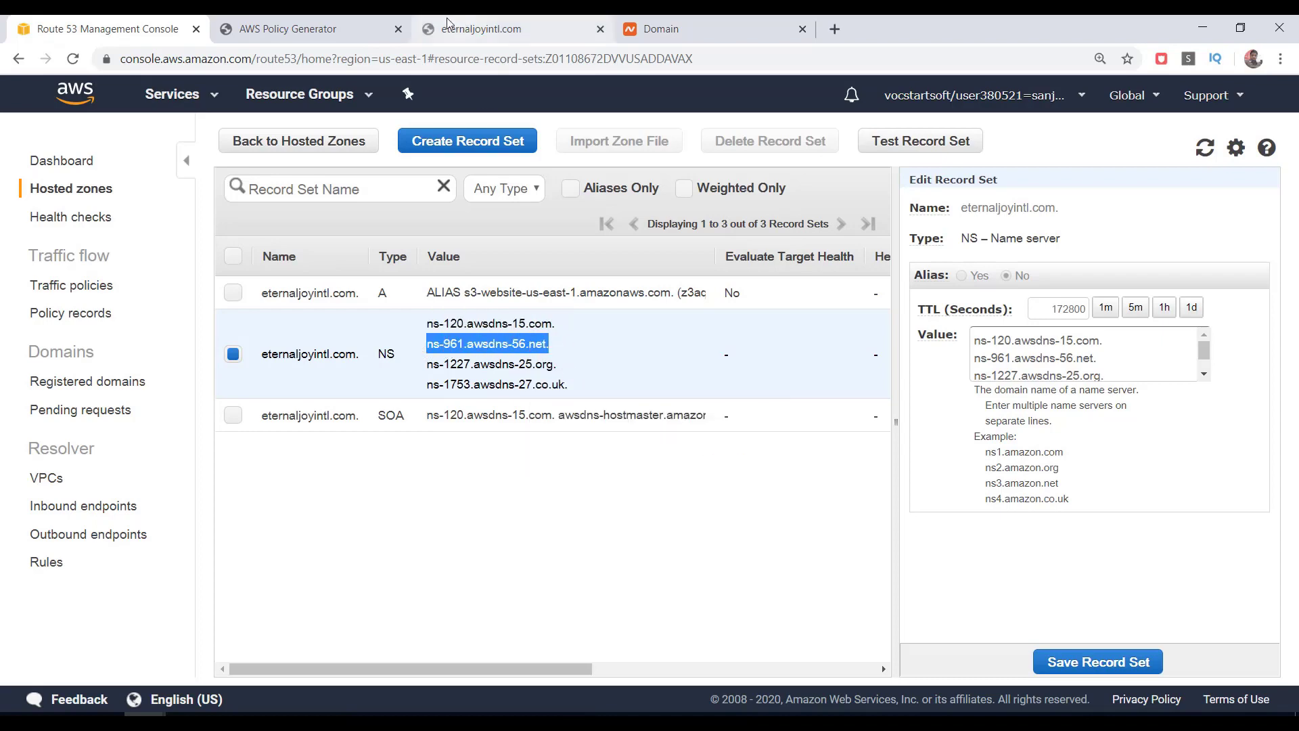
right_click(547, 287)
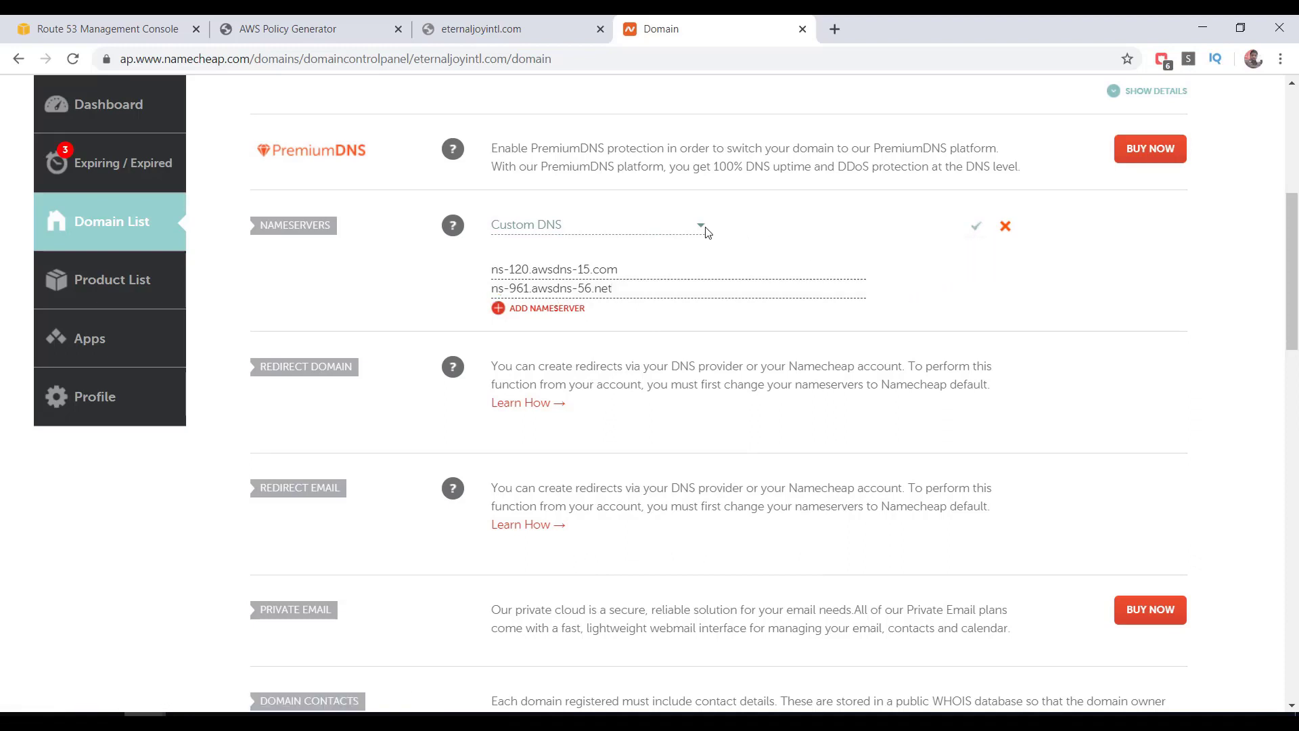
Step: Keep Custom DNS, save the new nameservers, and dismiss the DNS update notice
click(598, 224)
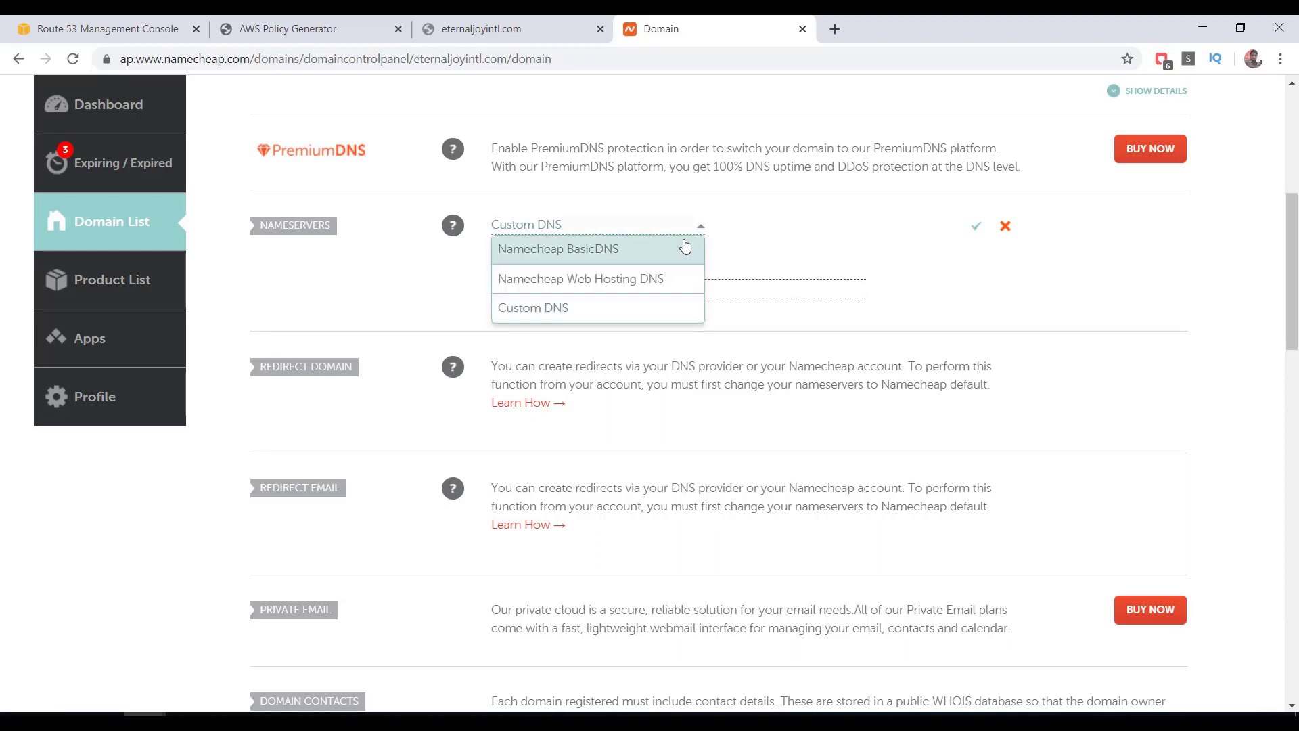
mouse_move(689, 271)
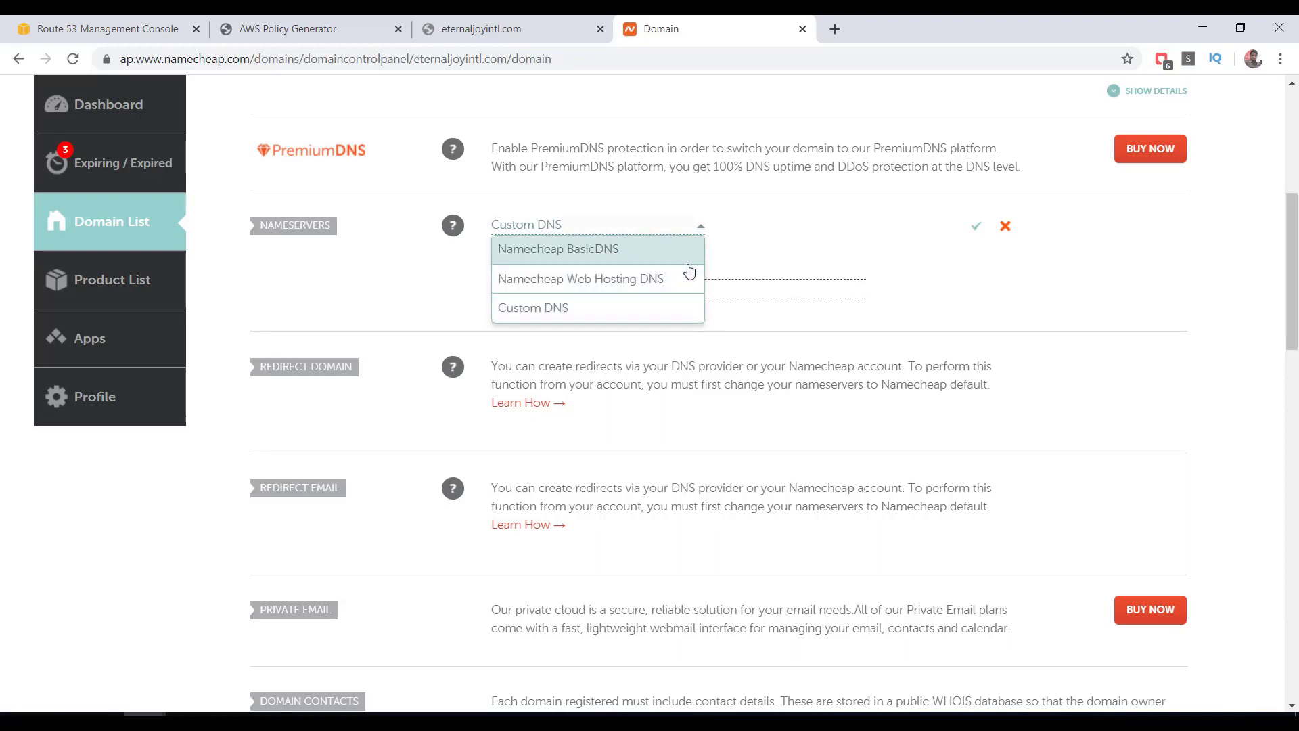
click(532, 307)
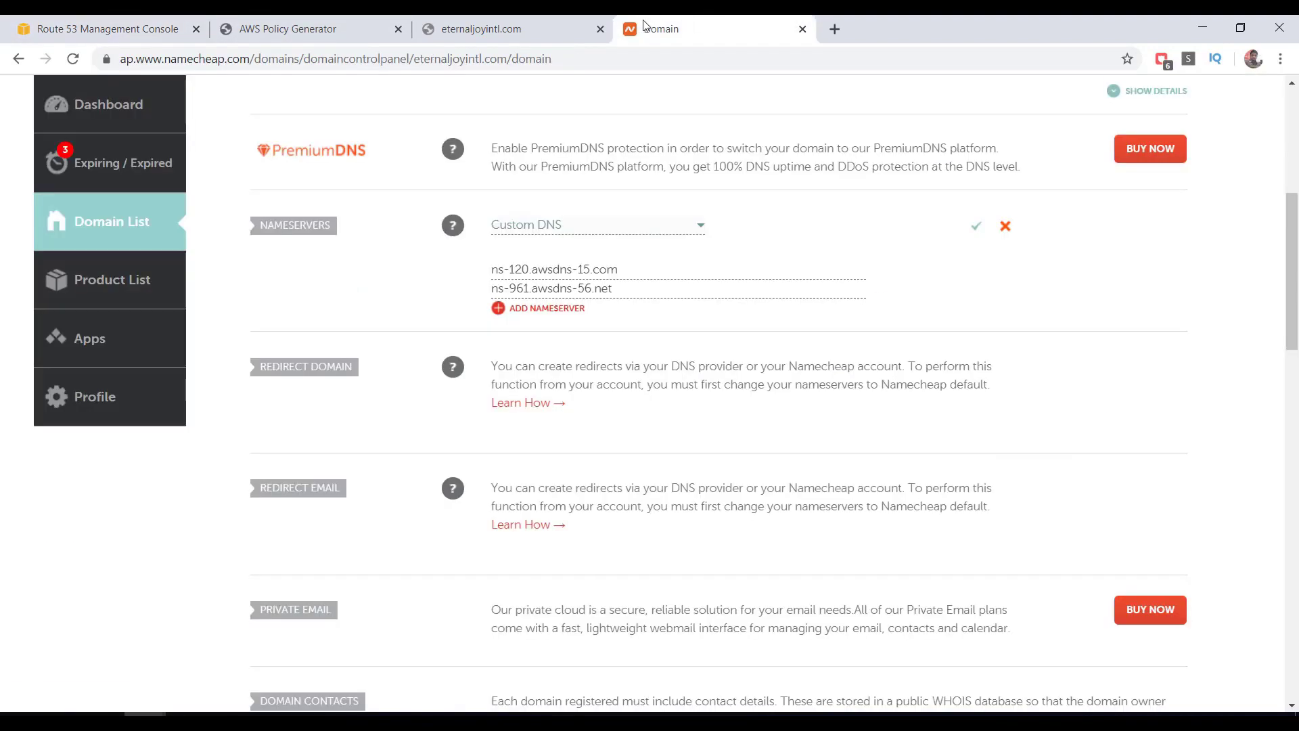
mouse_move(975, 226)
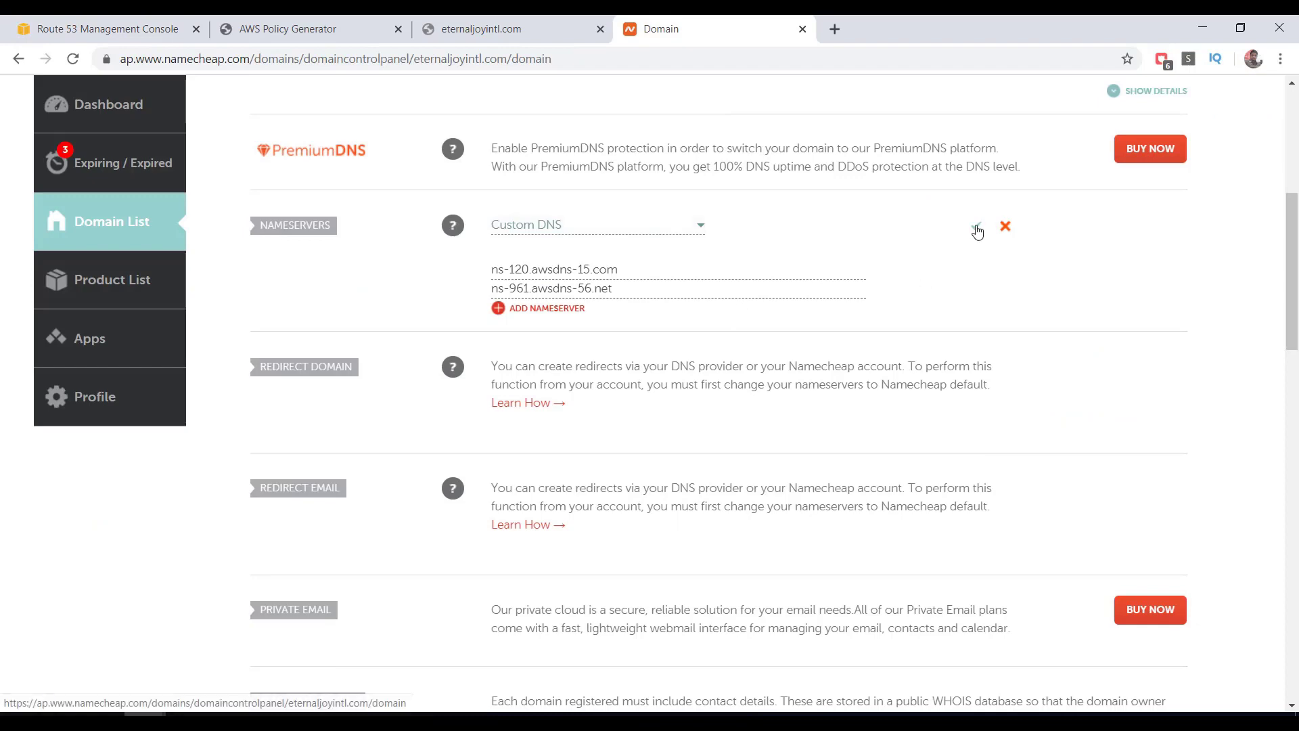
click(978, 230)
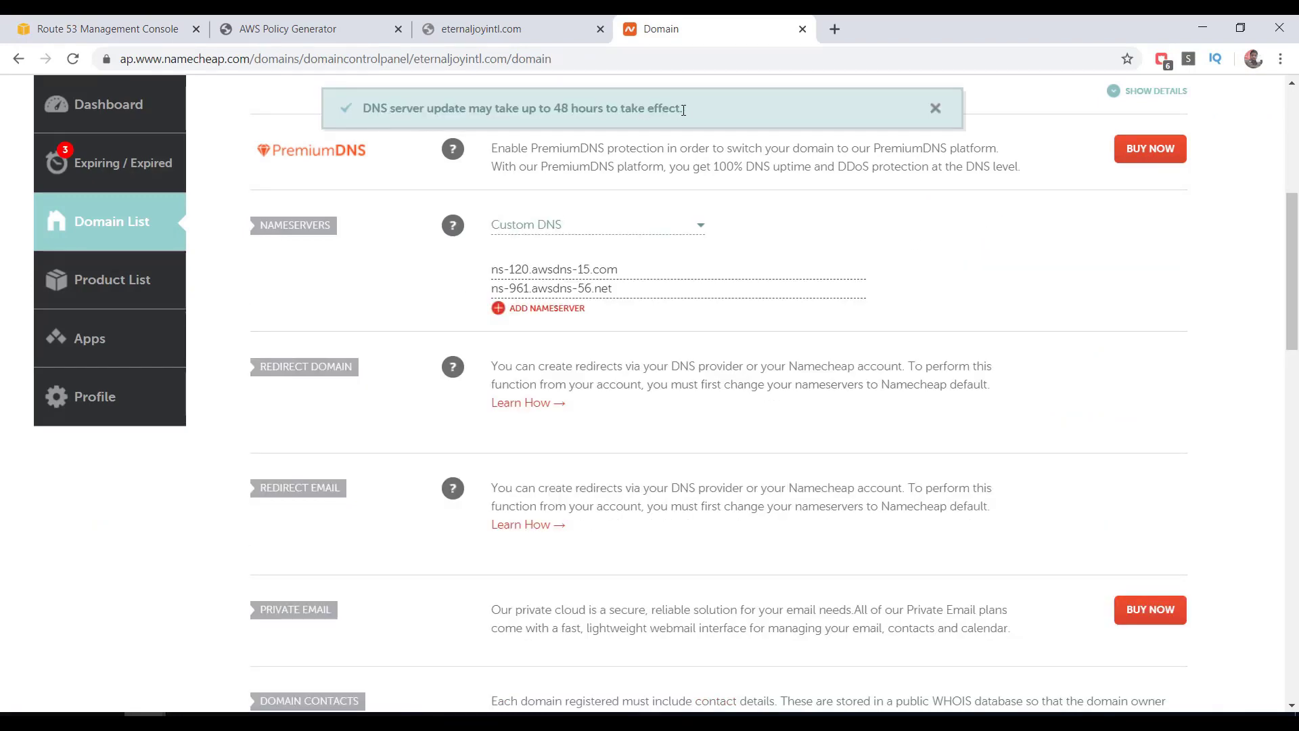
drag(366, 108, 683, 108)
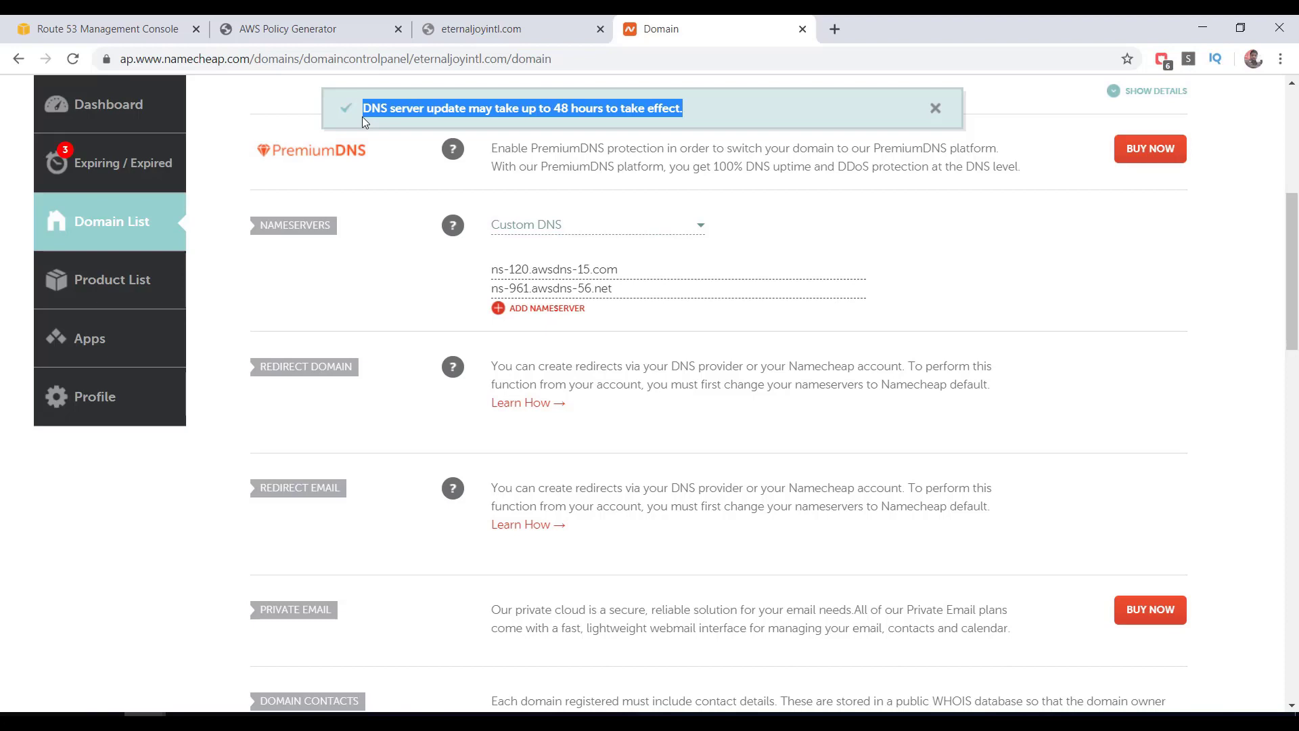
click(935, 108)
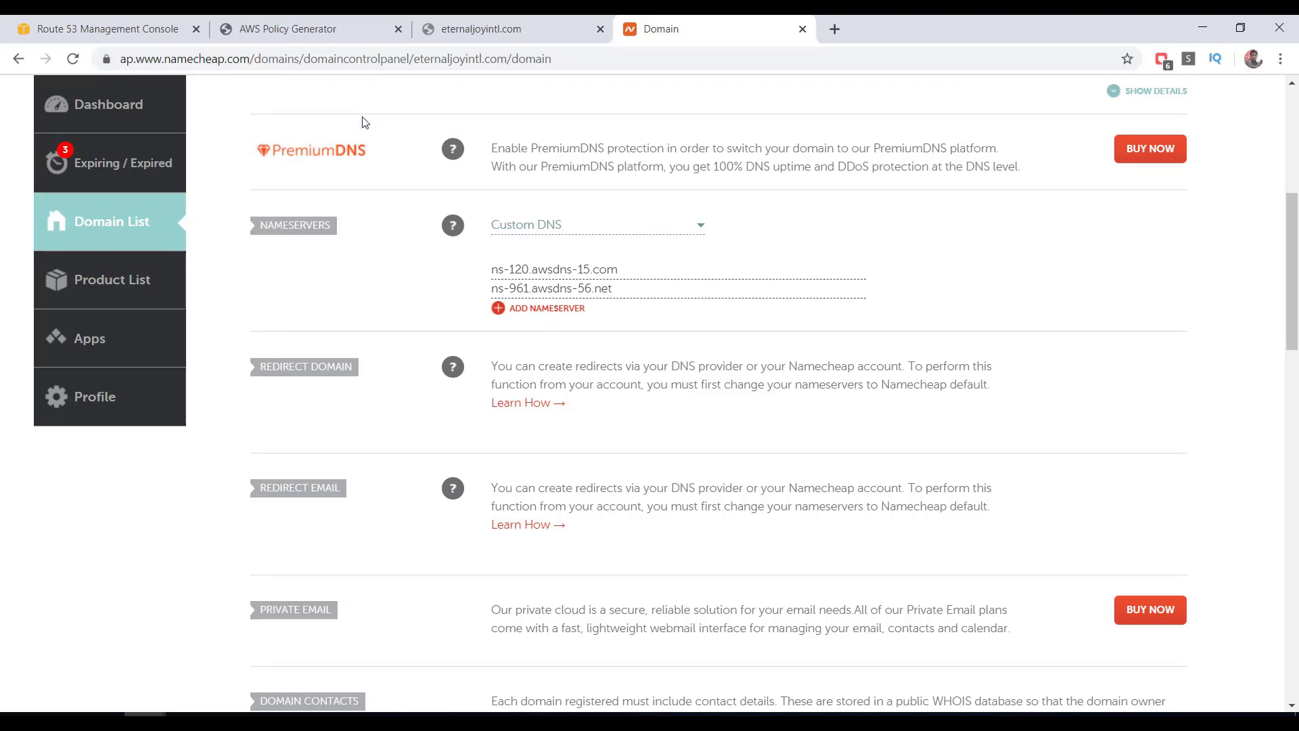
click(512, 28)
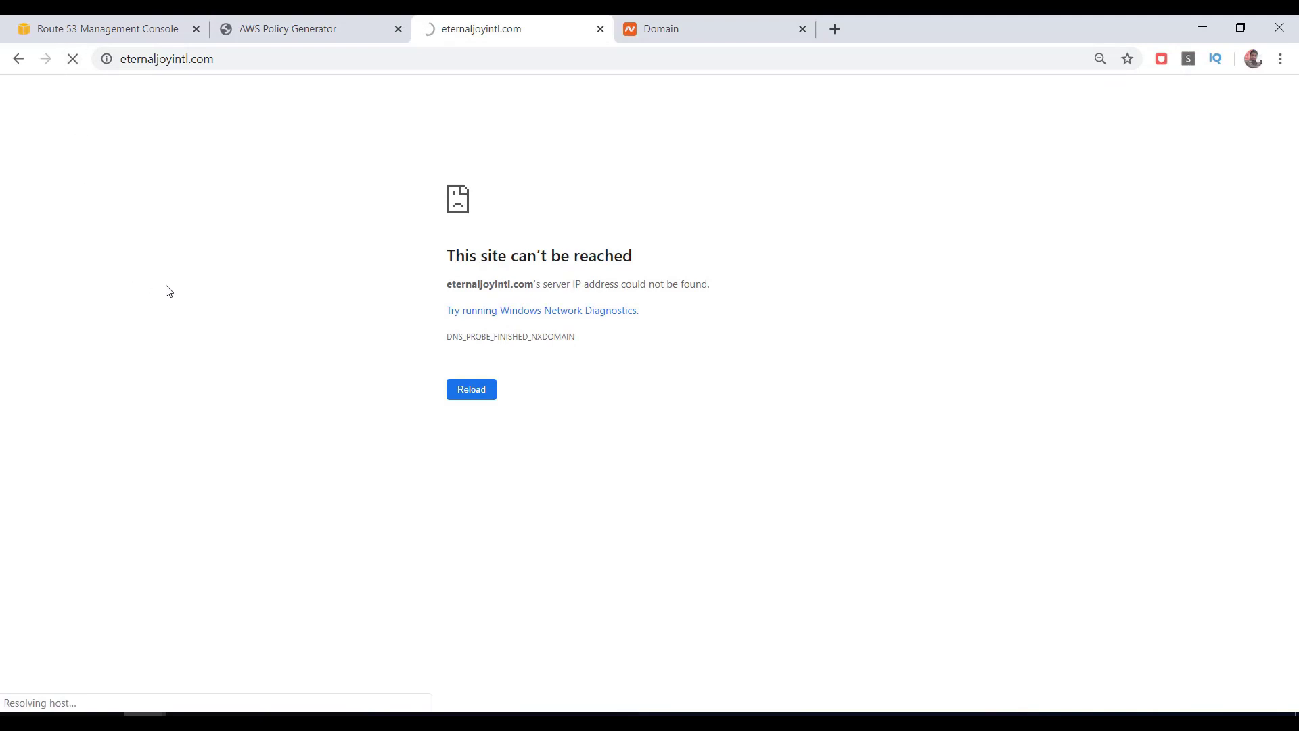
Step: Run ping eternaljoyintl.com in Command Prompt, which reports the host cannot be found
text(cmd)
text(ping)
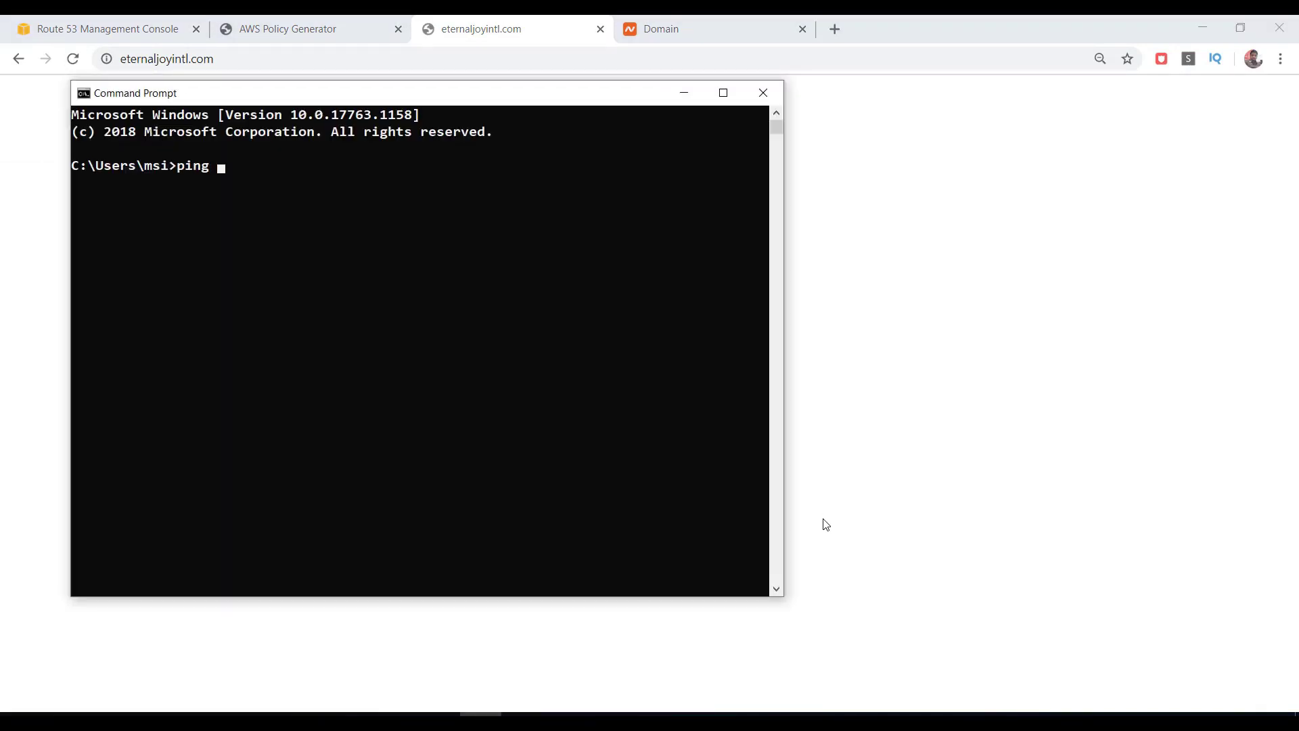
text(eternaljoy)
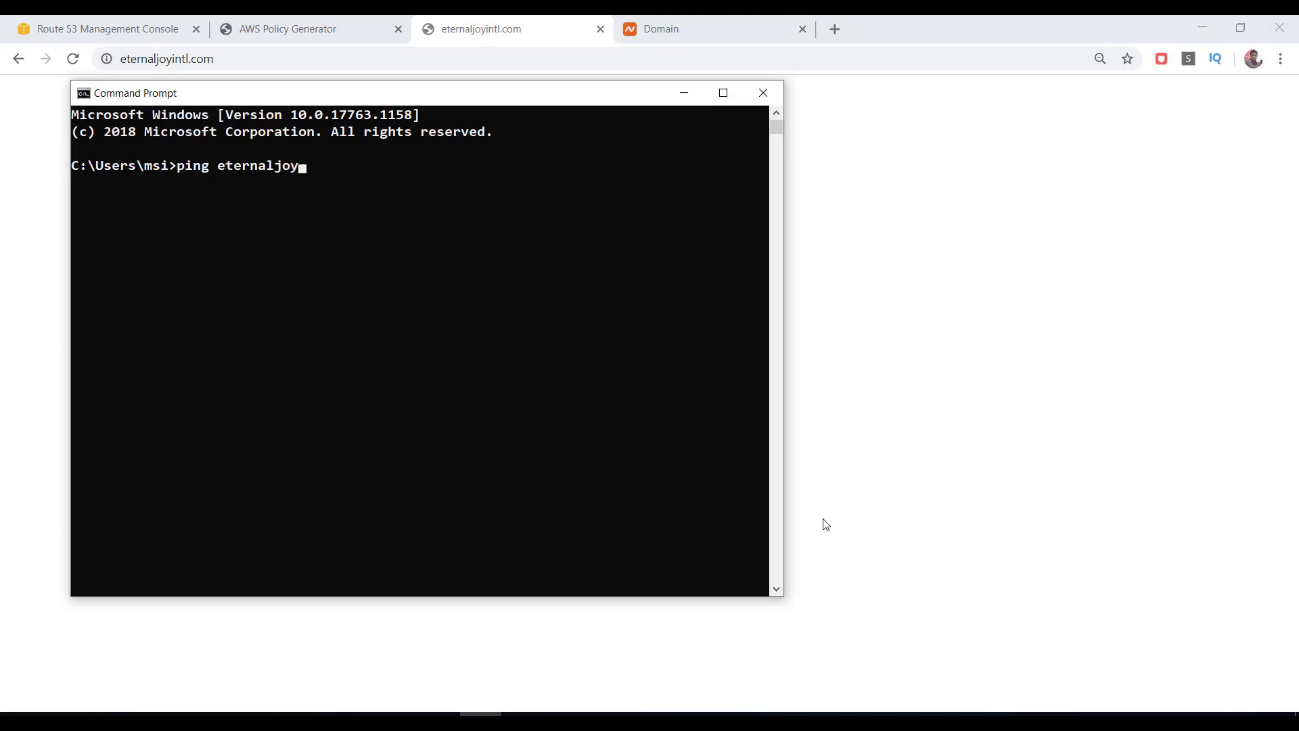
text(intl.com)
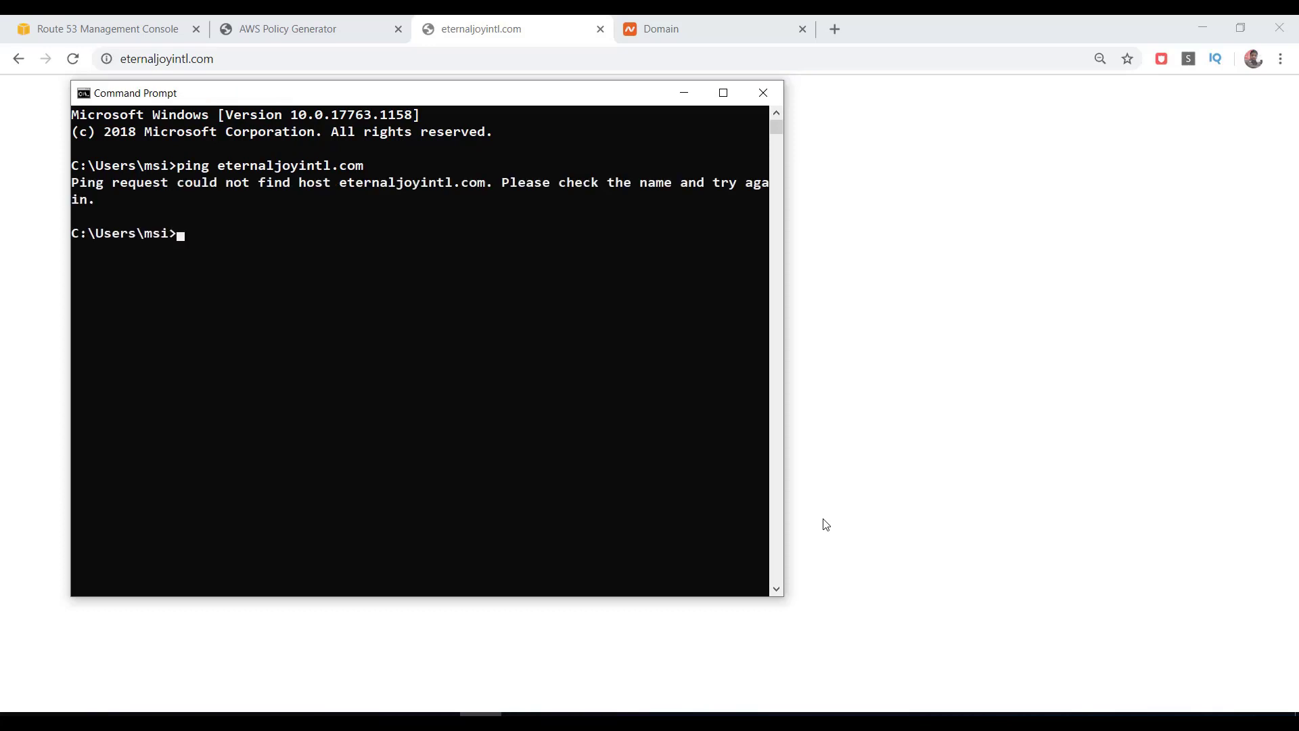
mouse_move(925, 429)
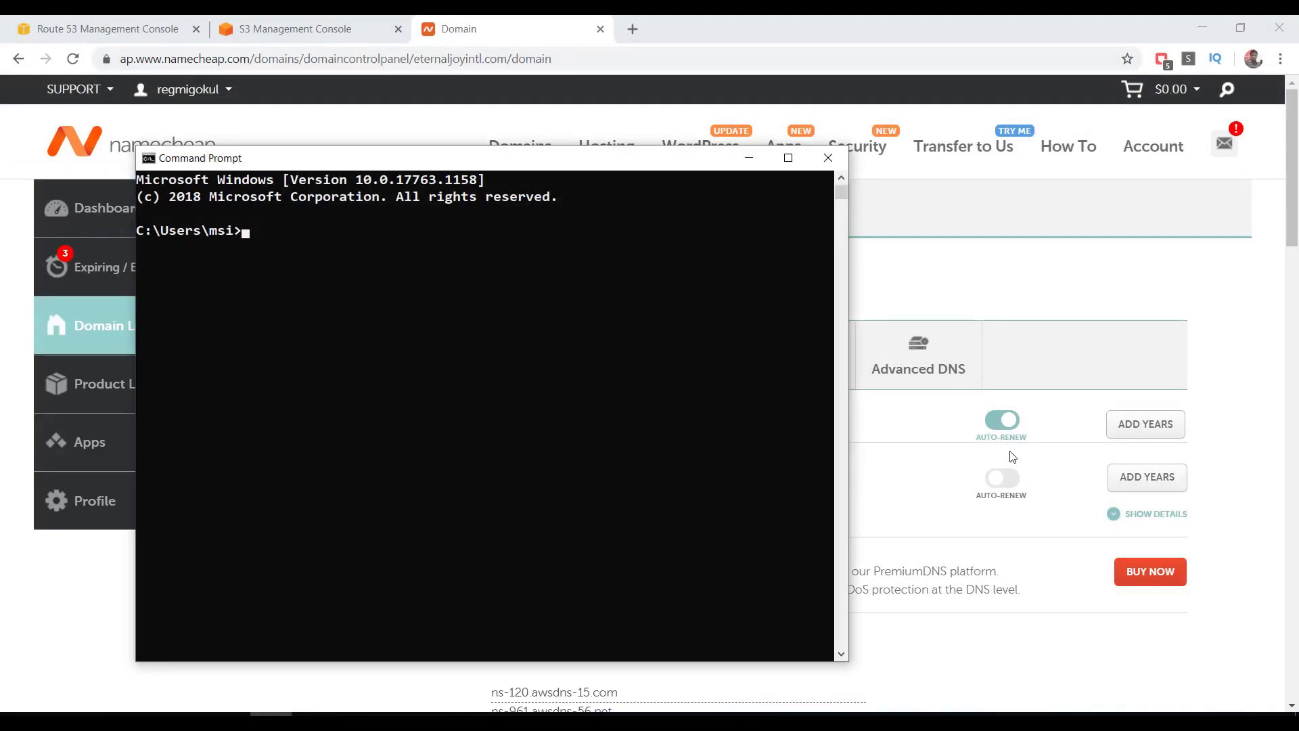
Step: In a fresh Command Prompt, ping eternaljoyintl.com and get replies from 52.216.10.170
text(eter)
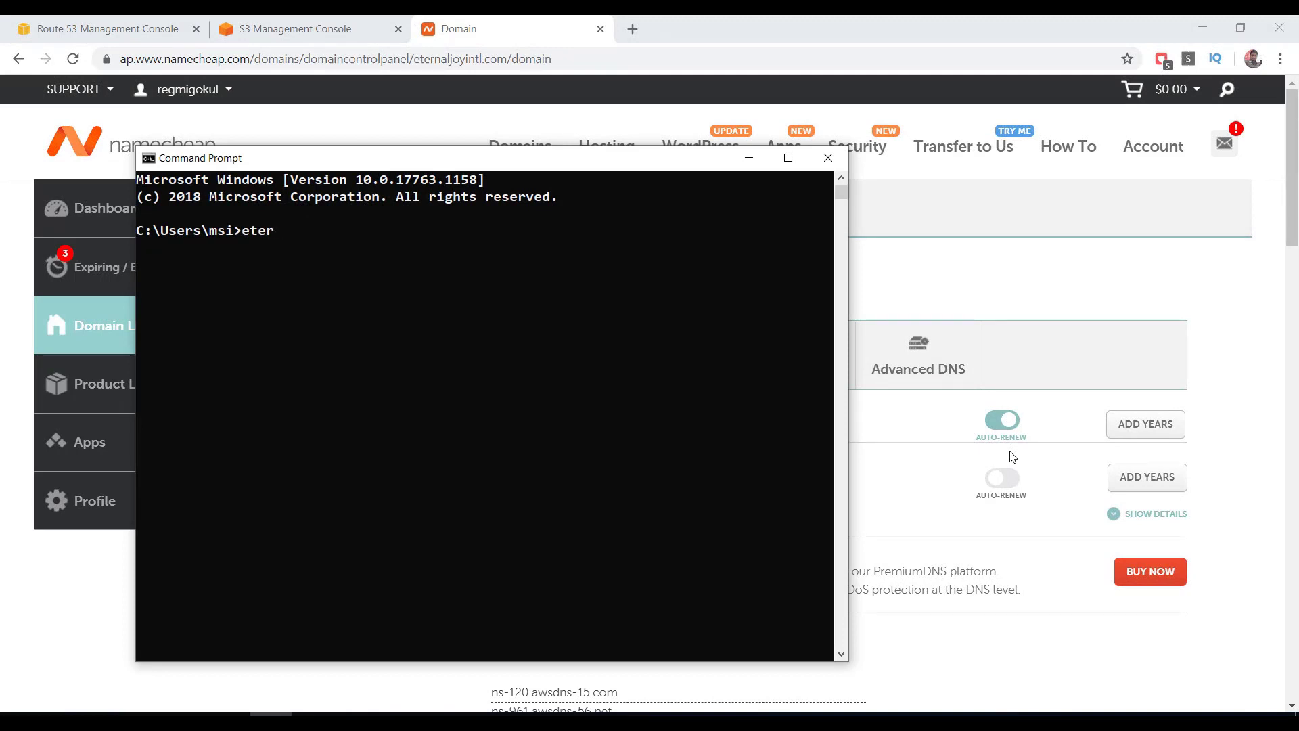
text(ping)
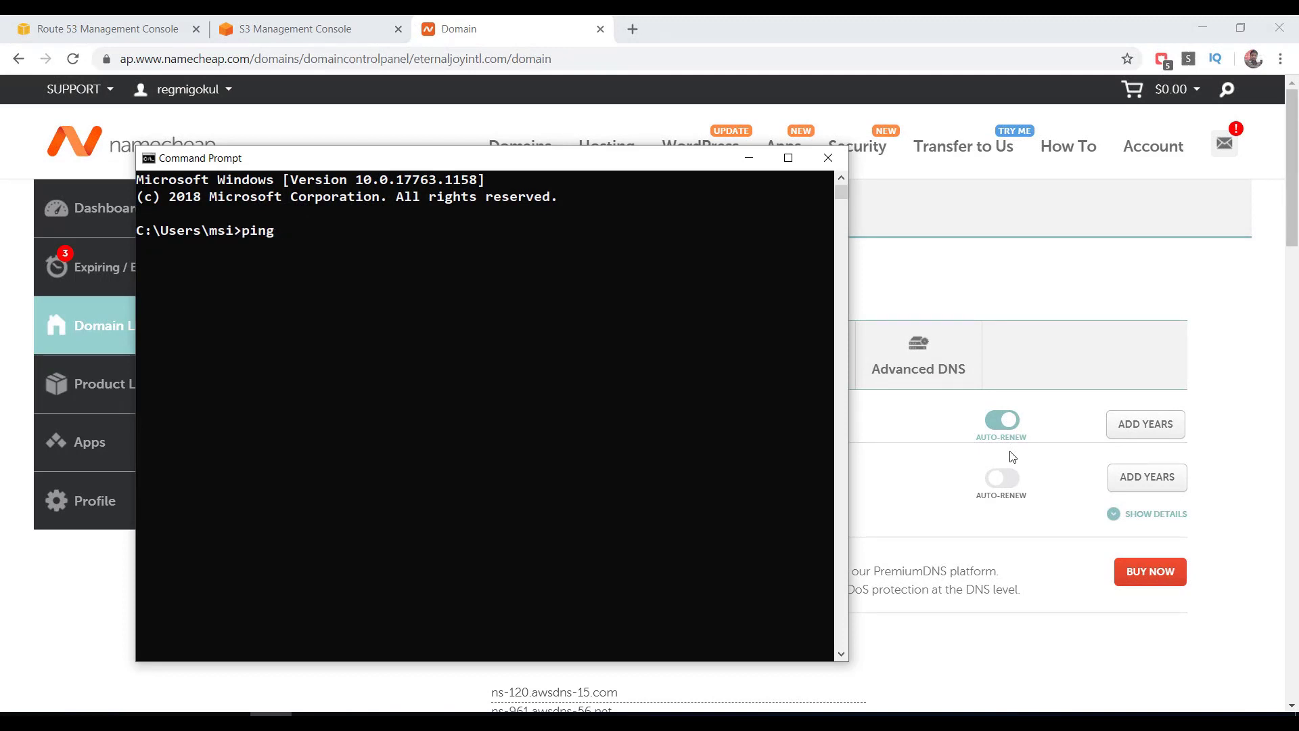
text(eternaljo)
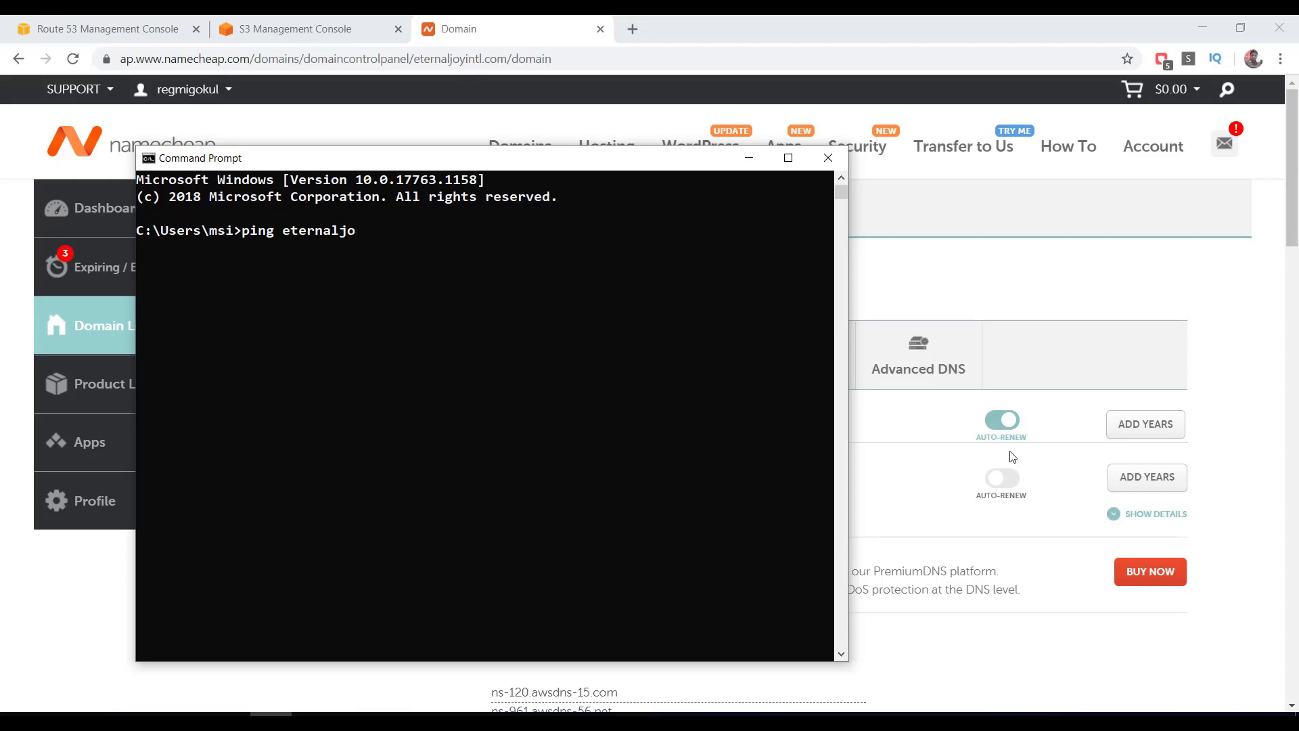
text(yintl.com)
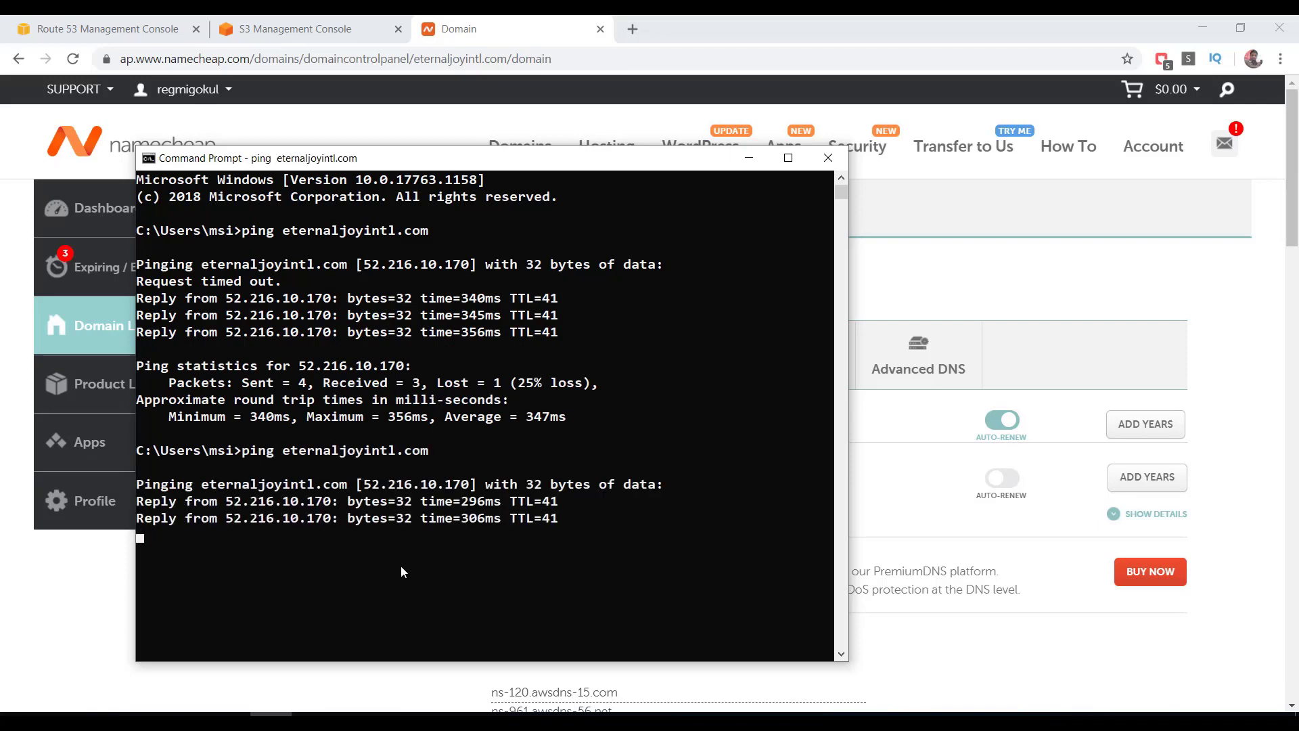
mouse_move(380, 568)
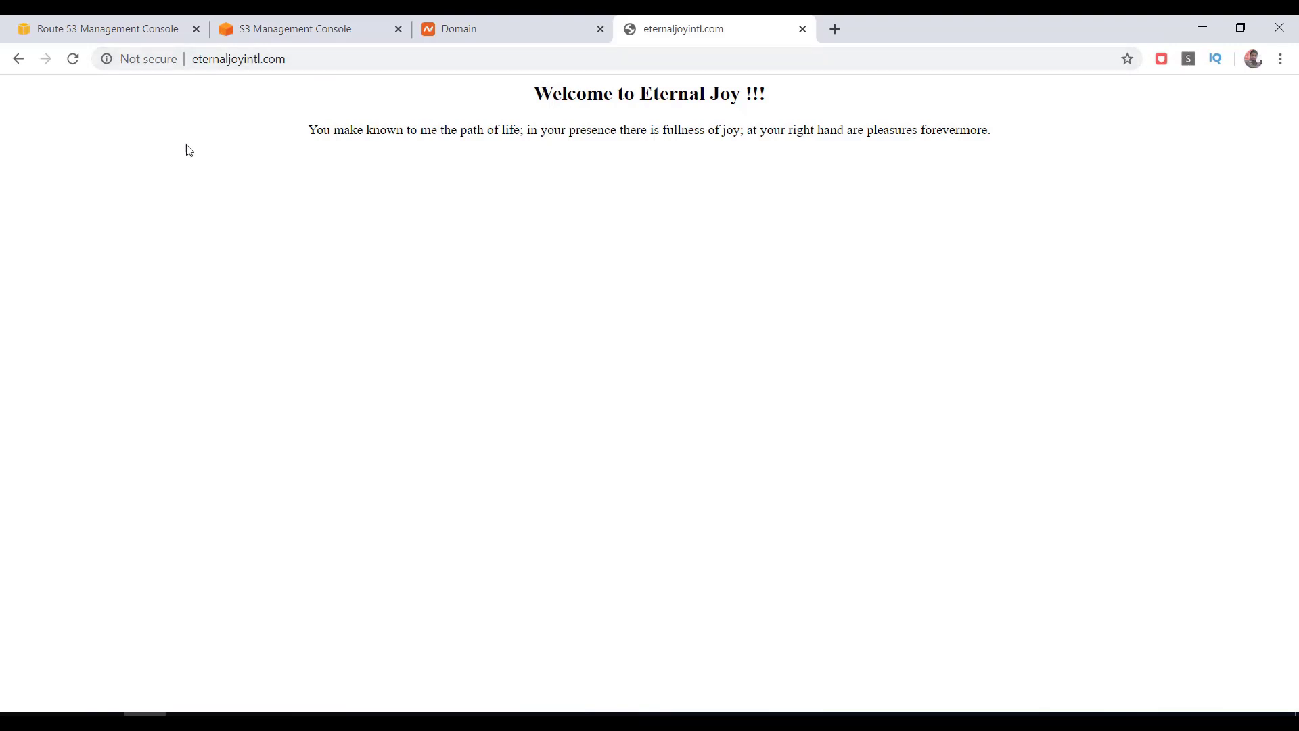
mouse_move(224, 340)
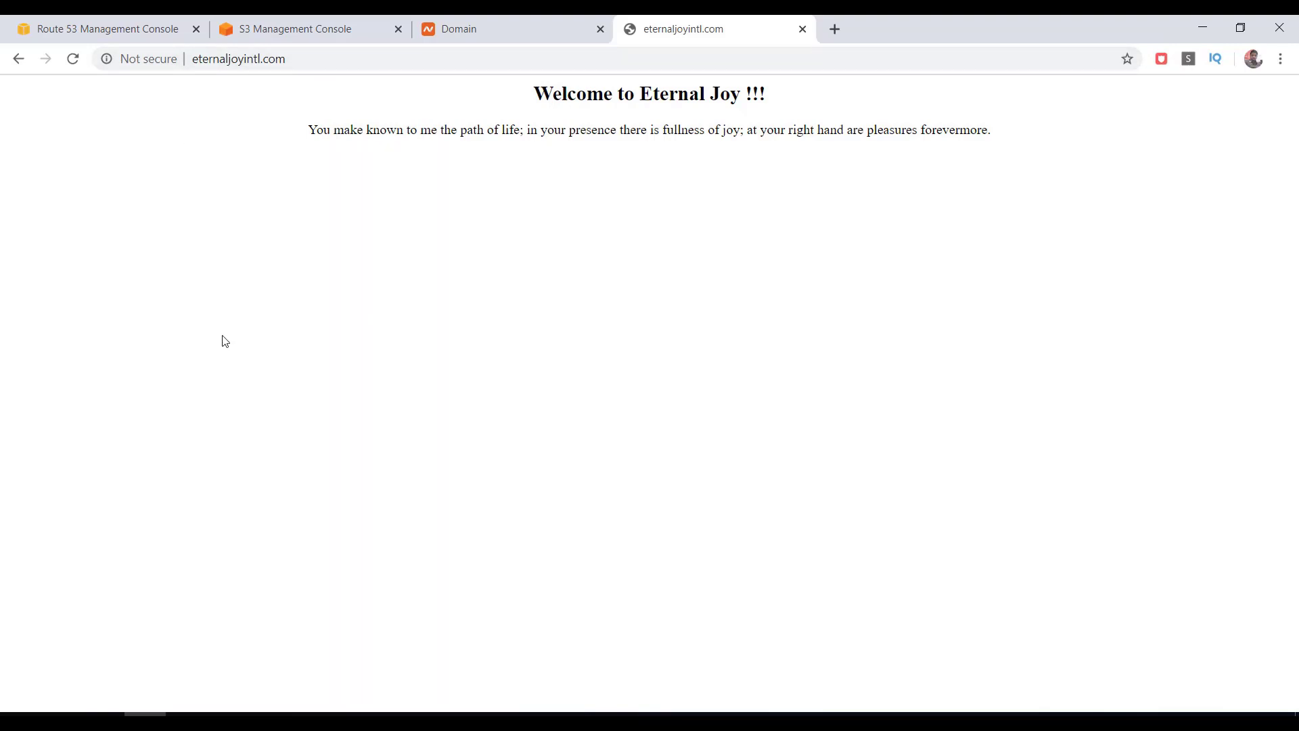
Step: Open the eternaljoyintl.com S3 bucket, then return to the Route 53 record sets
click(298, 29)
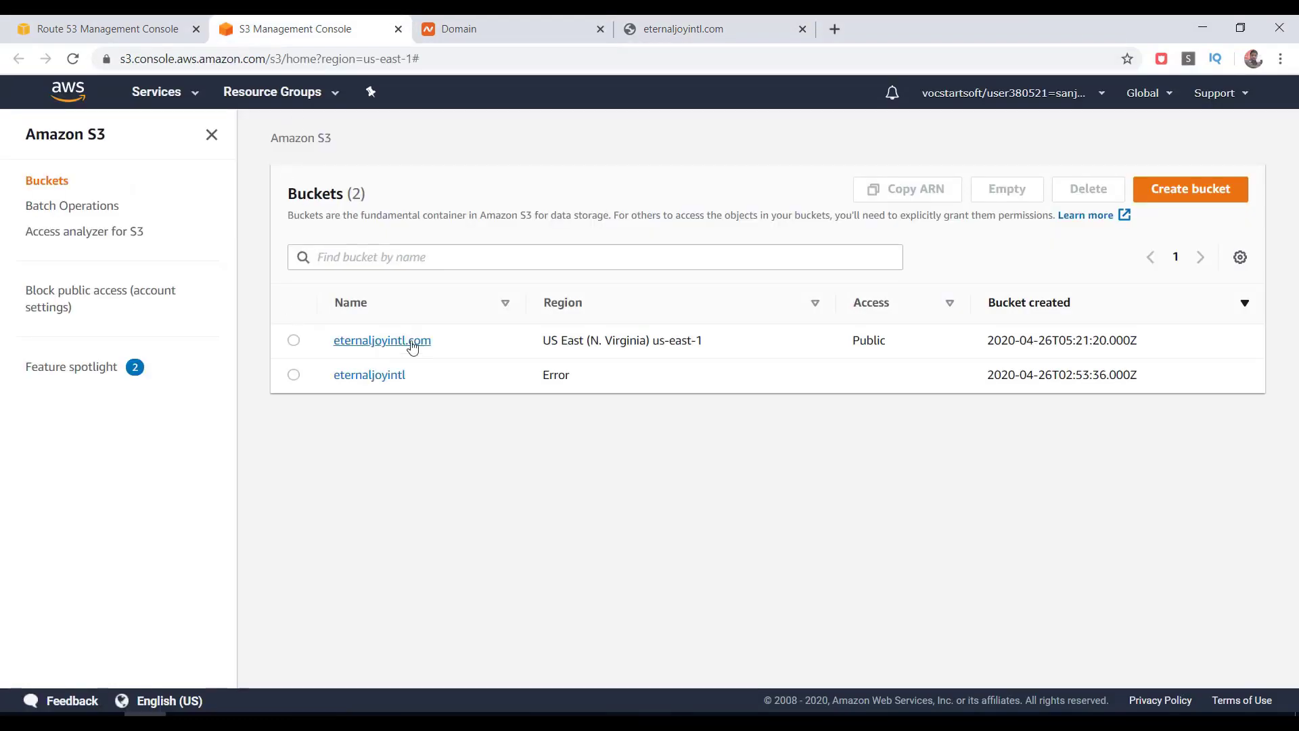
click(381, 340)
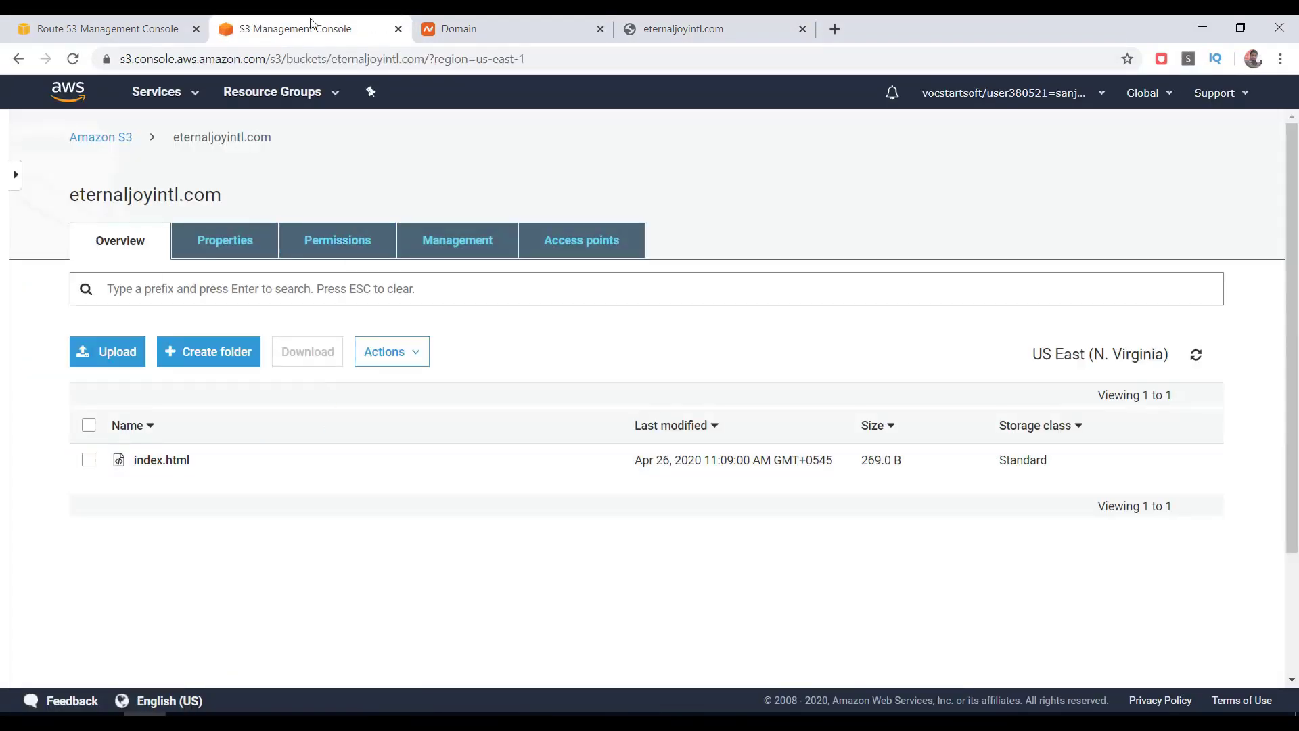
click(100, 29)
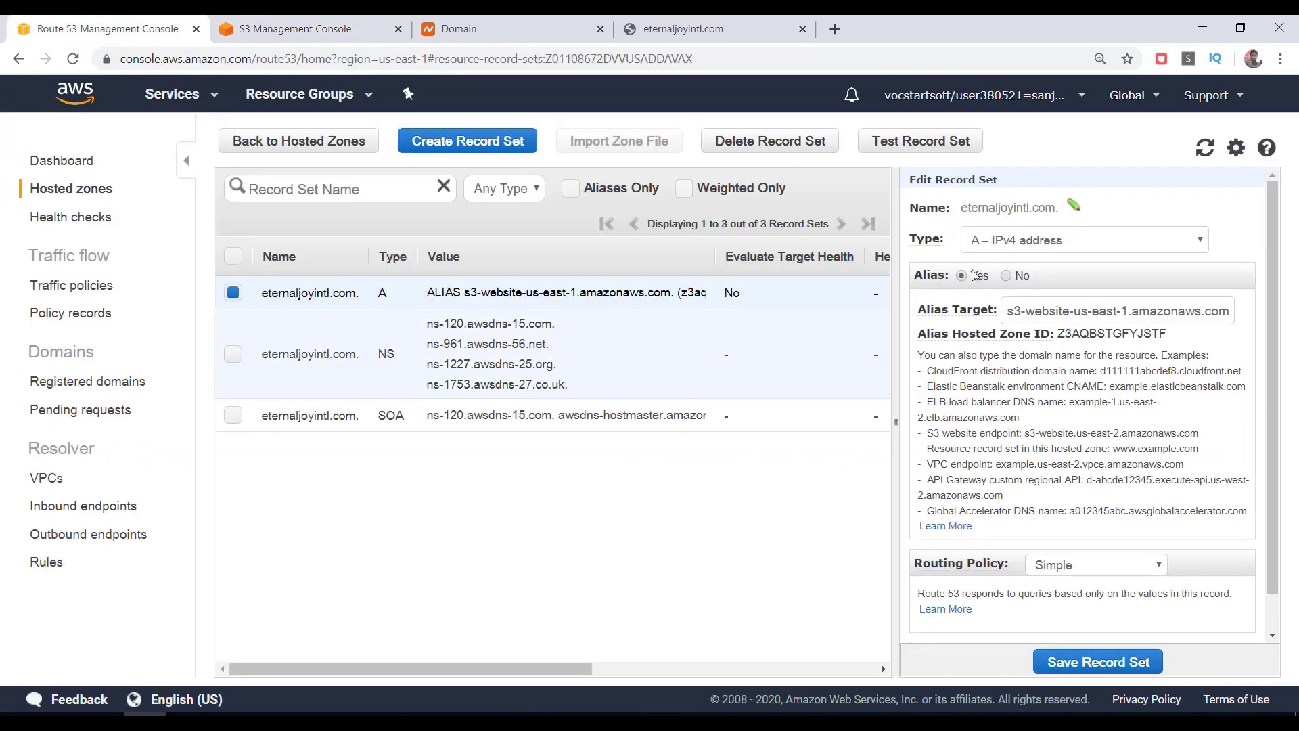